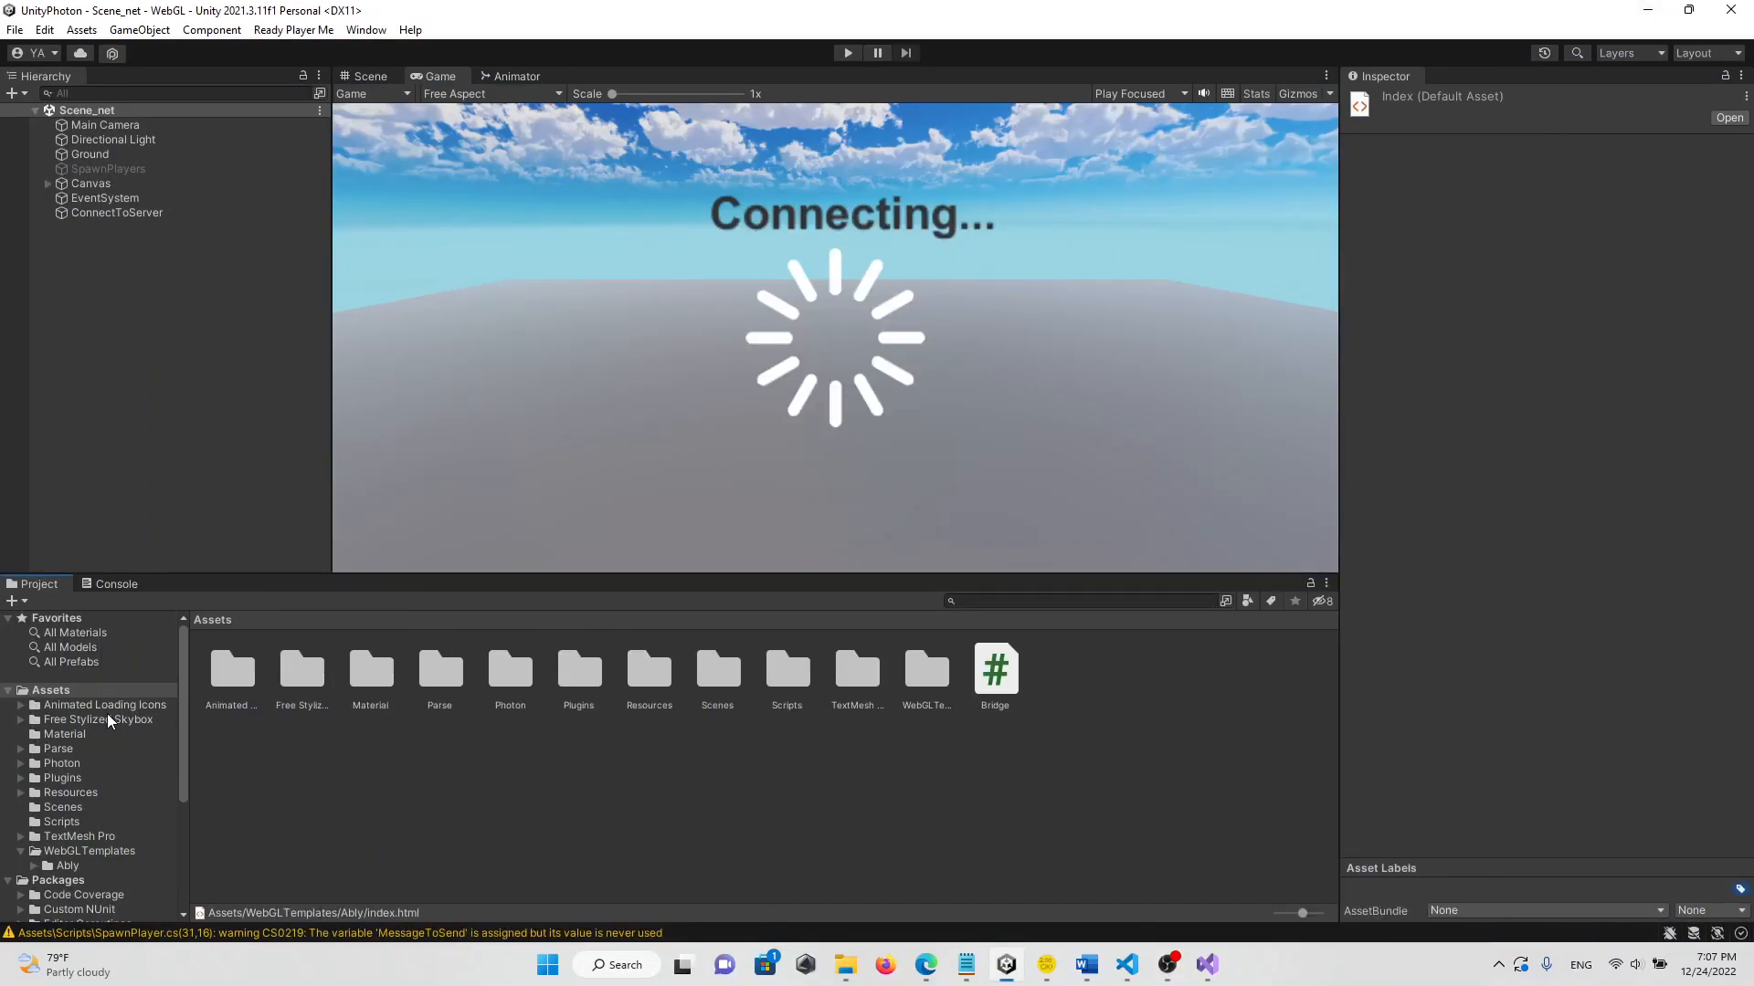
- Open the Photon folder under Assets to list its chat, libraries, realtime and networking contents
left_click(61, 763)
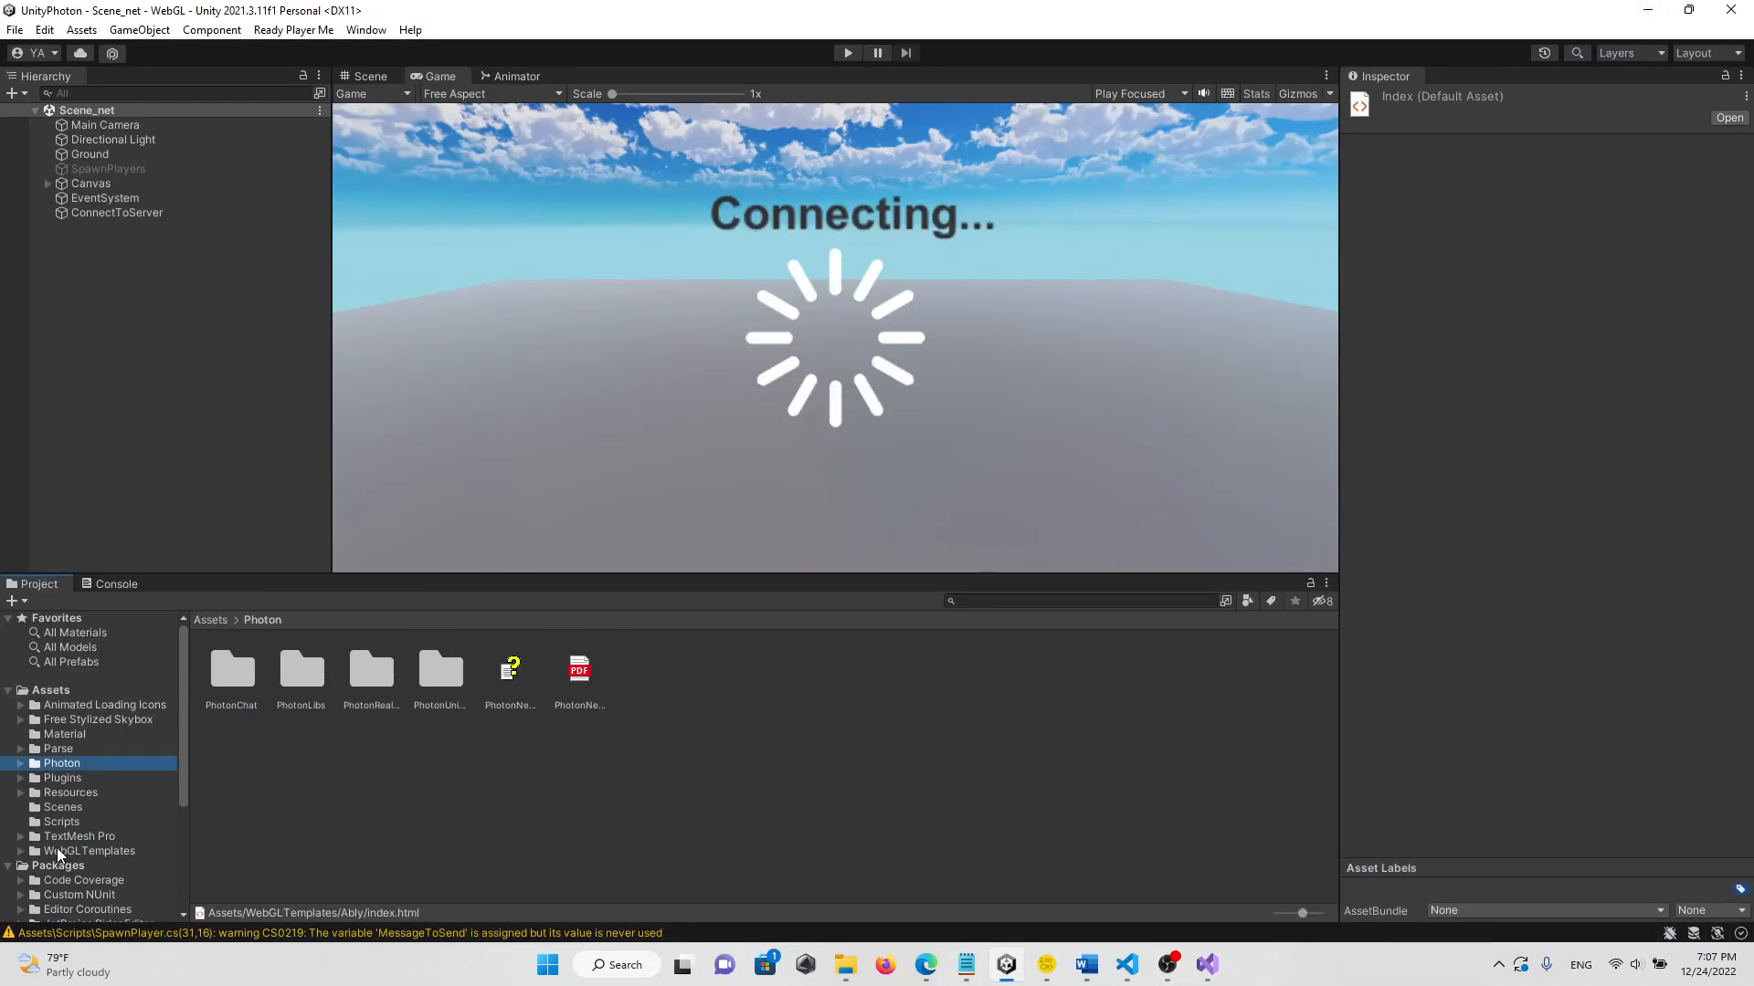
mouse_move(454, 808)
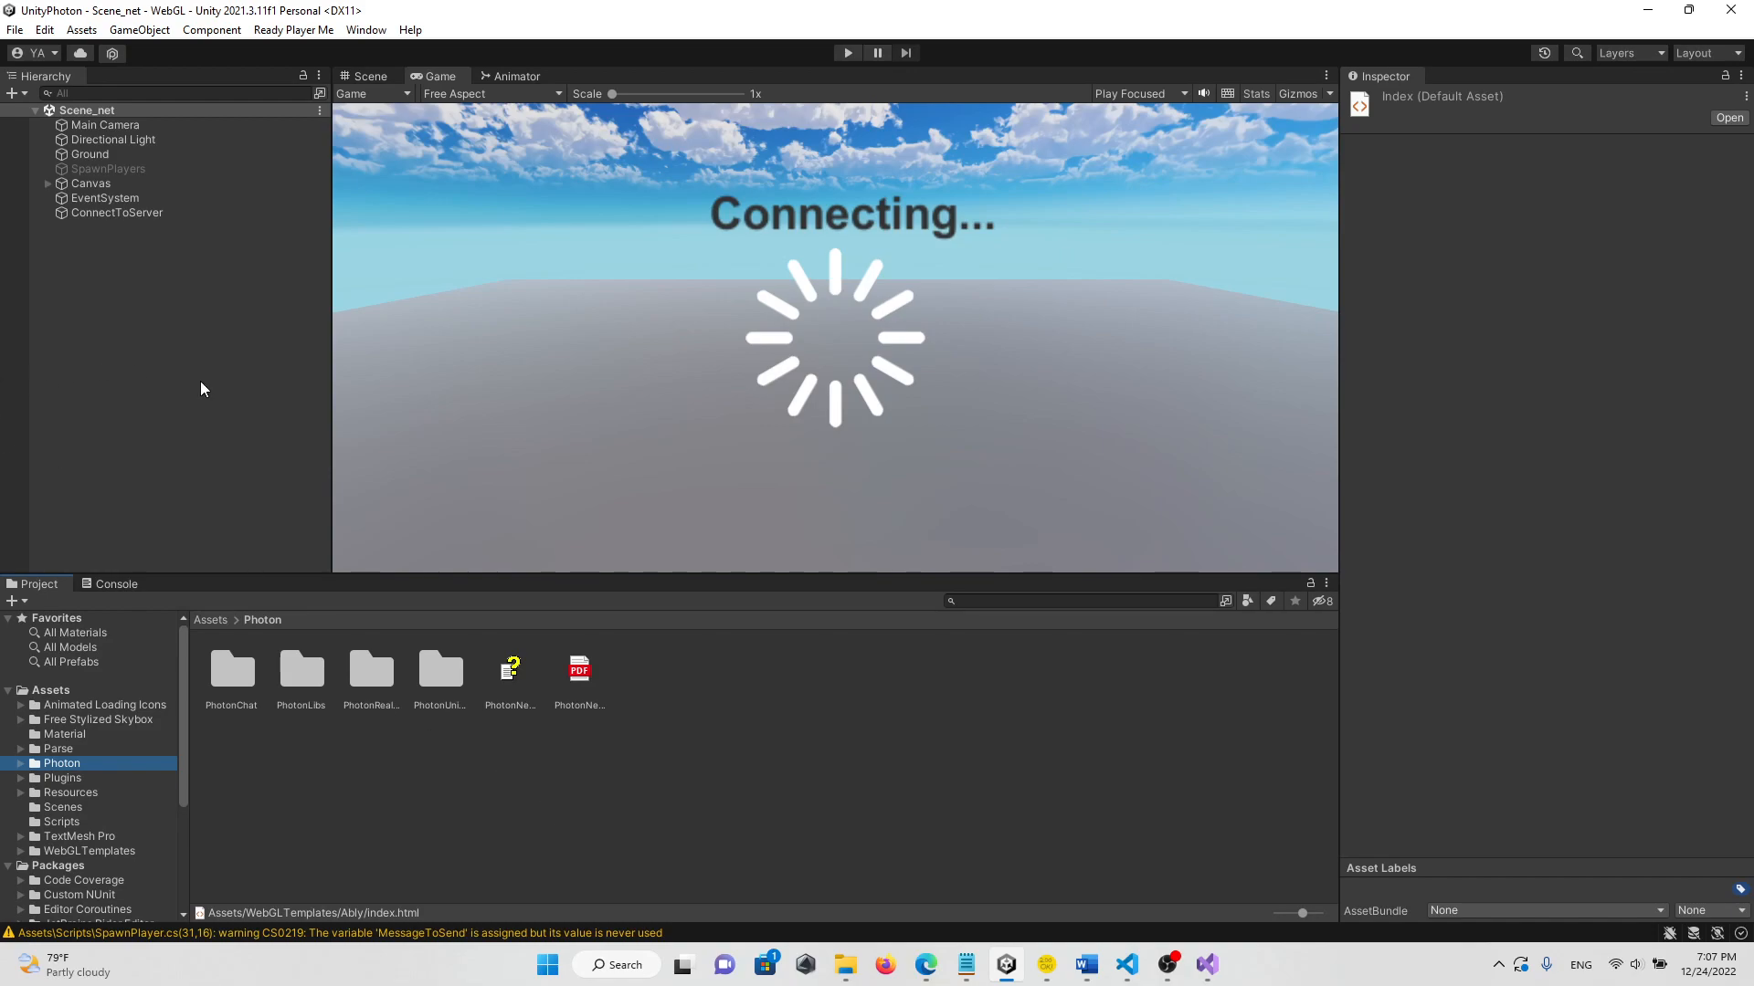
- Open WebGL Player Settings from File > Build Settings to check the Ably template
left_click(44, 29)
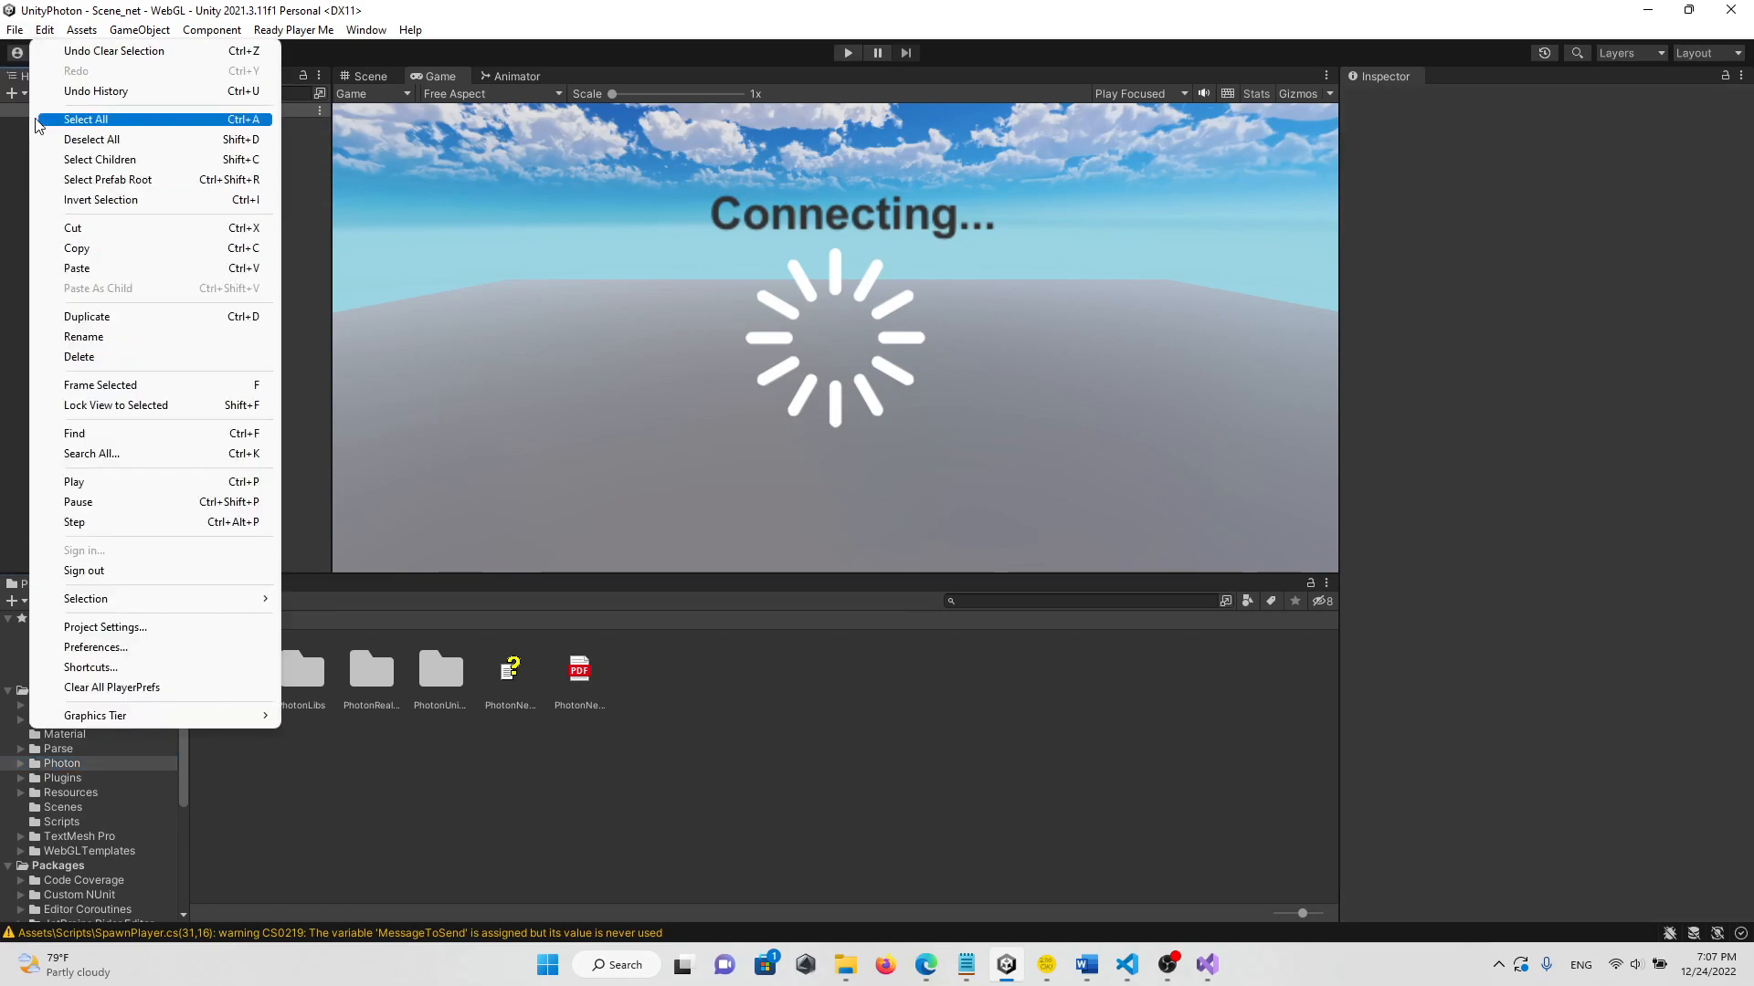
left_click(15, 30)
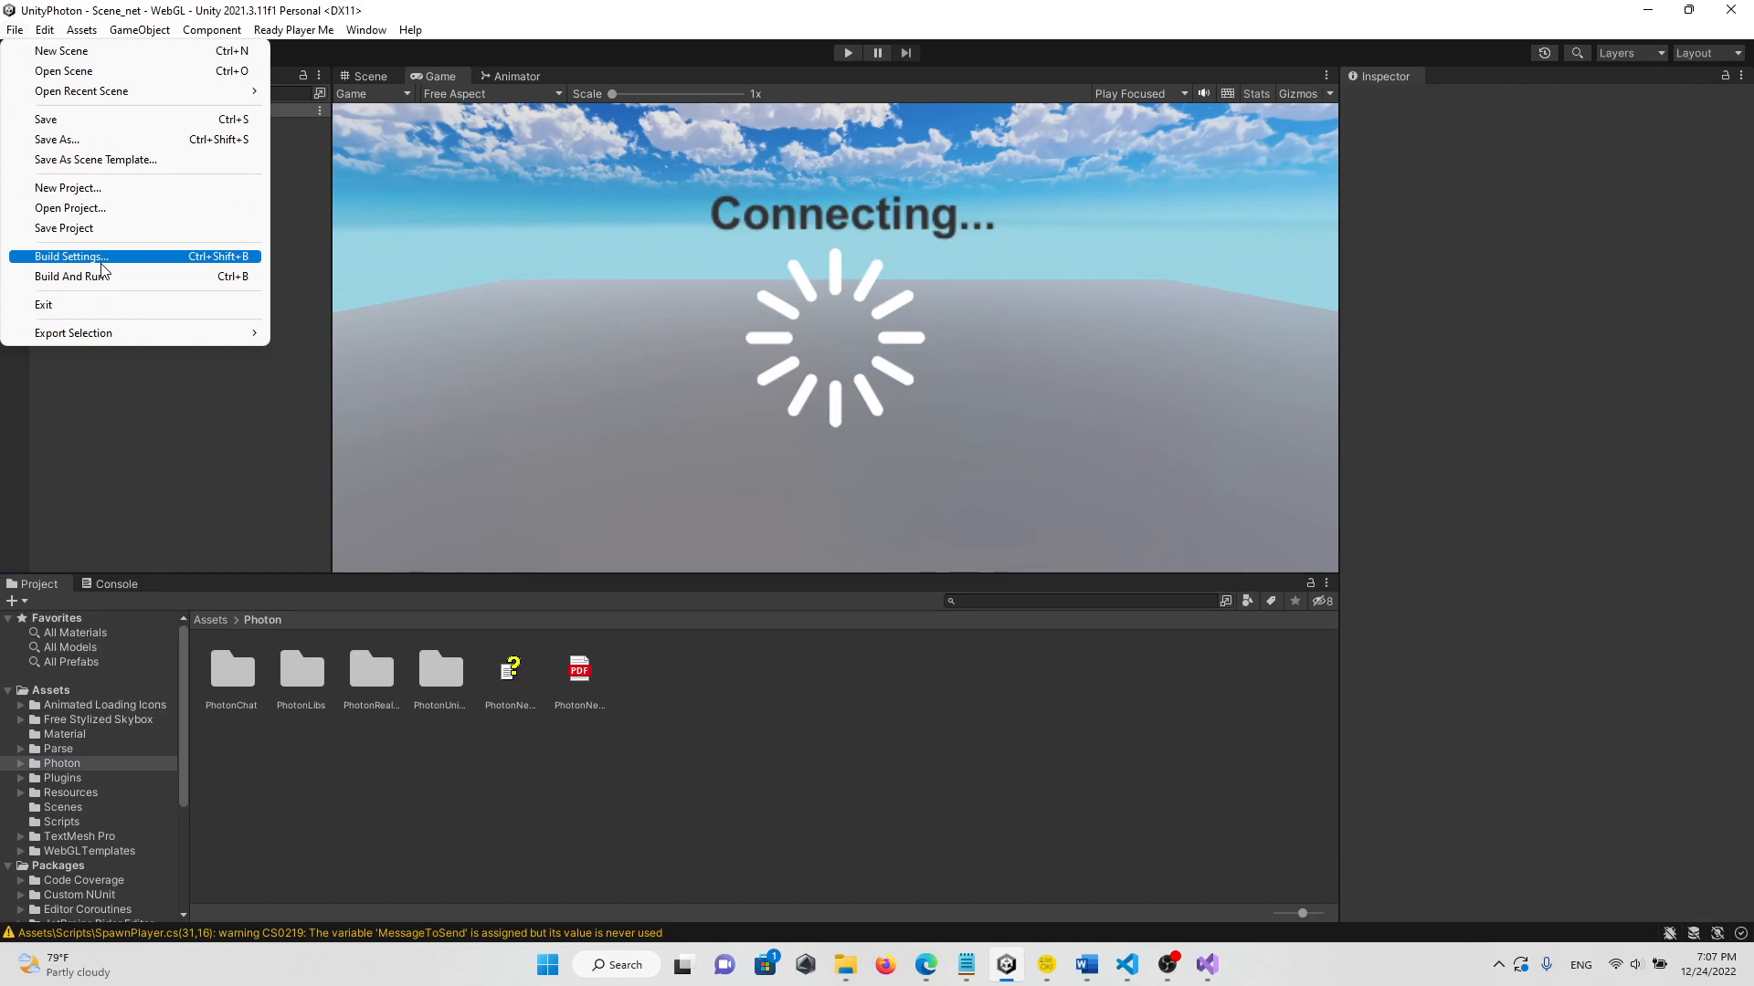
left_click(70, 256)
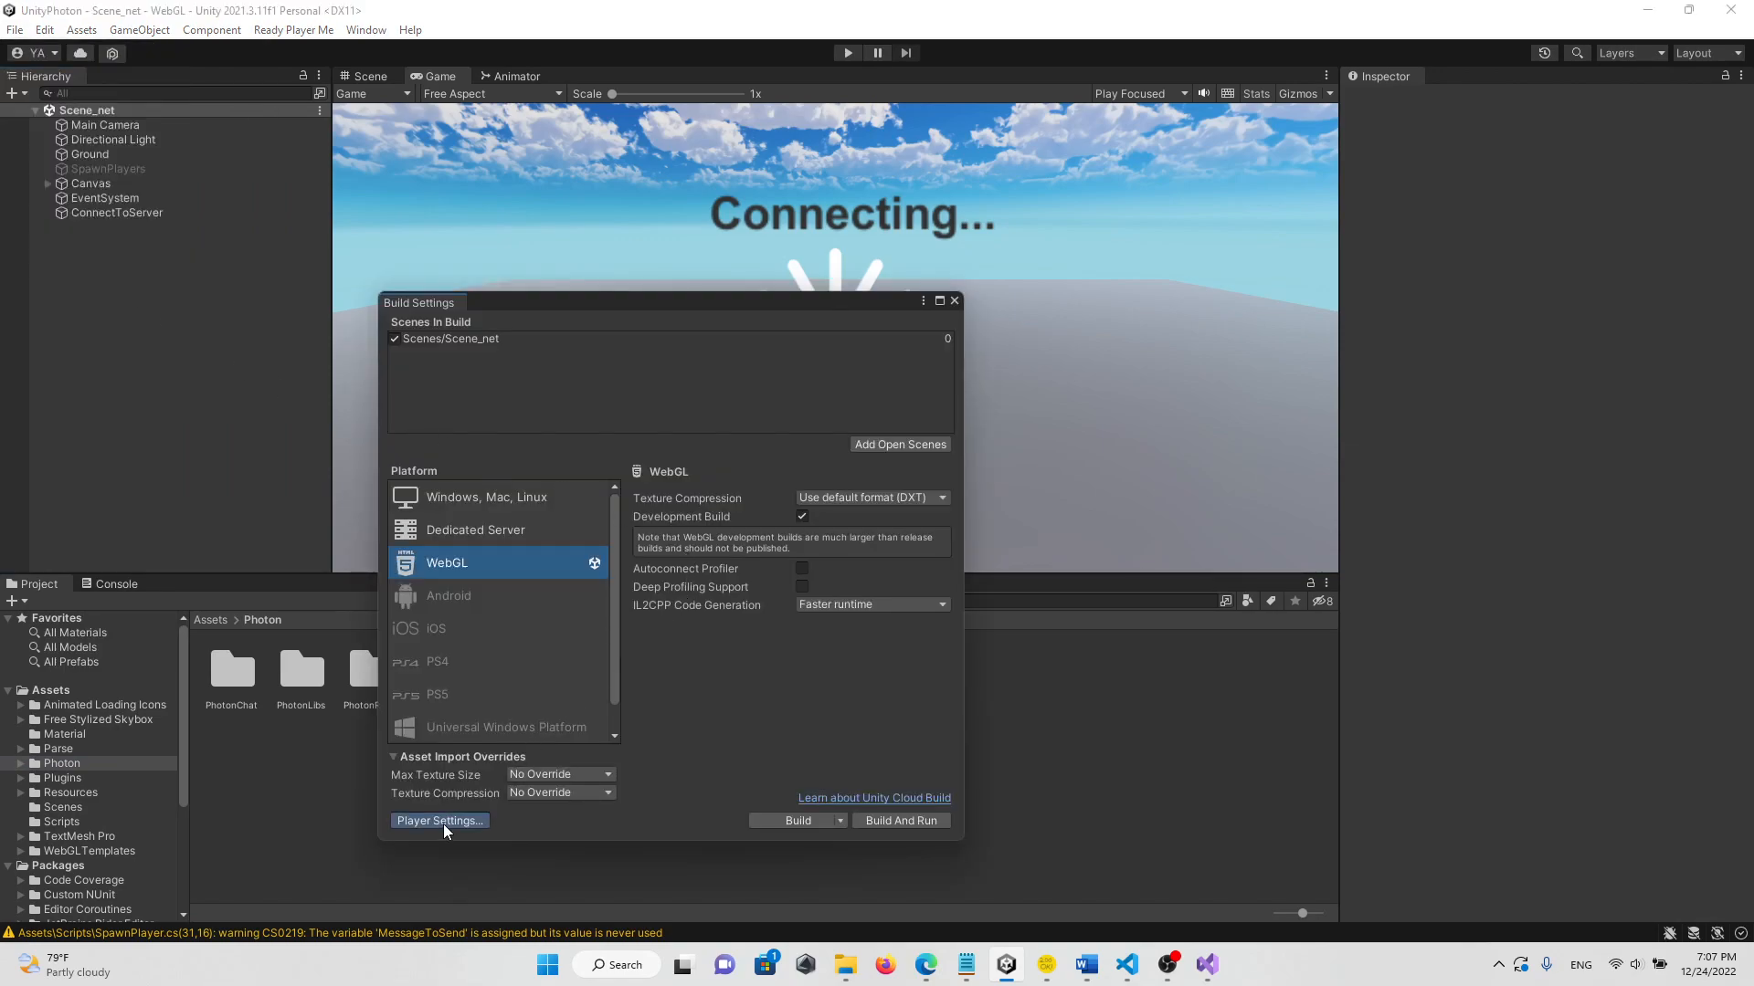
left_click(439, 820)
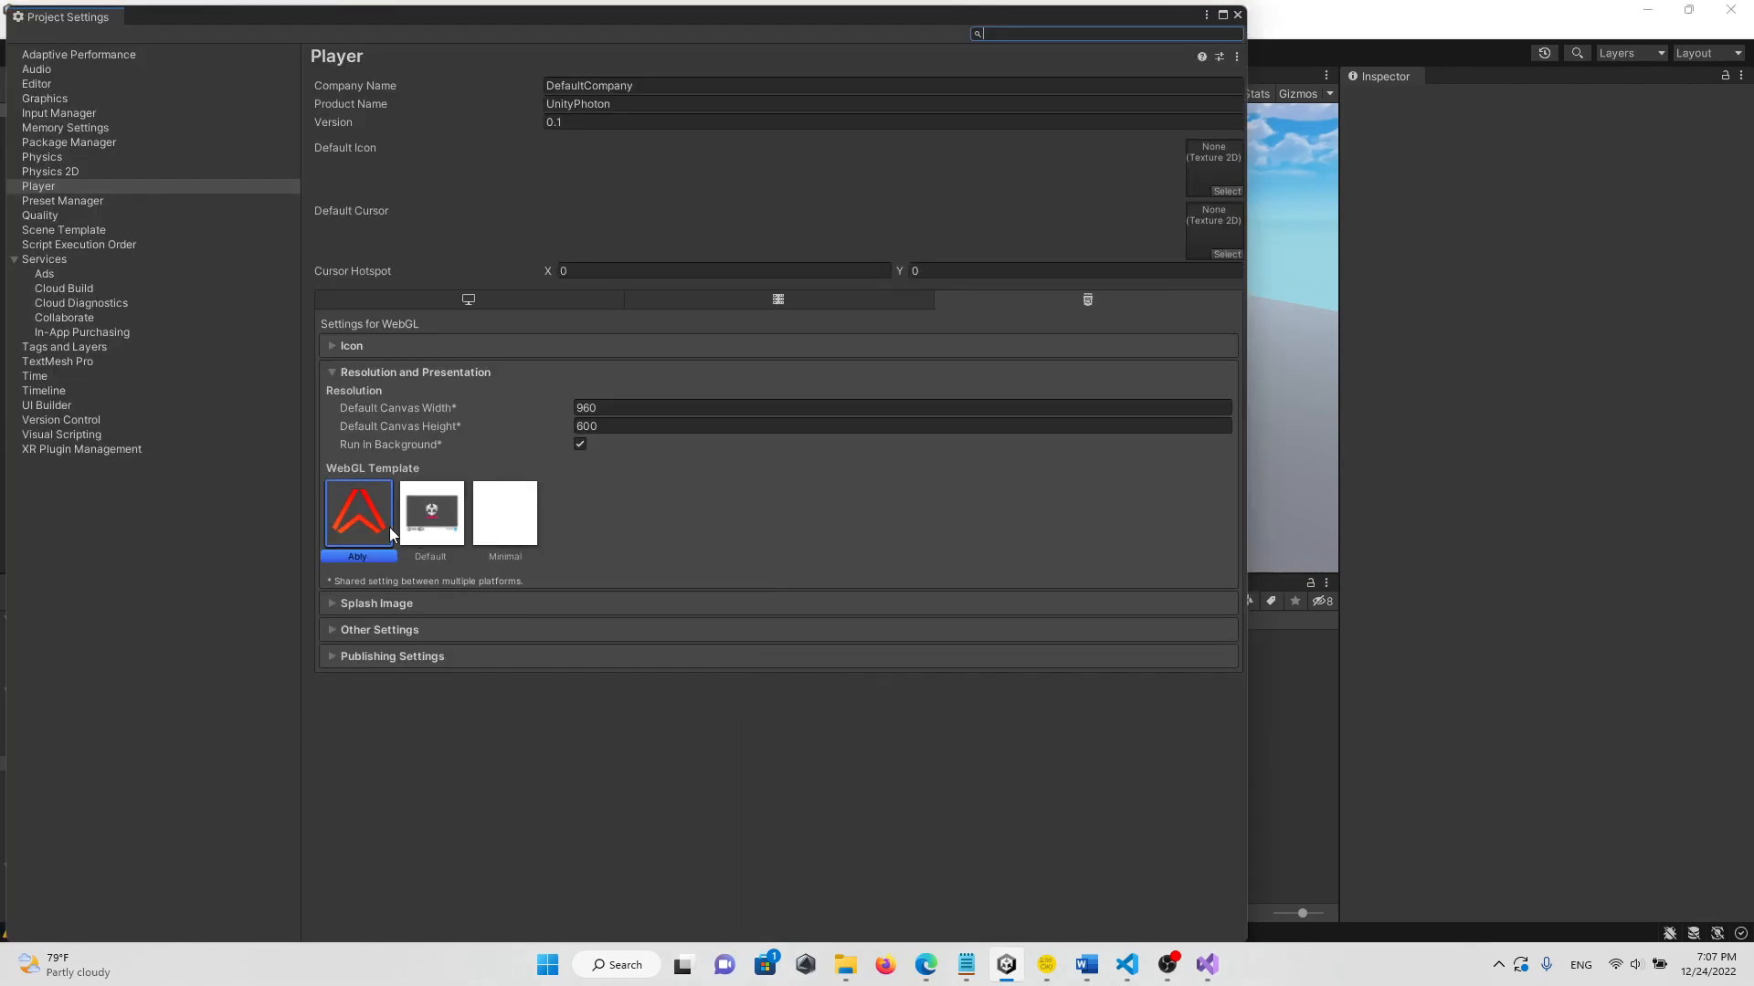
mouse_move(820, 31)
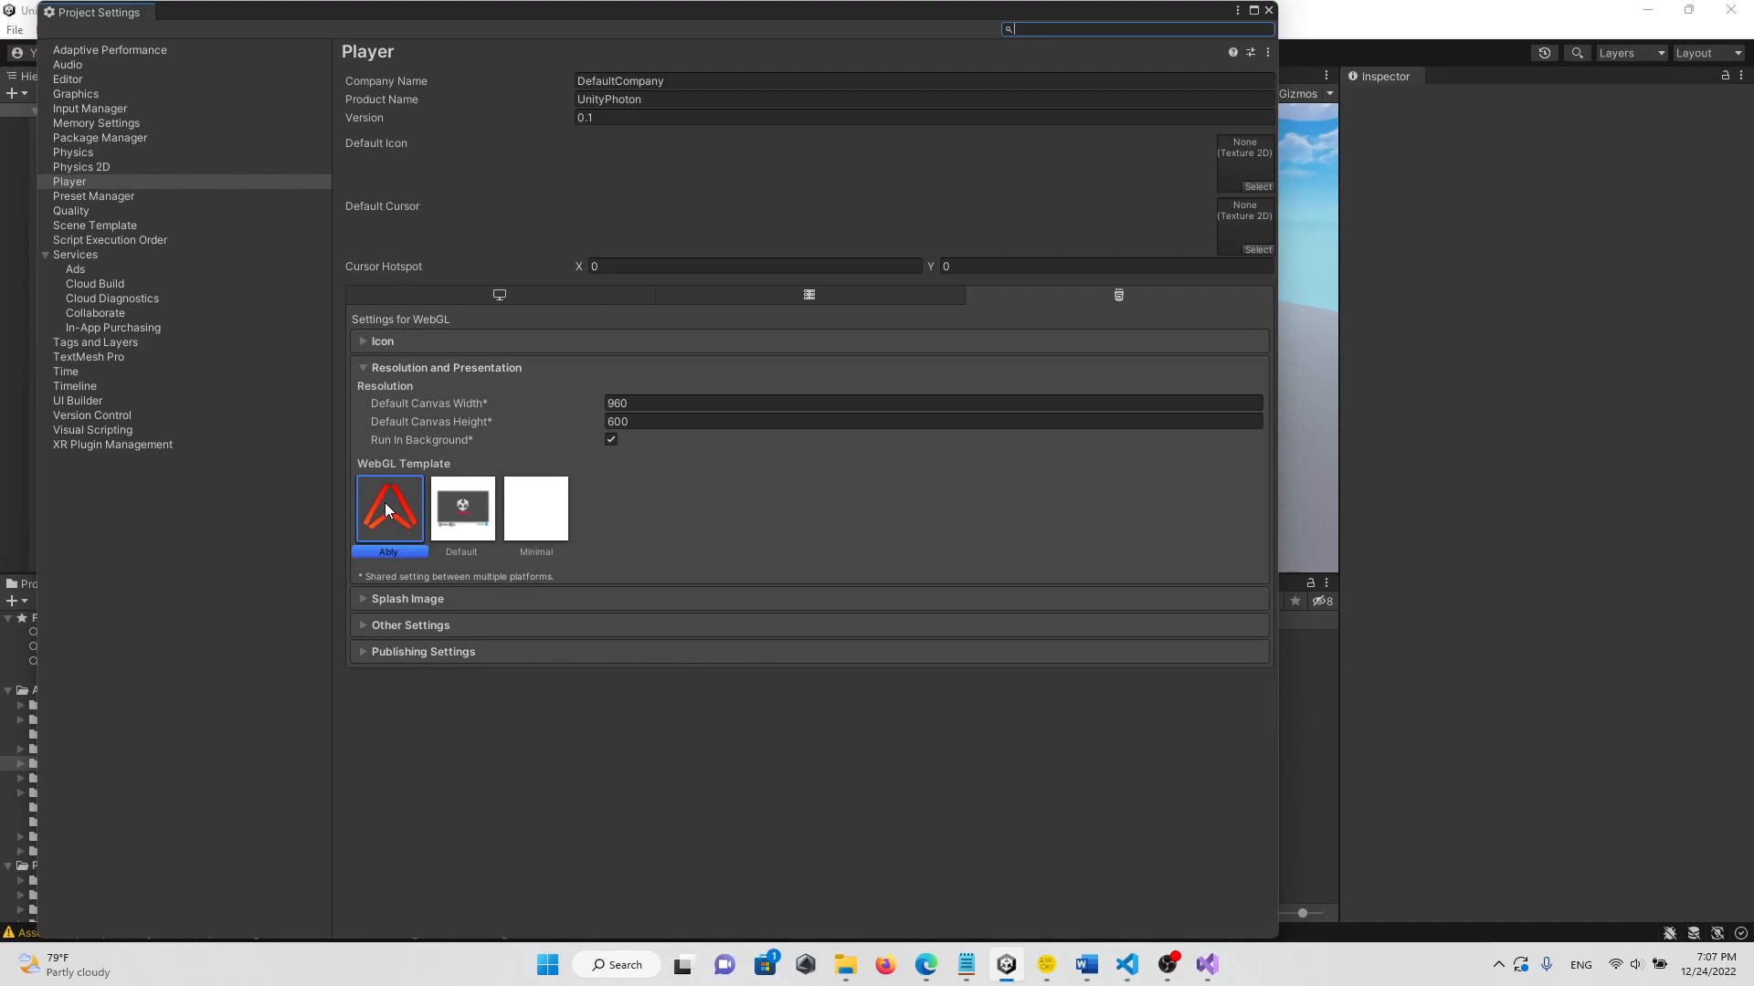
mouse_move(1283, 131)
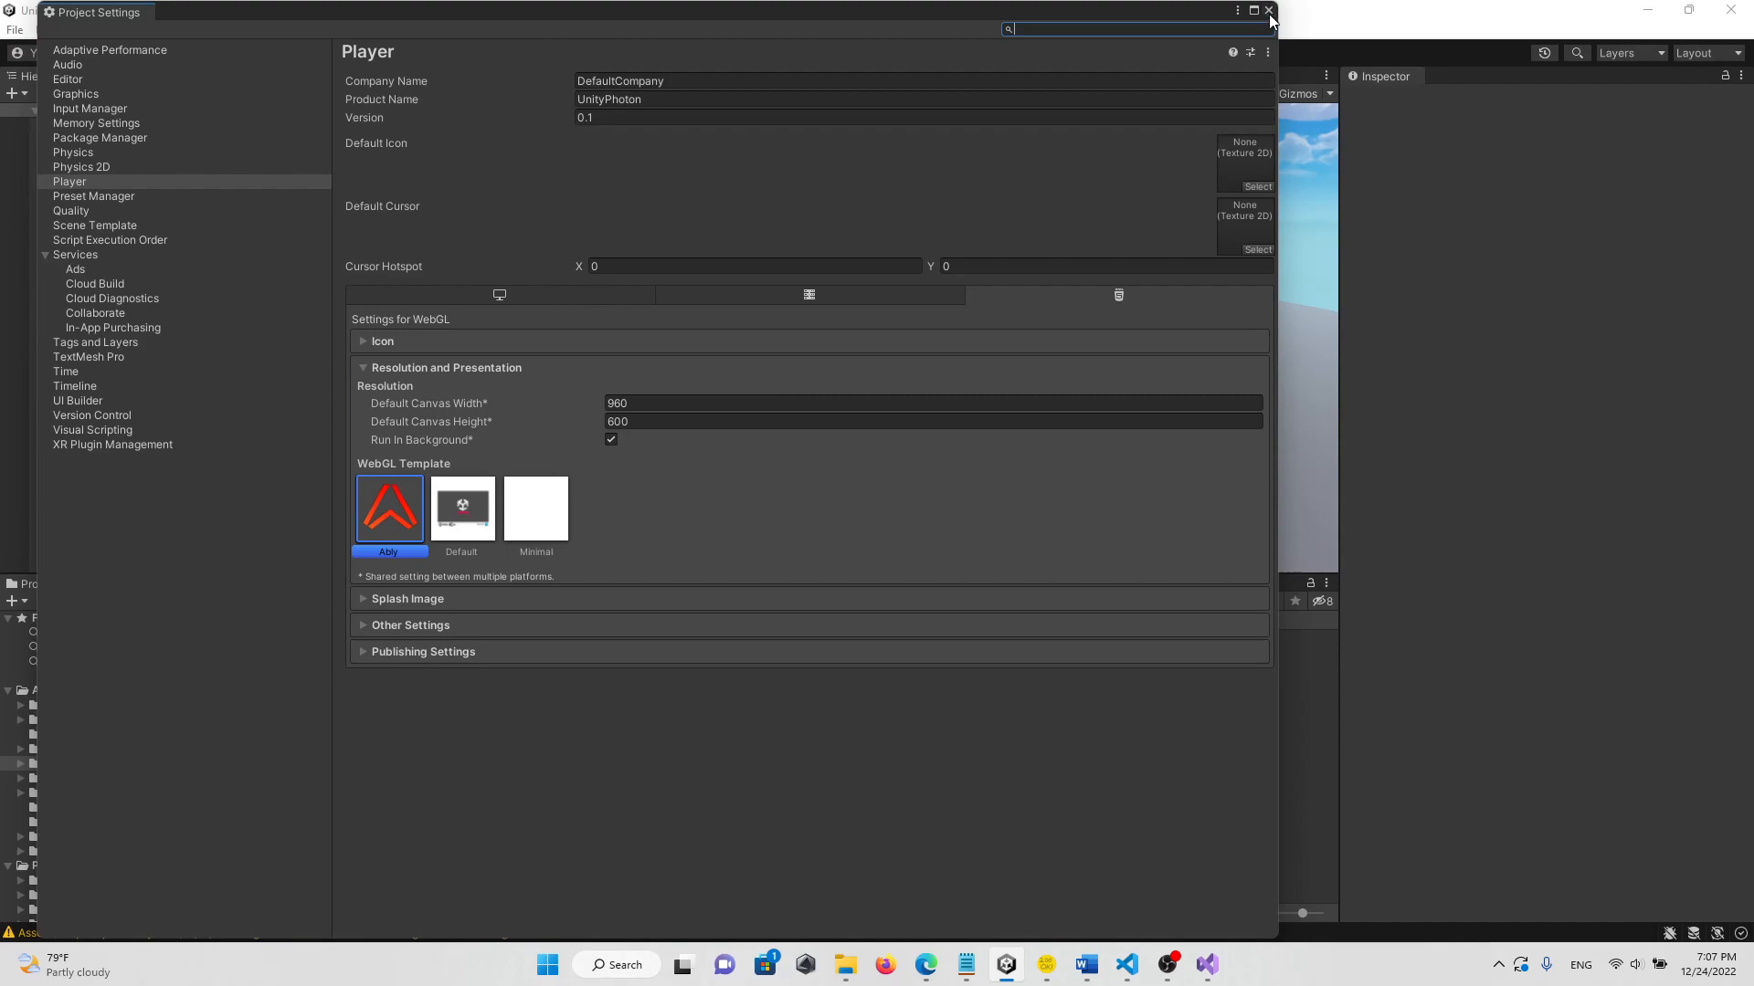
- Build and run the WebGL game into the chosen folder with the 'demo' subdomain
left_click(1270, 10)
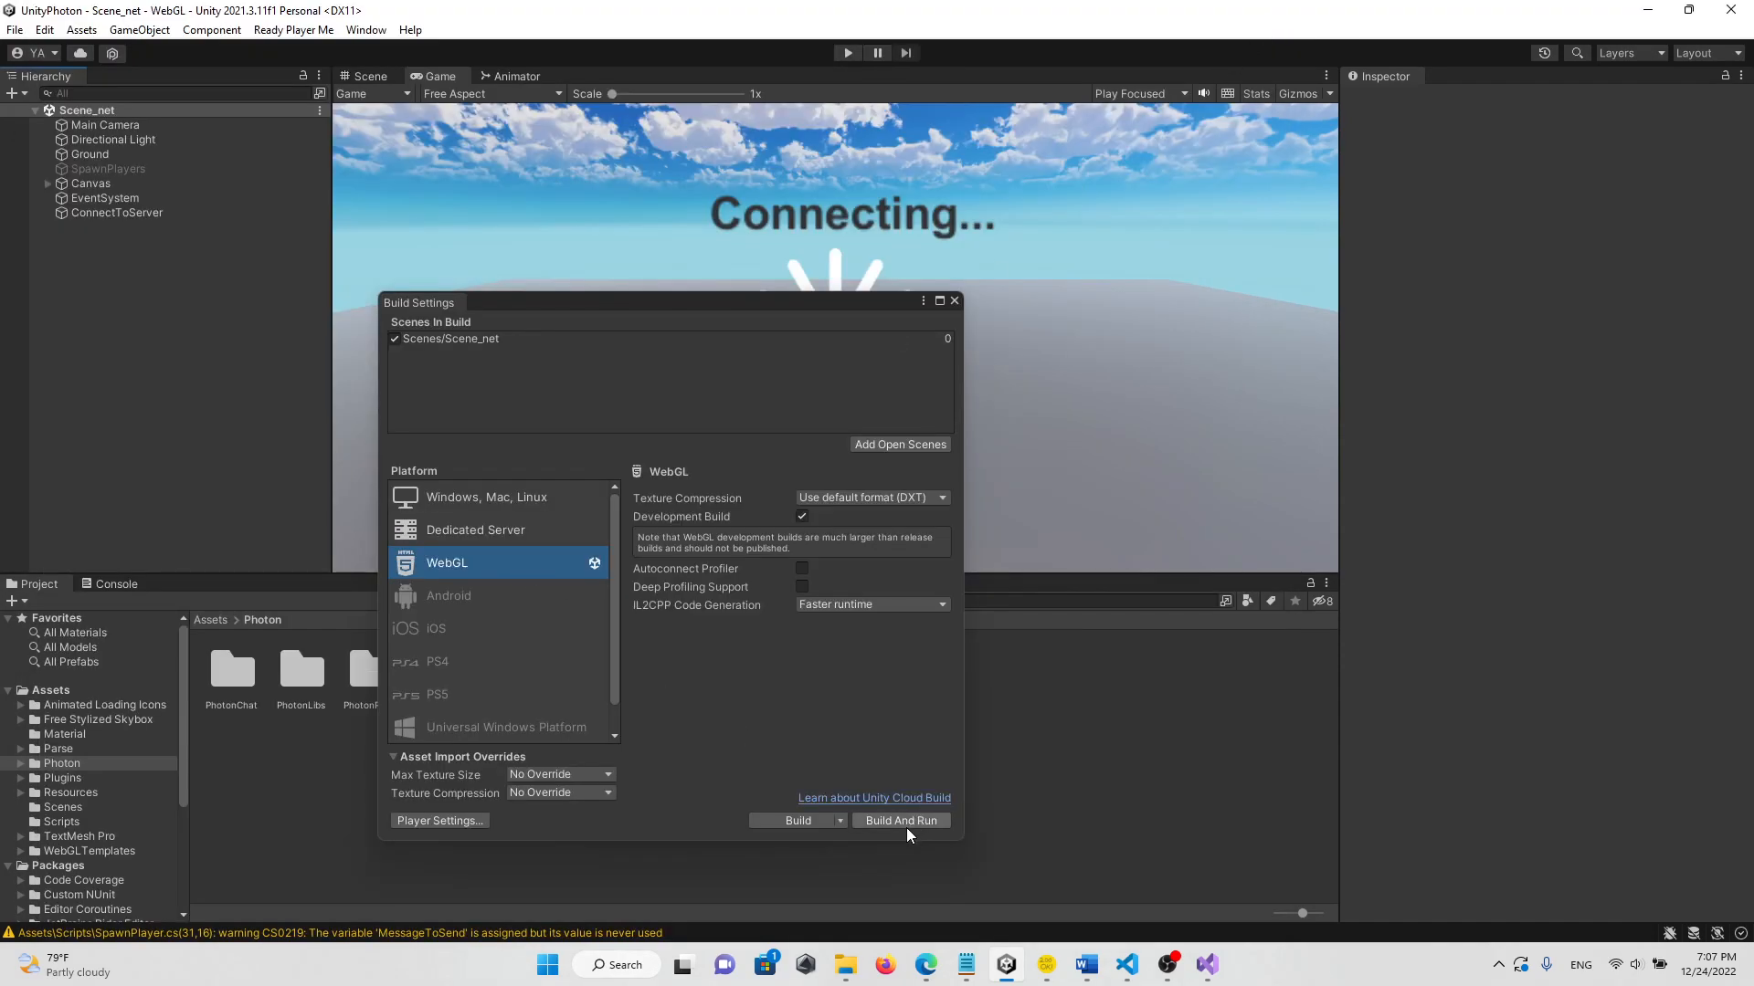
left_click(900, 820)
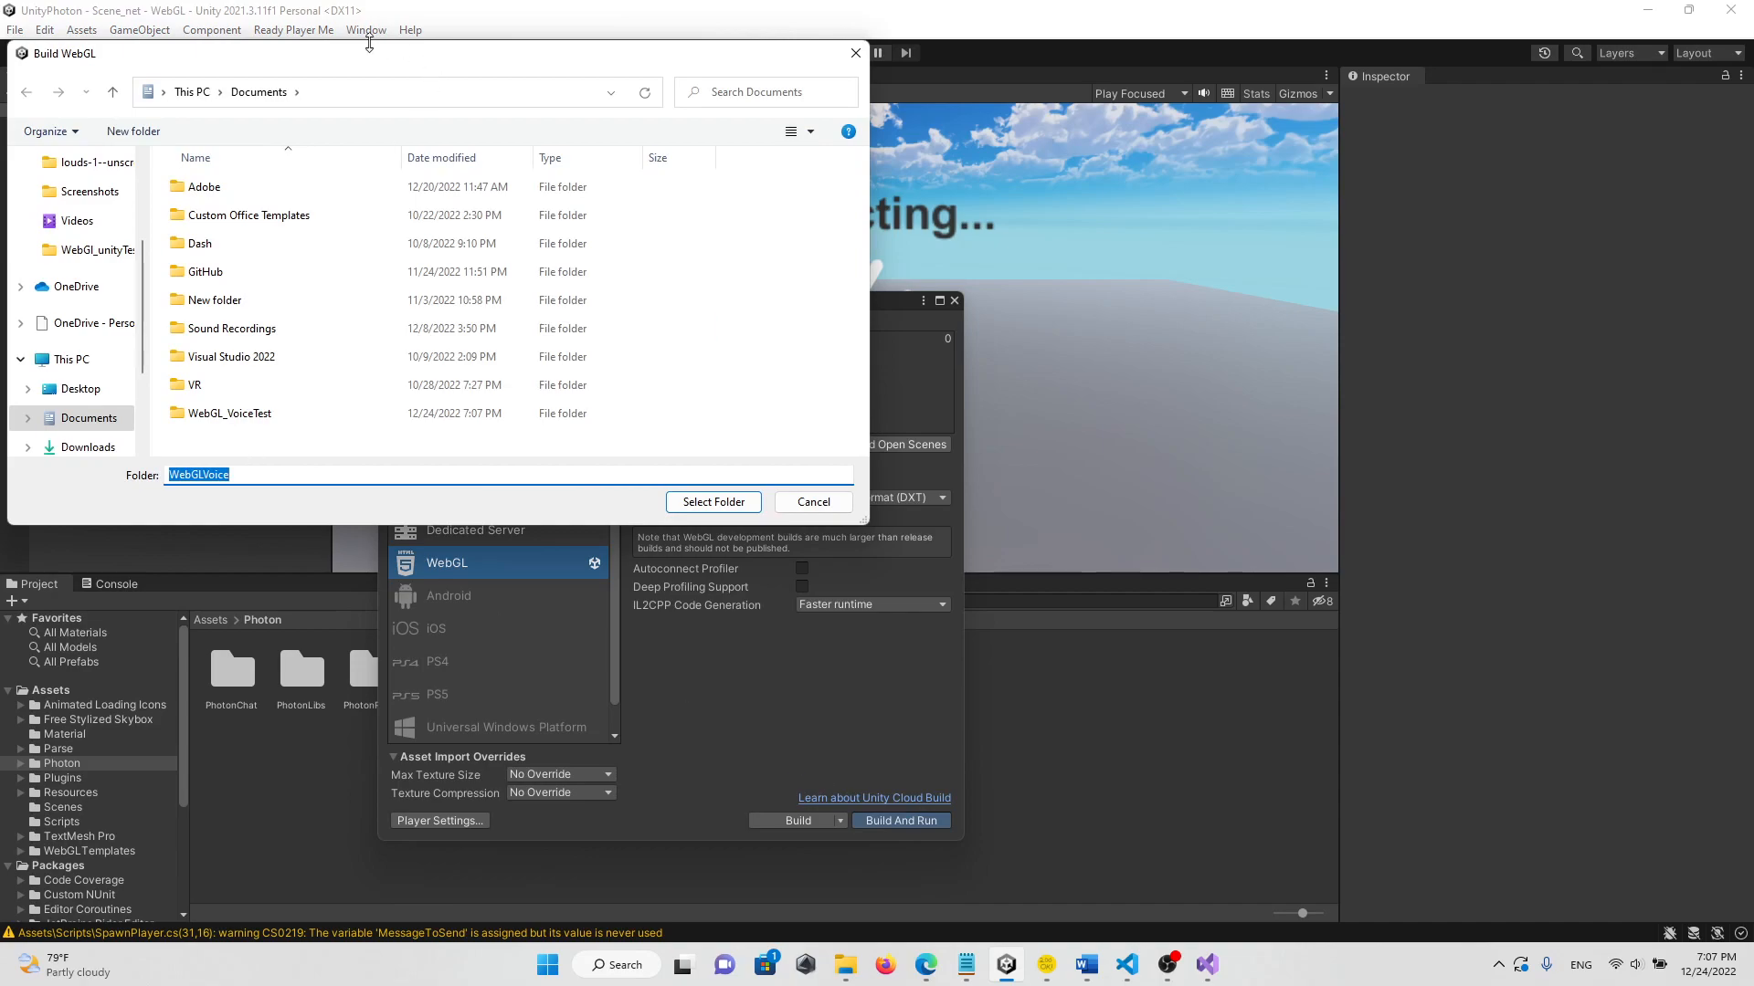
left_click(713, 501)
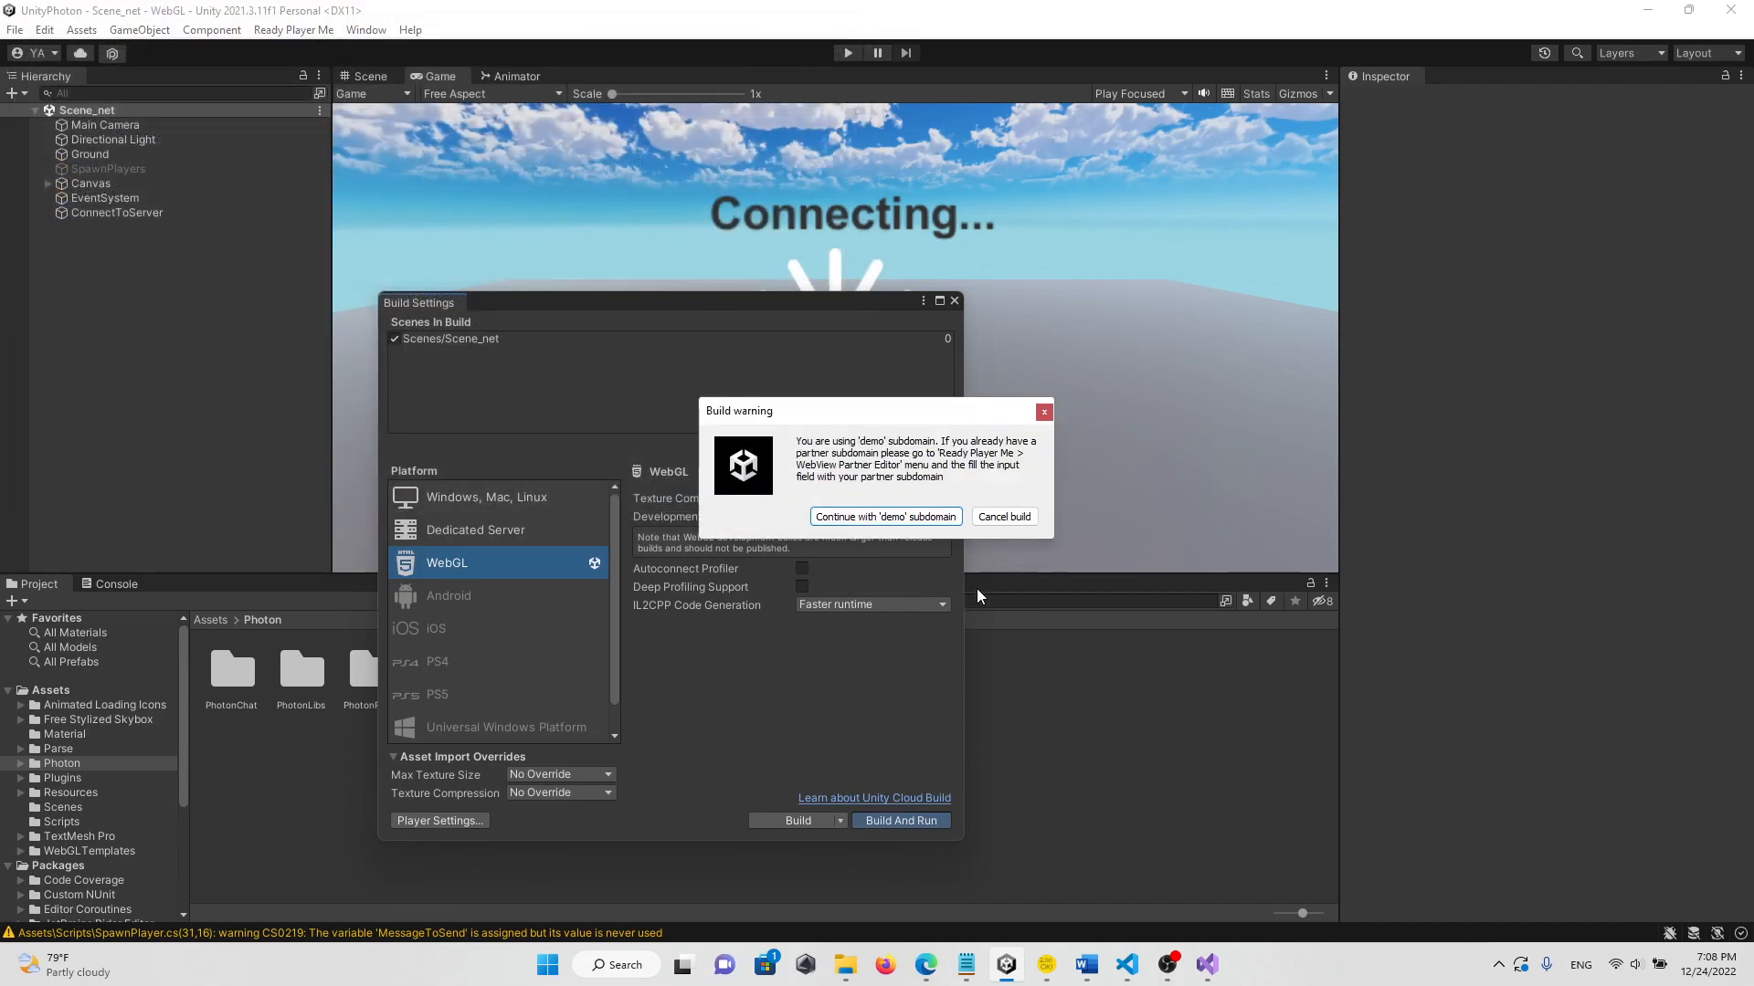
left_click(885, 515)
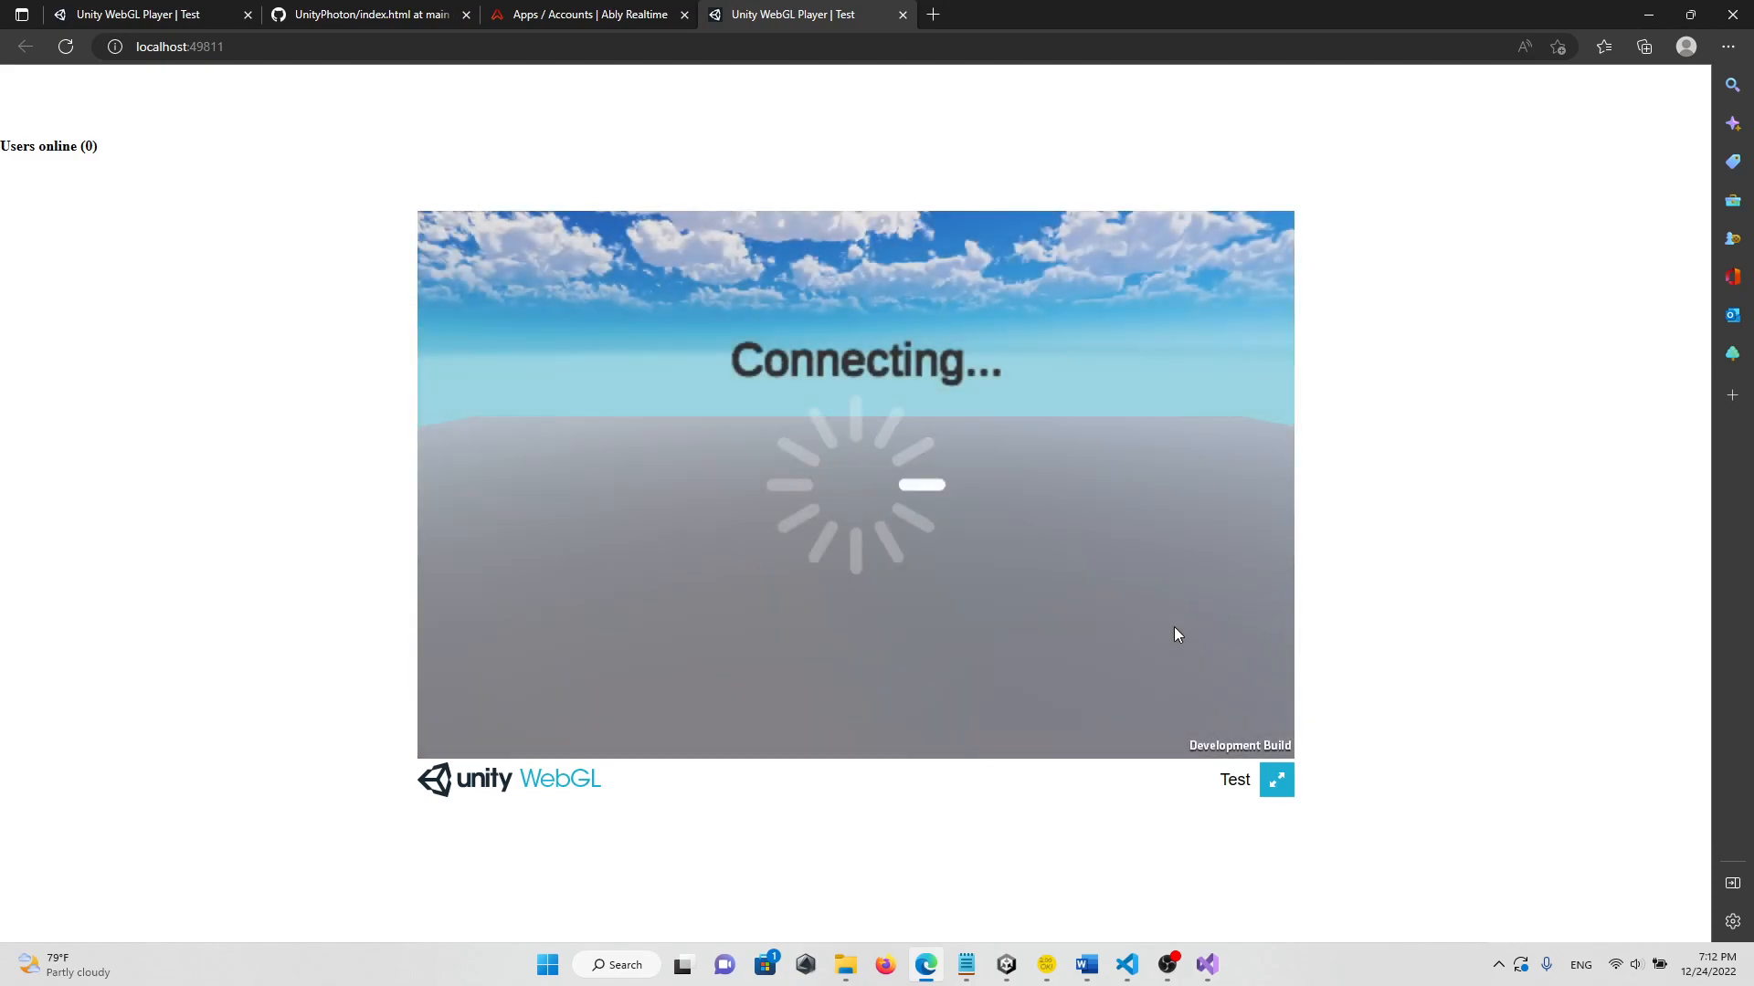
mouse_move(1086, 608)
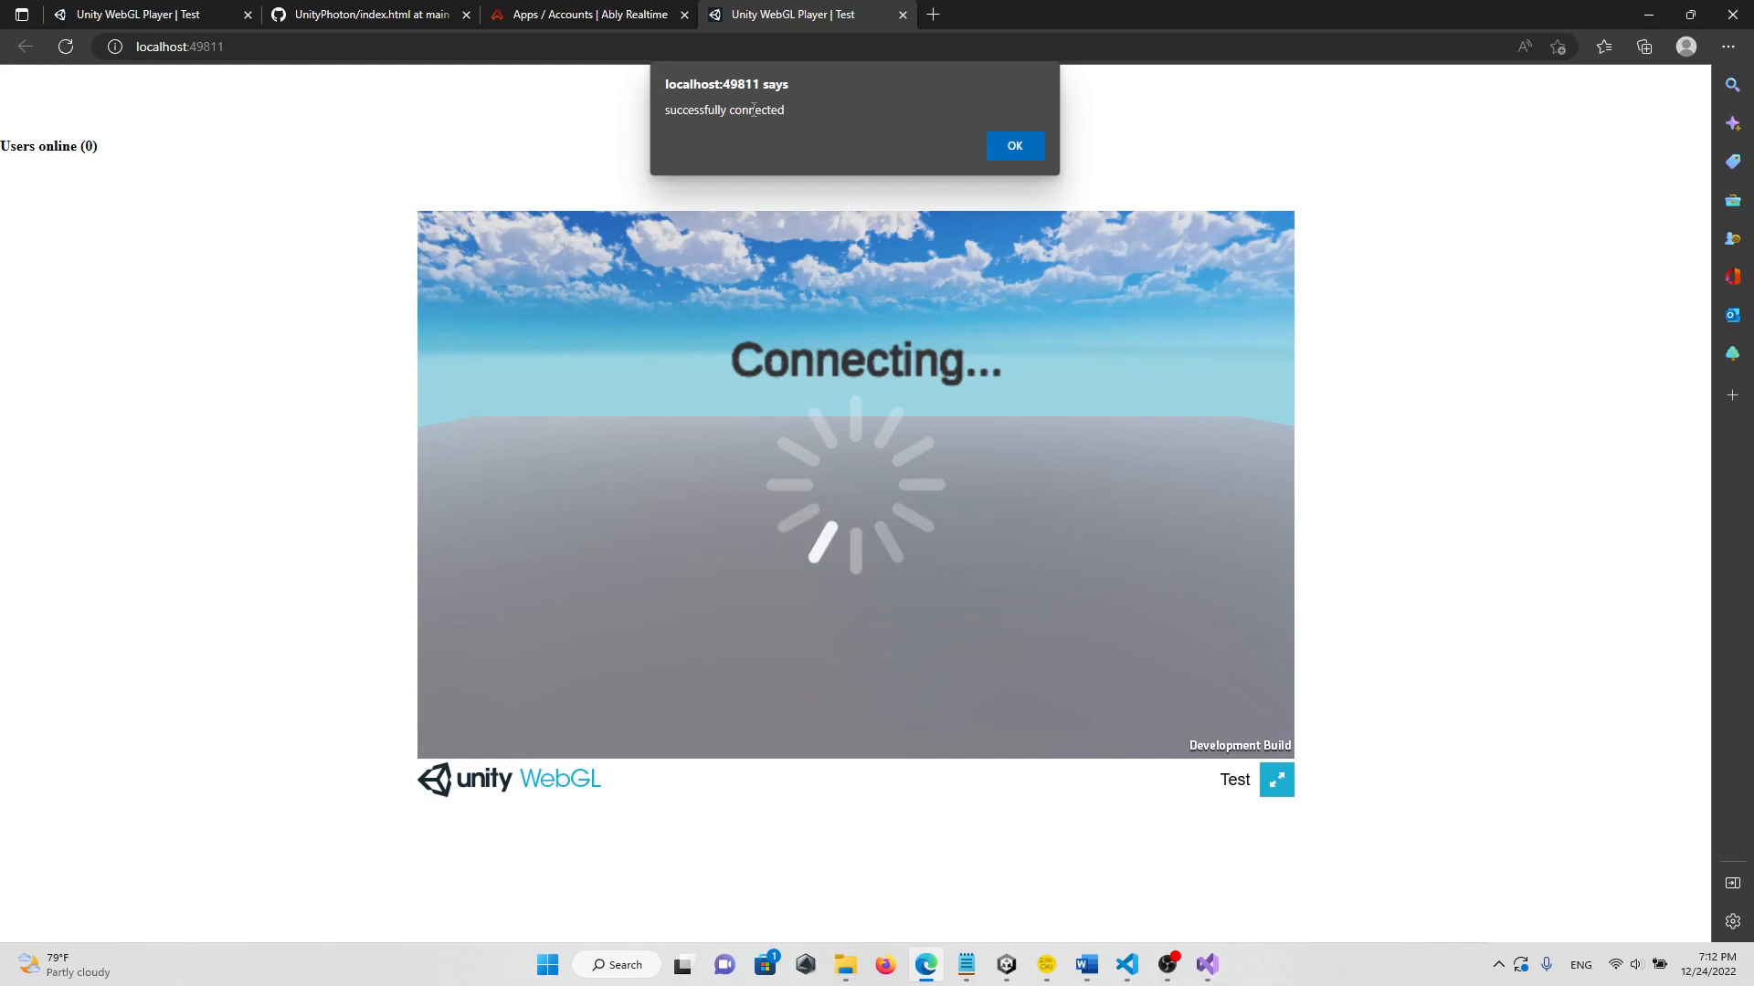
mouse_move(1116, 169)
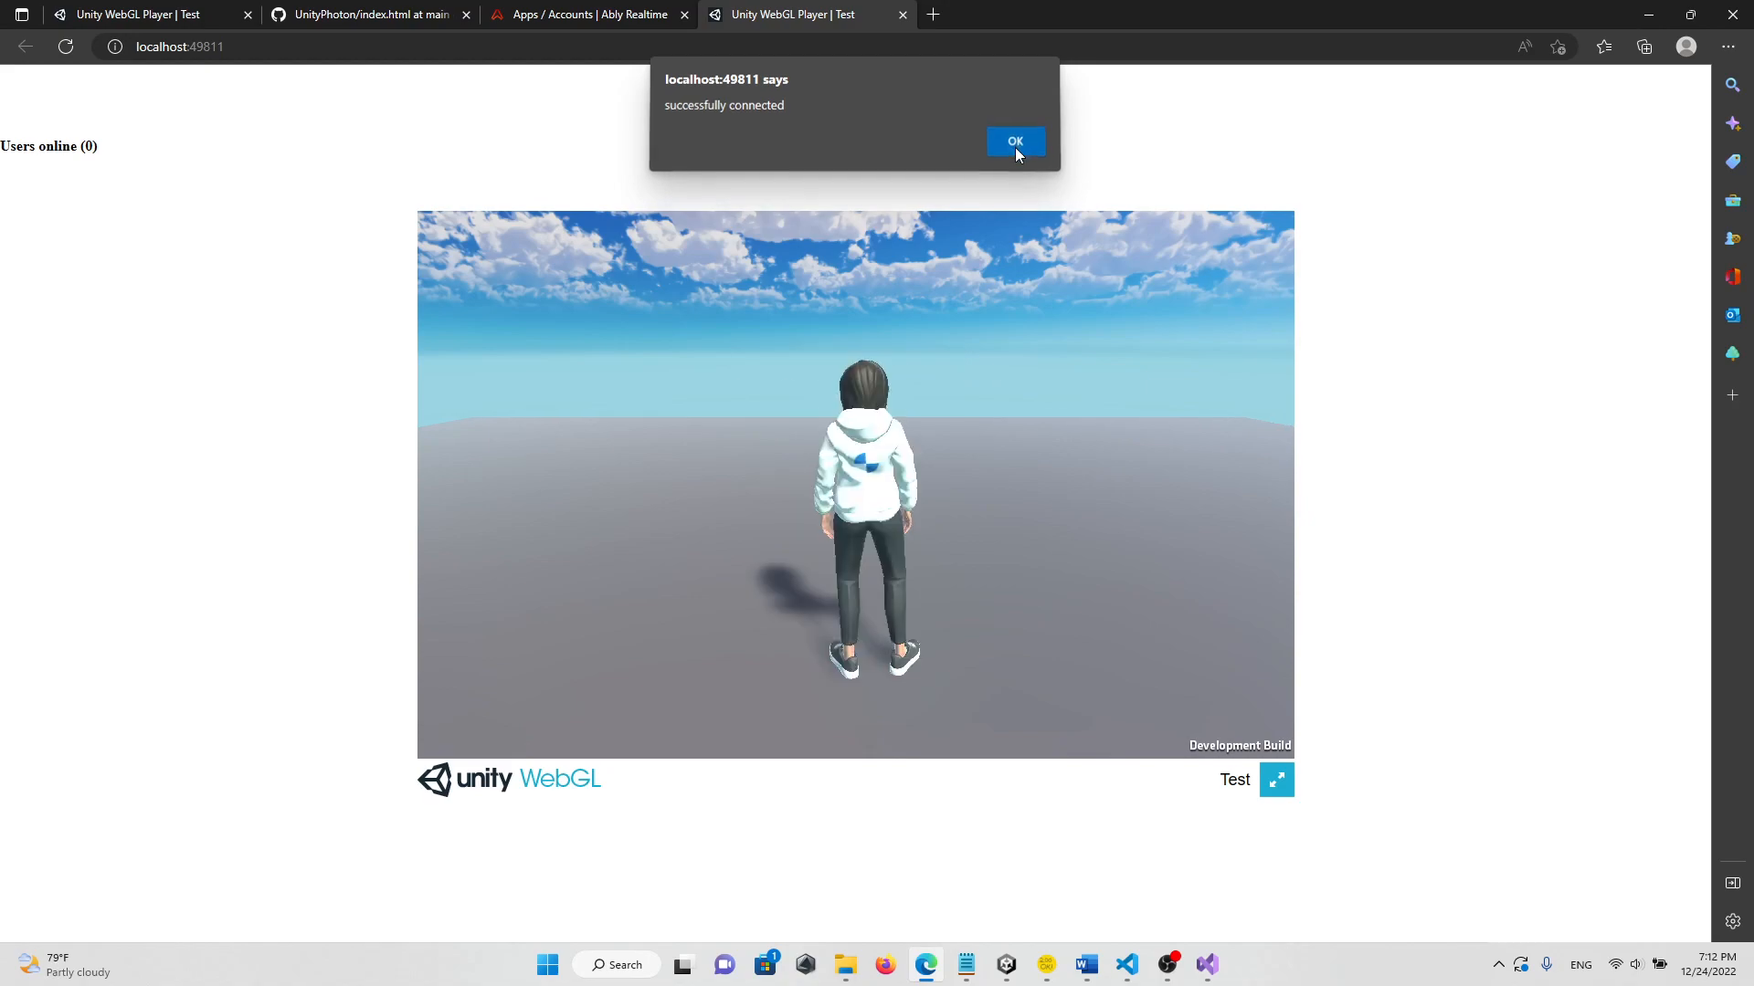
- Dismiss the 'successfully connected' alert once the avatar has spawned
left_click(1013, 143)
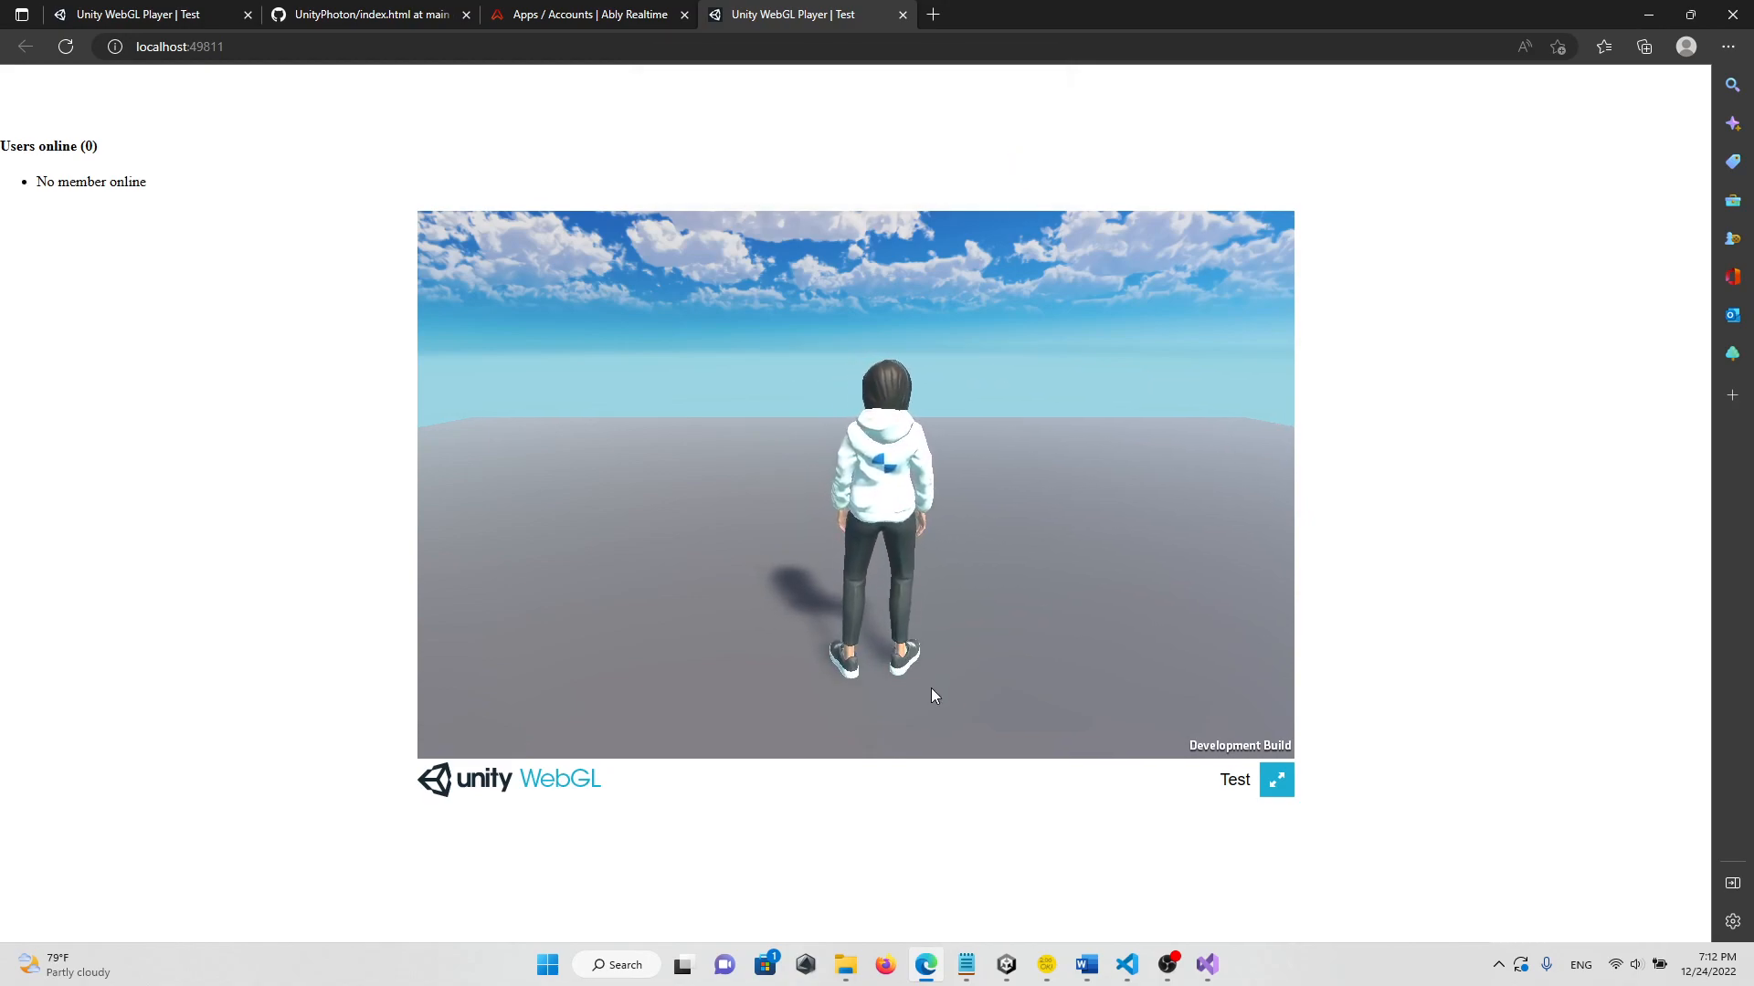
mouse_move(567, 473)
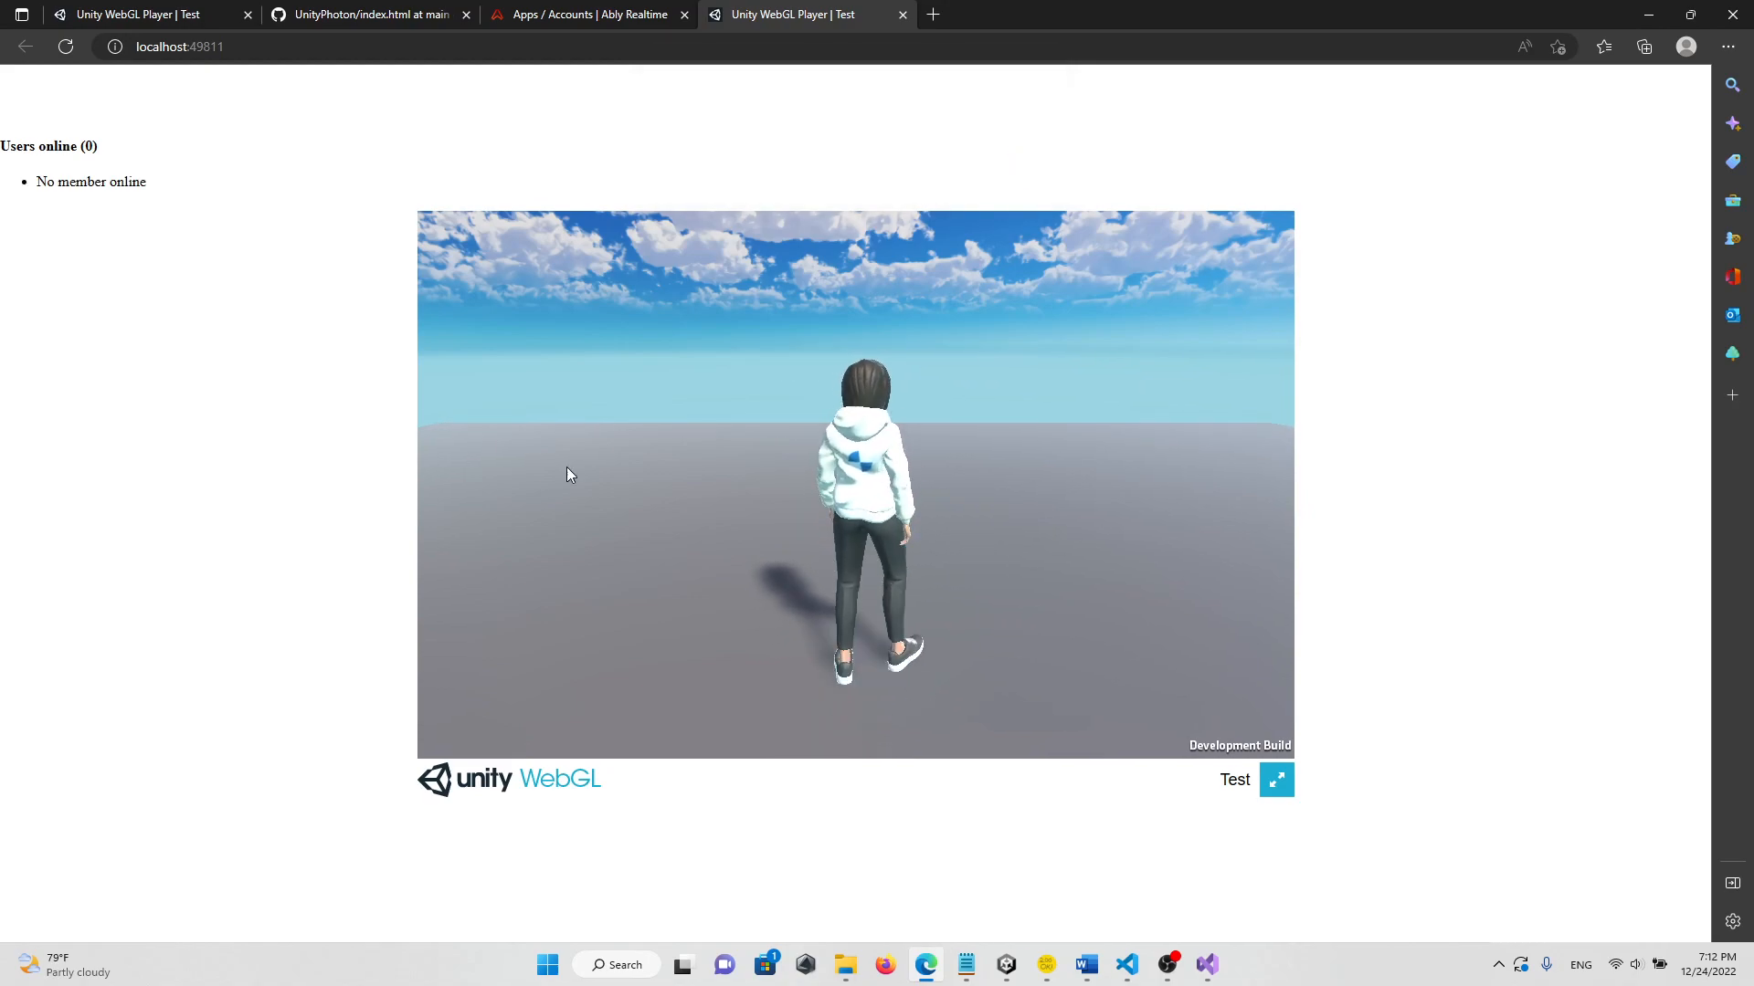
- Load the localhost game in a second tab, confirm connection, and accept voice chat
left_click(179, 45)
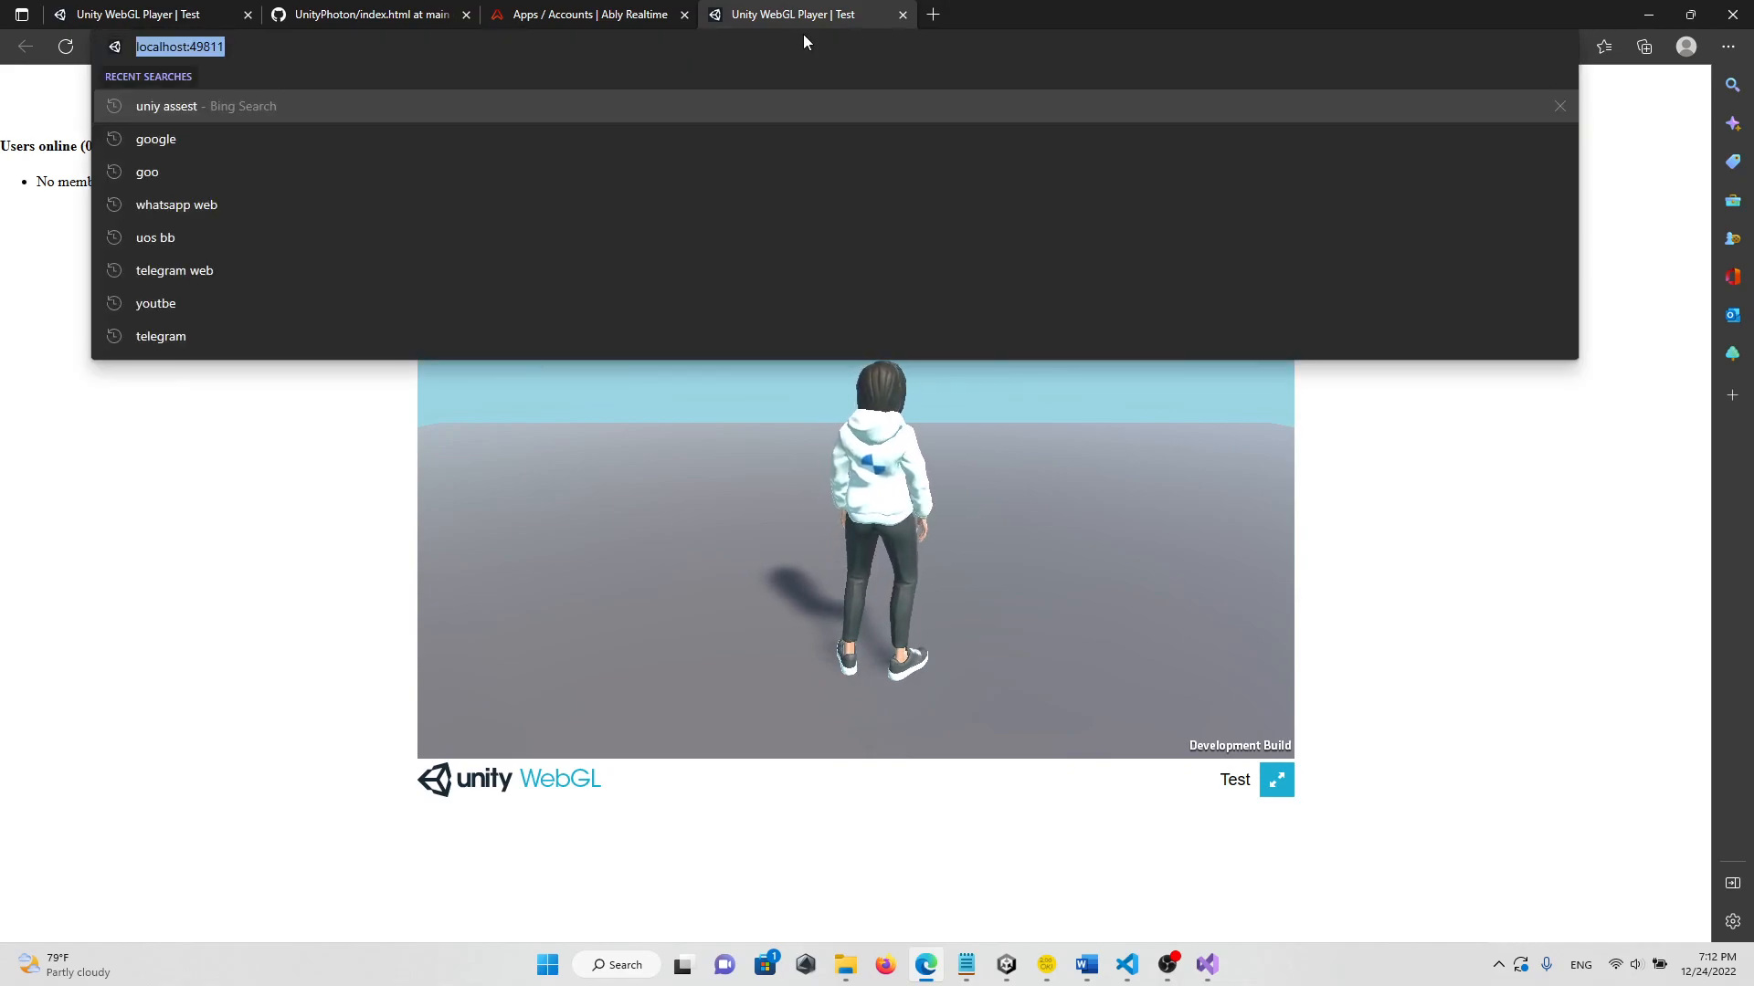
left_click(932, 15)
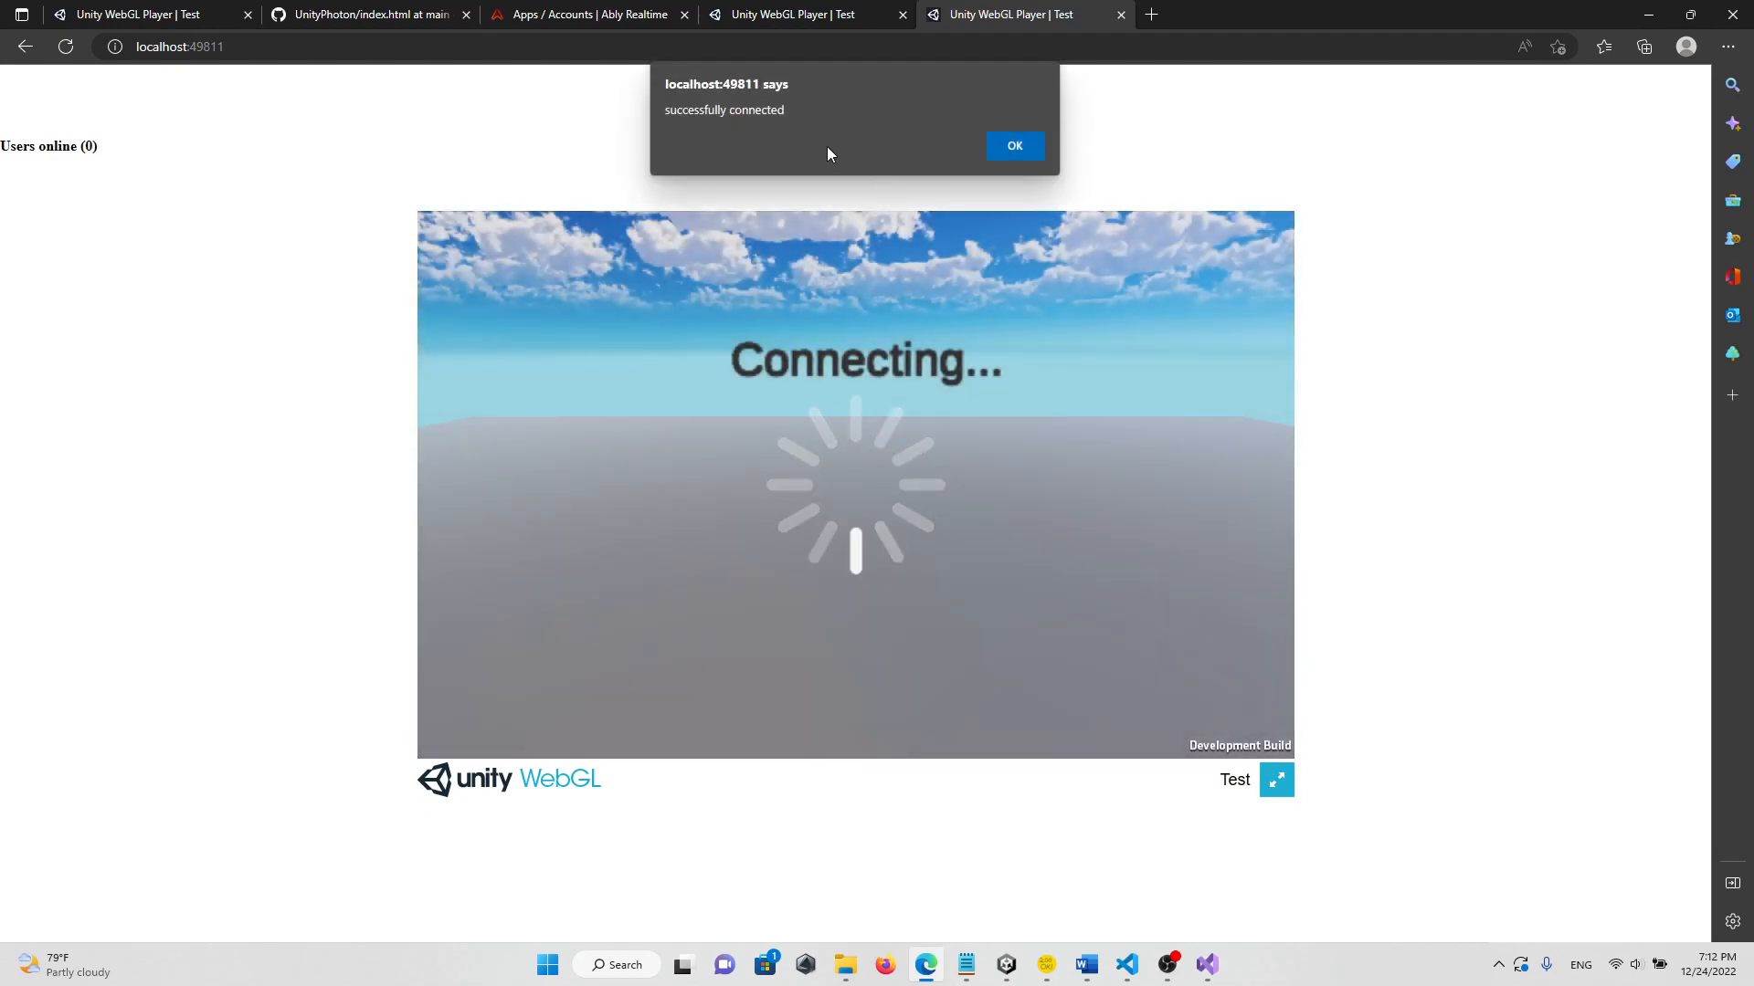
left_click(1012, 145)
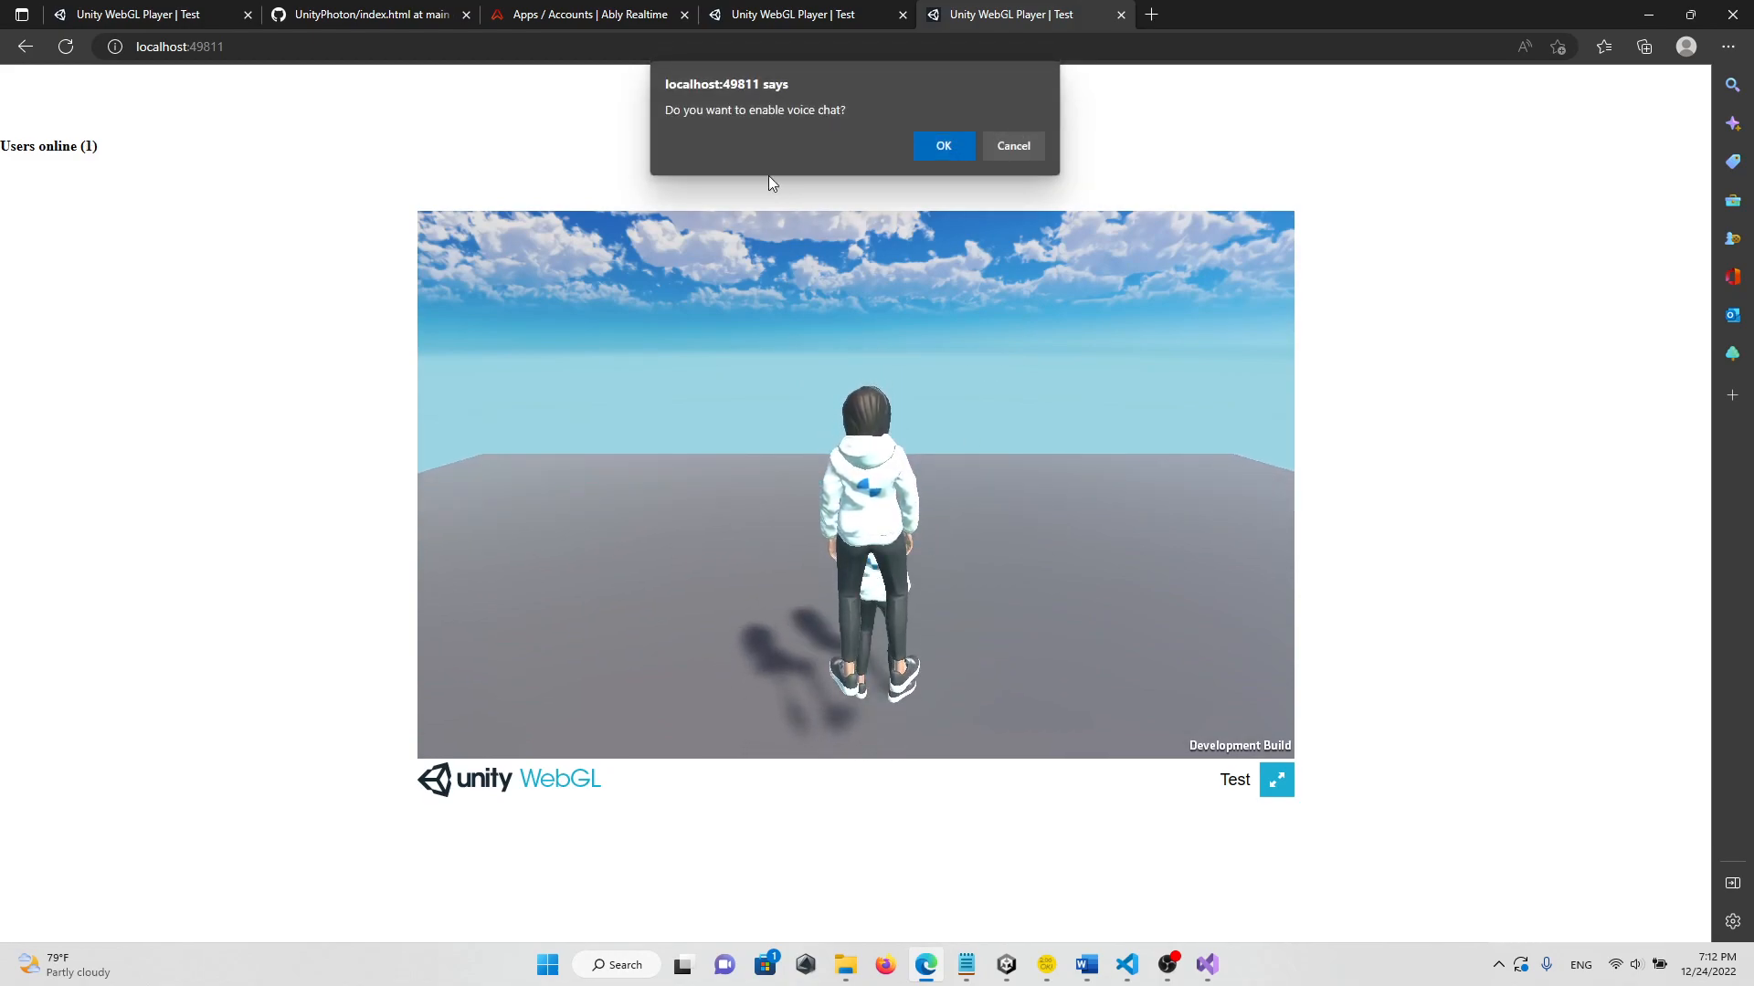
mouse_move(937, 124)
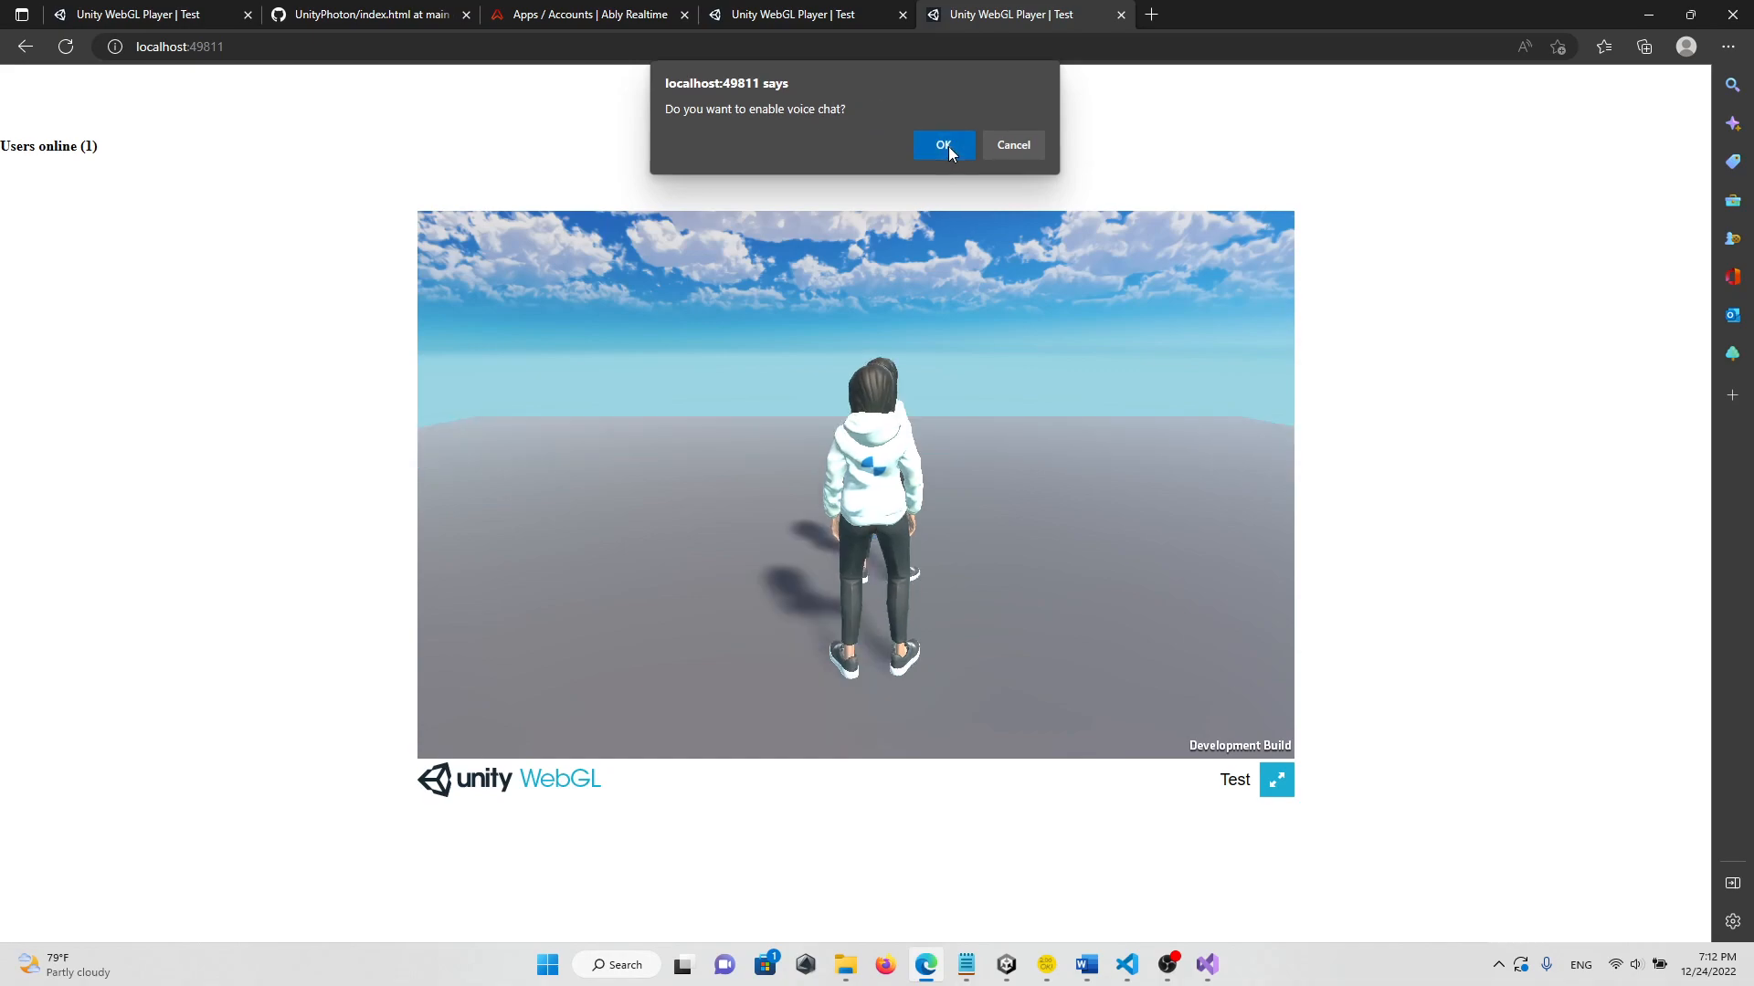
left_click(942, 145)
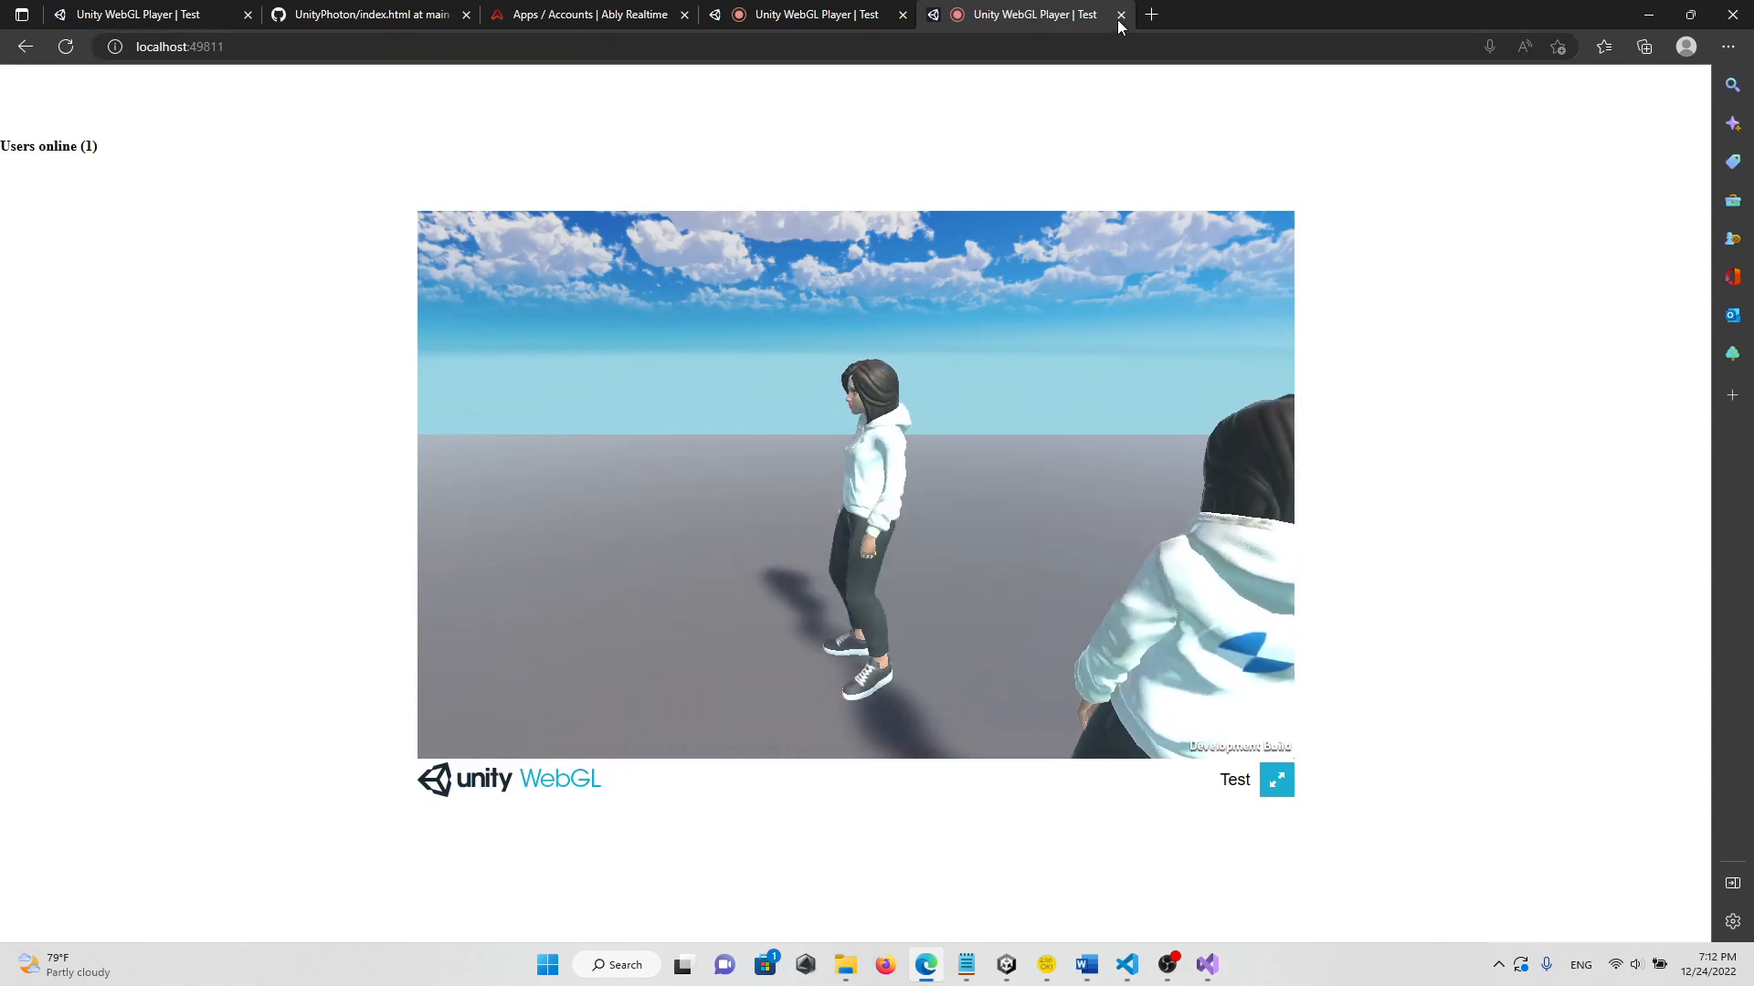
- Close the second Unity WebGL Player tab, leaving one avatar and zero users online
left_click(1120, 14)
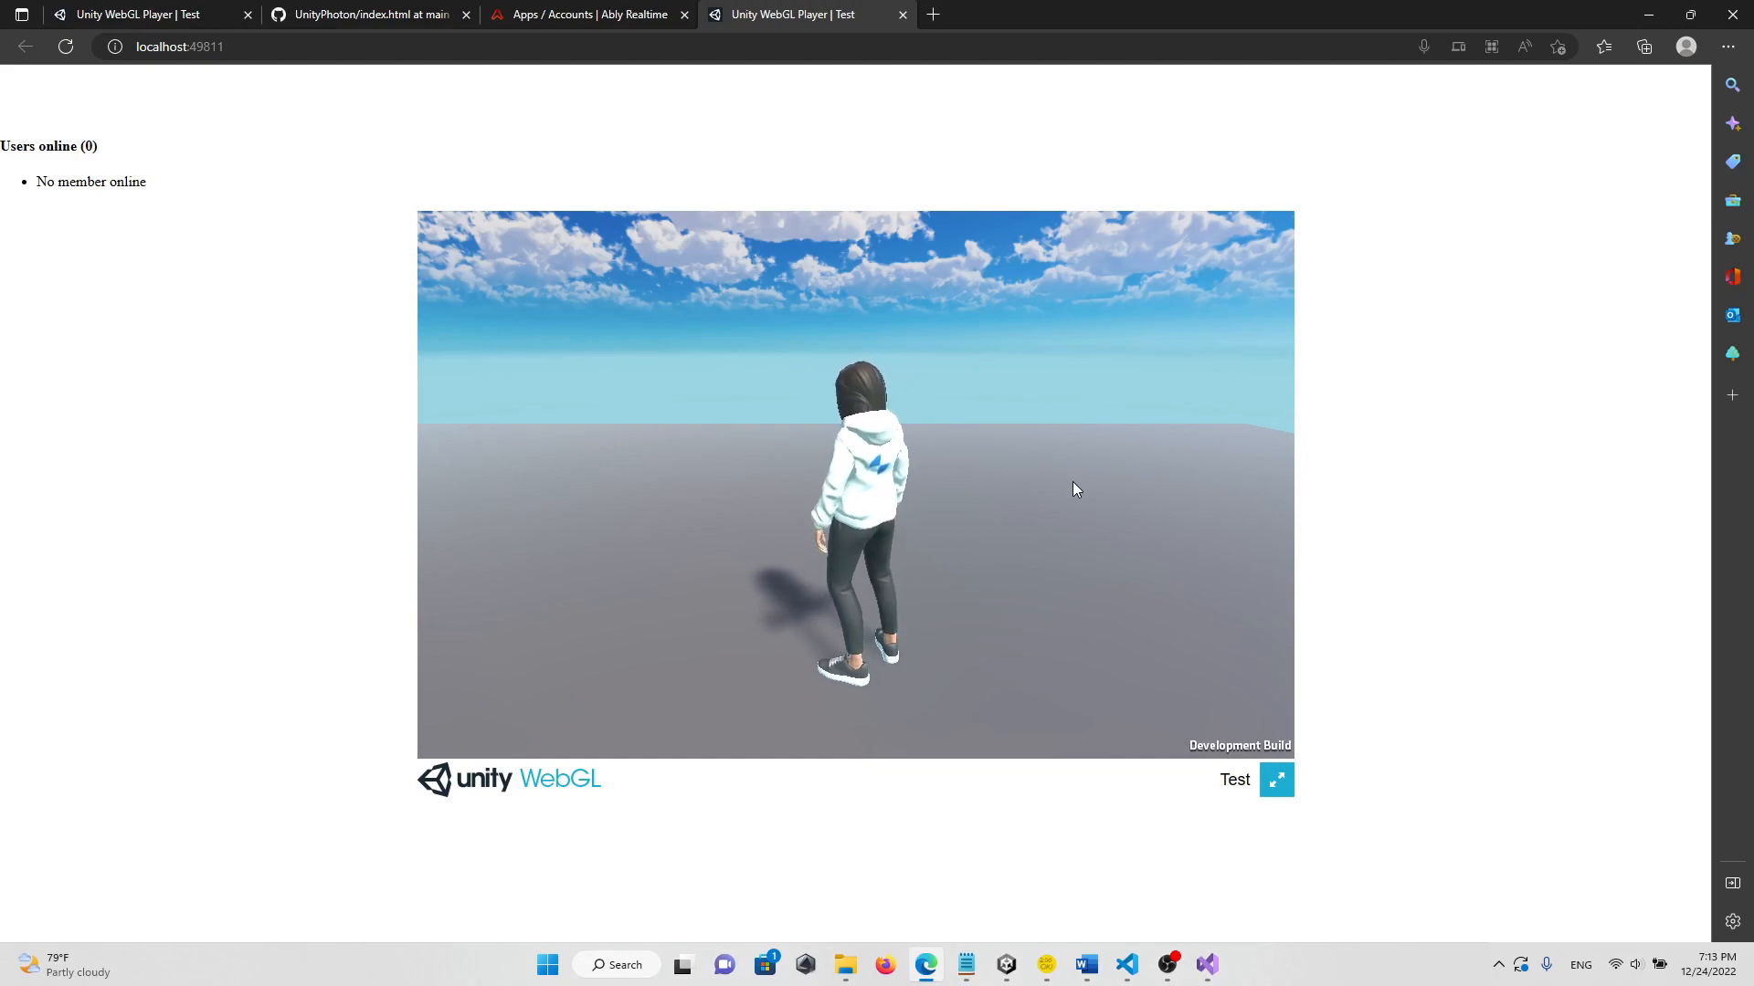
mouse_move(1205, 965)
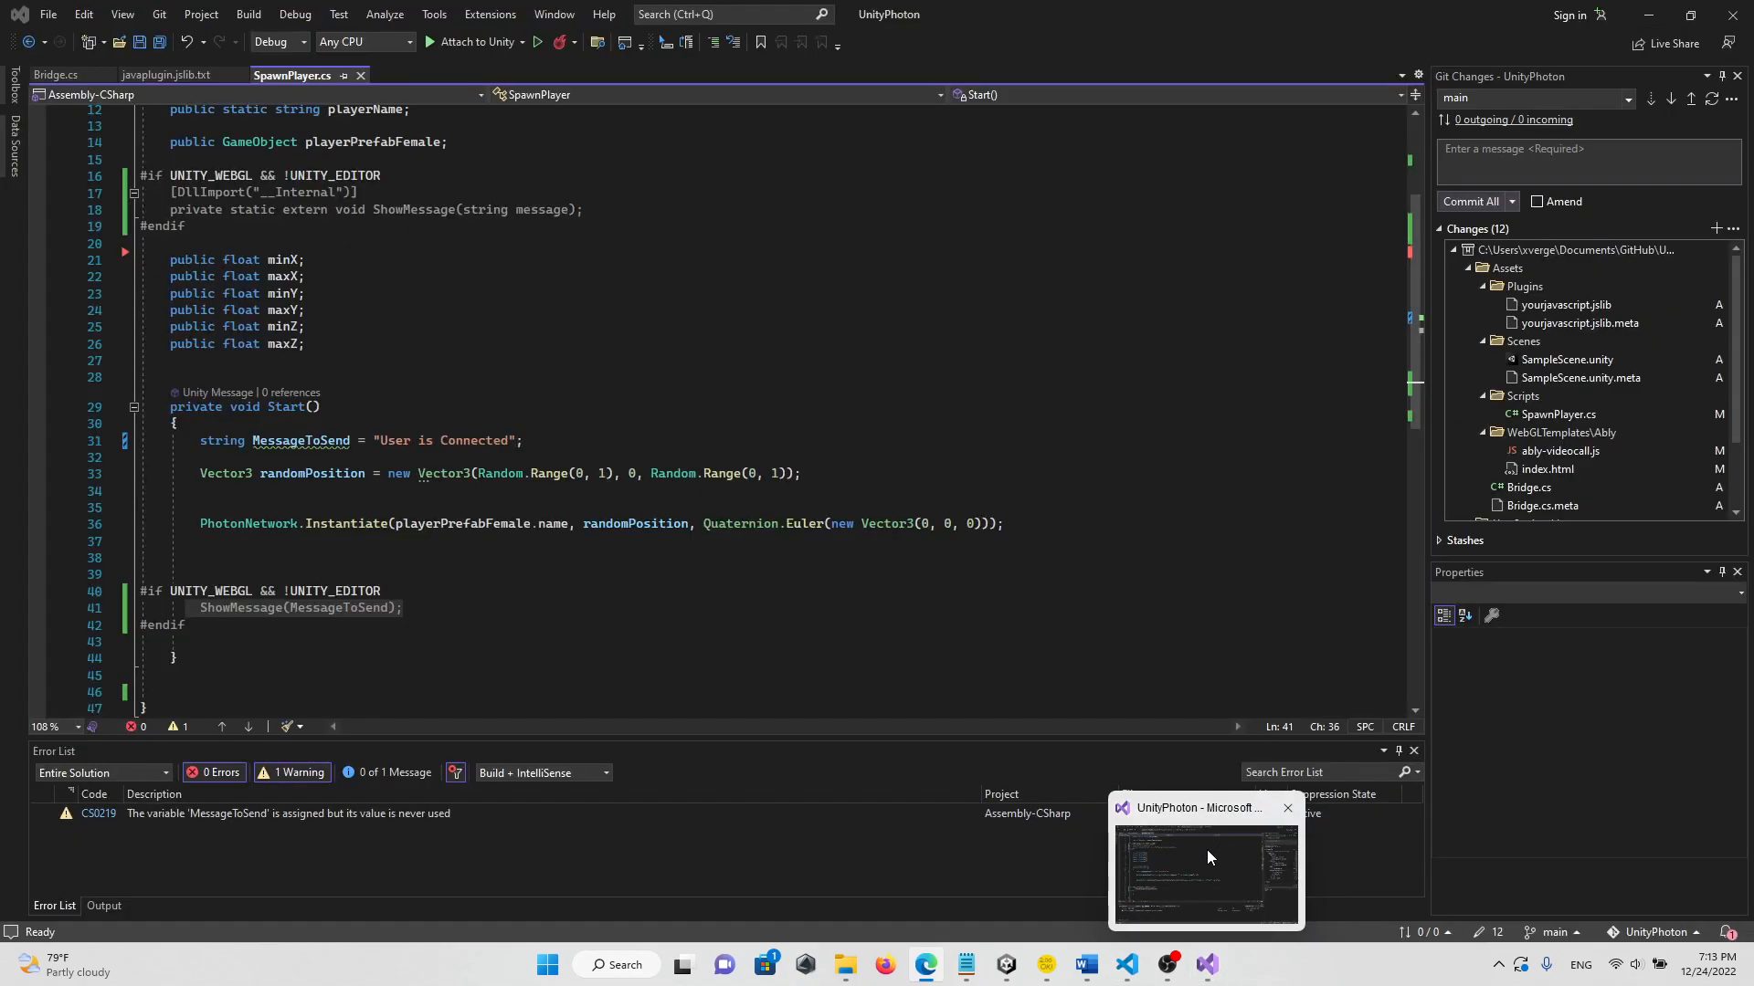
- Back in Unity, close Build Settings and view the yourjavascript plugin's WebGL import settings
left_click(1205, 873)
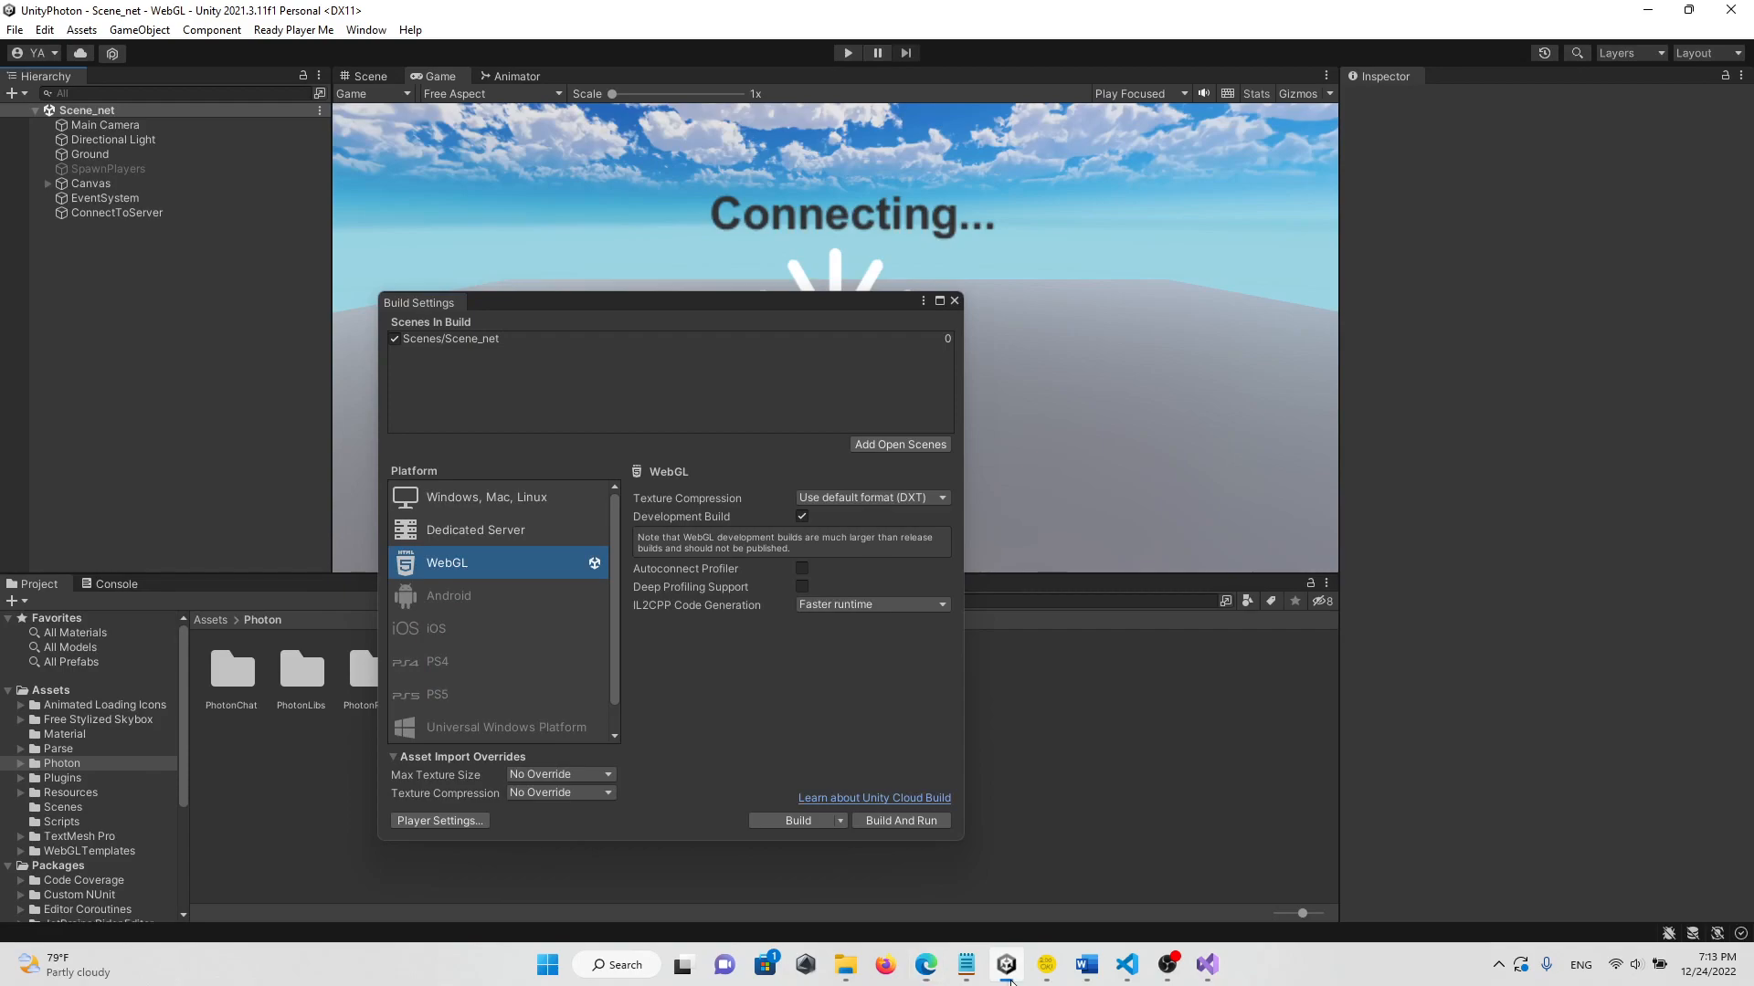
left_click(953, 300)
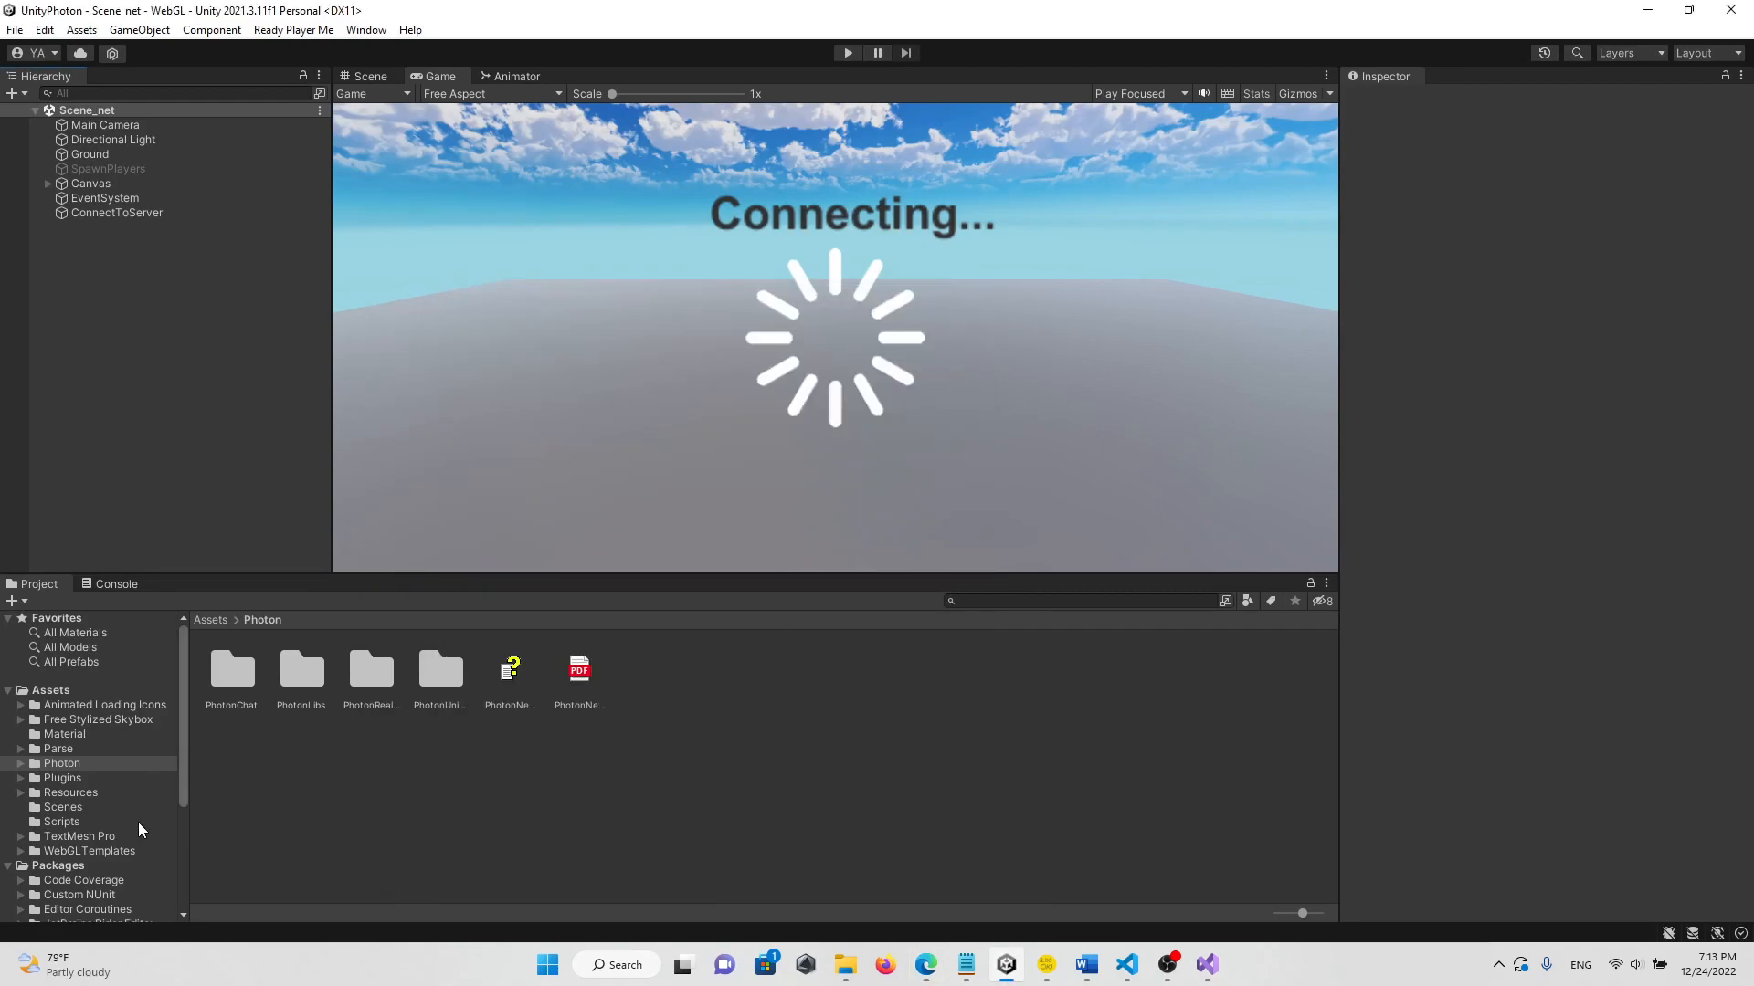
left_click(61, 777)
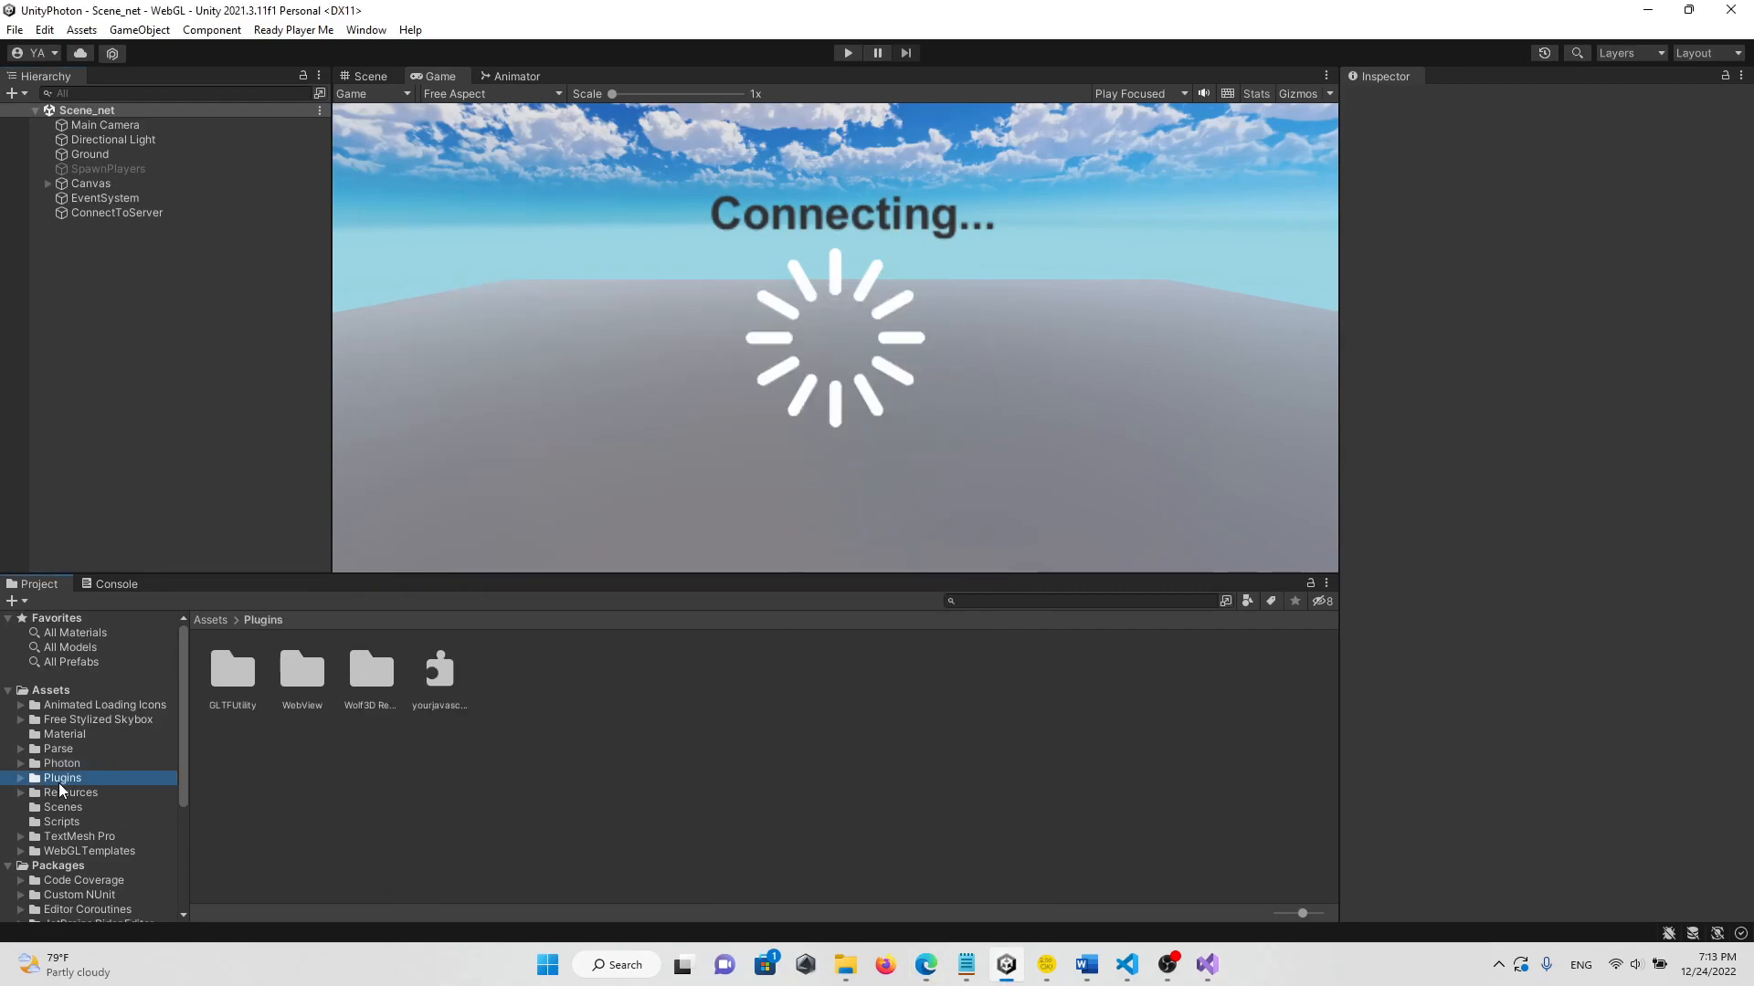
left_click(439, 671)
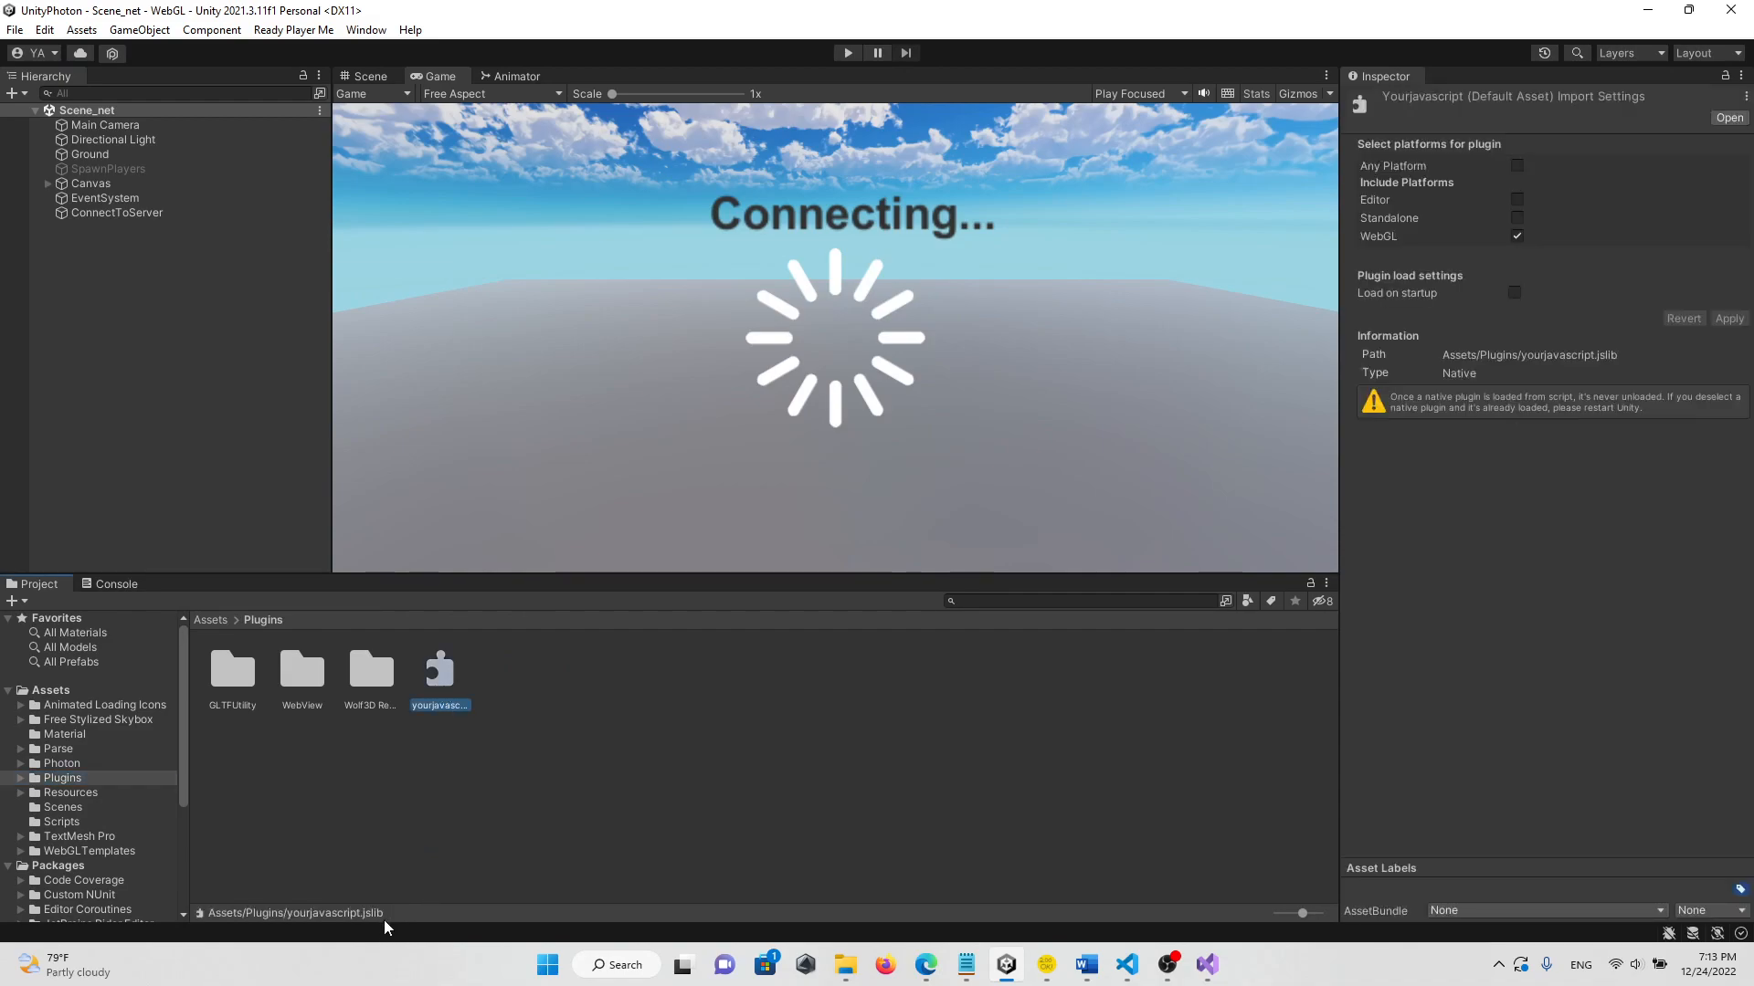
mouse_move(389, 926)
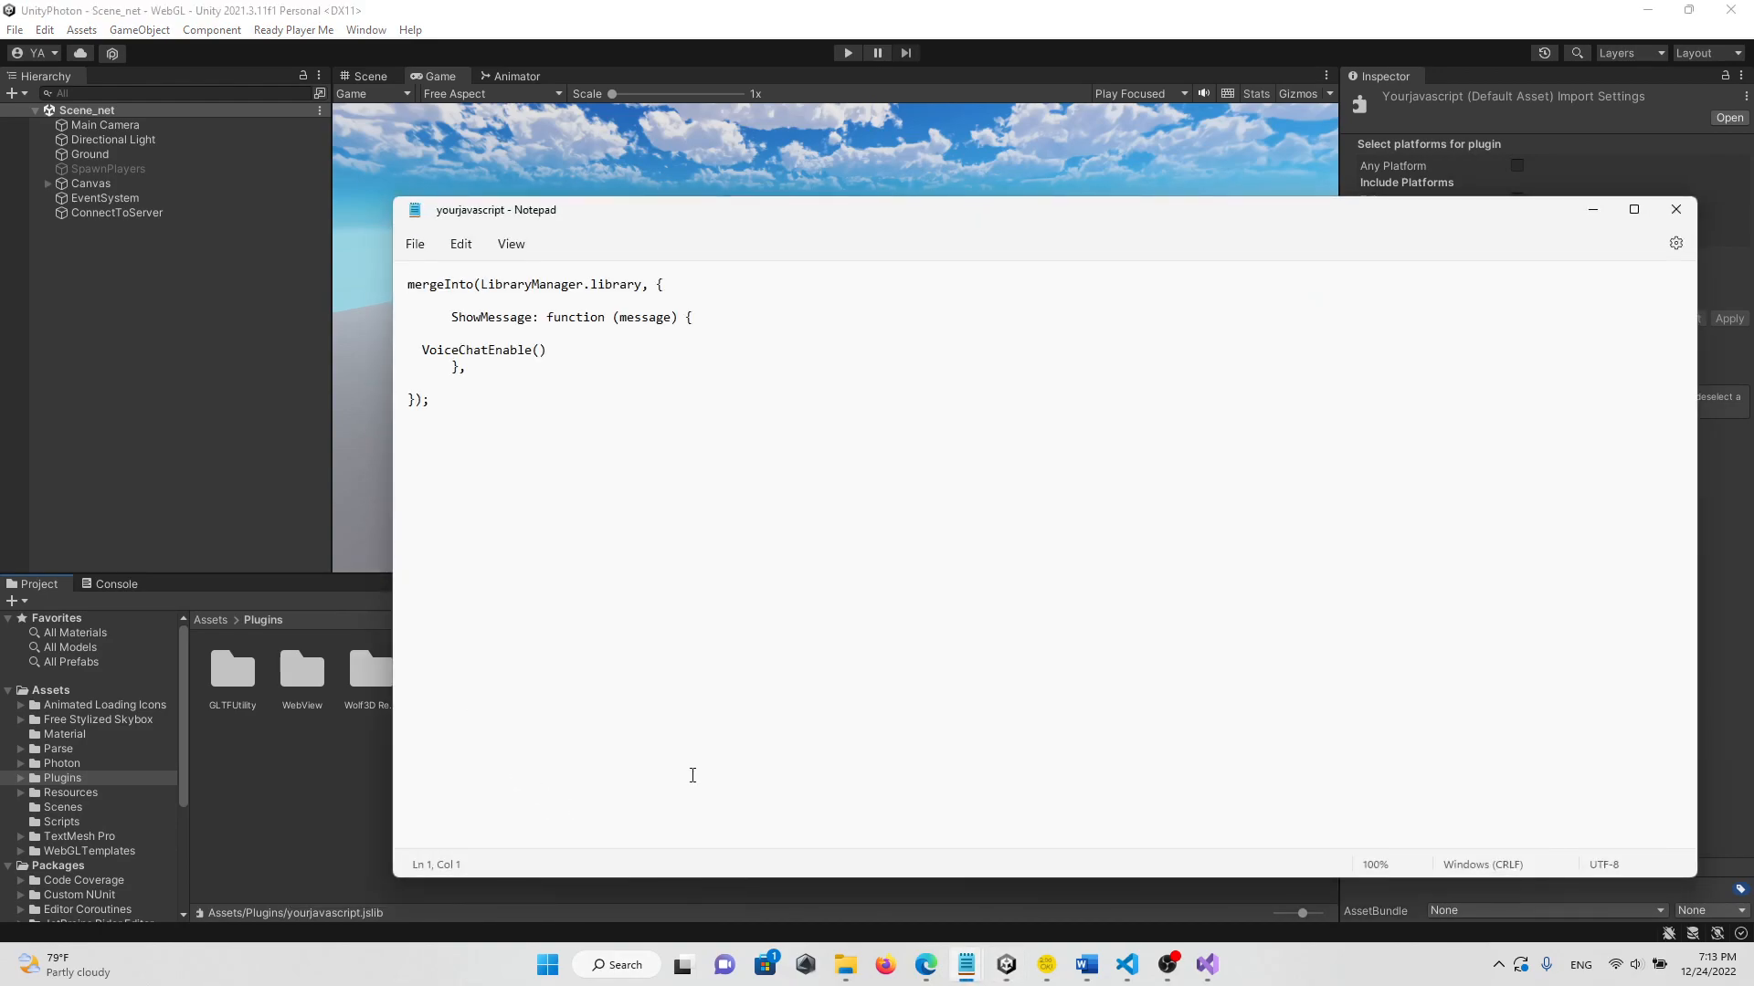
- Review the jslib's VoiceChatEnable call in Notepad, then open SpawnPlayers' Spawn Player script
key("ctrl+a")
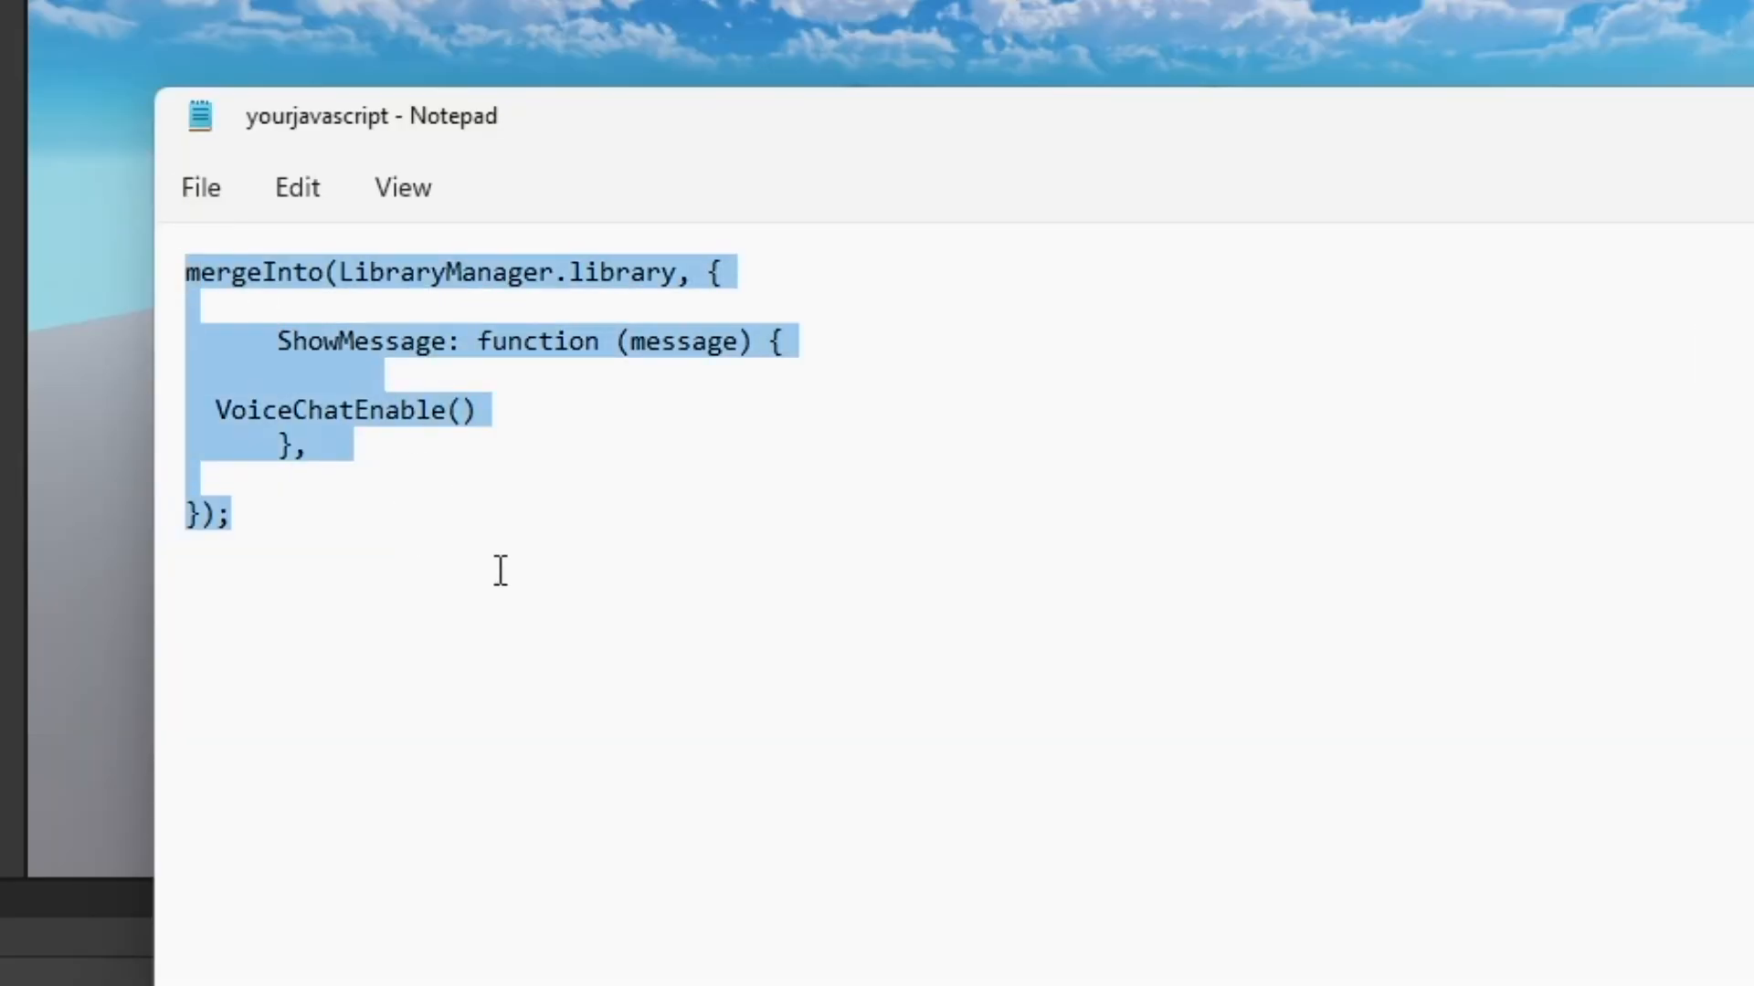
left_click(335, 448)
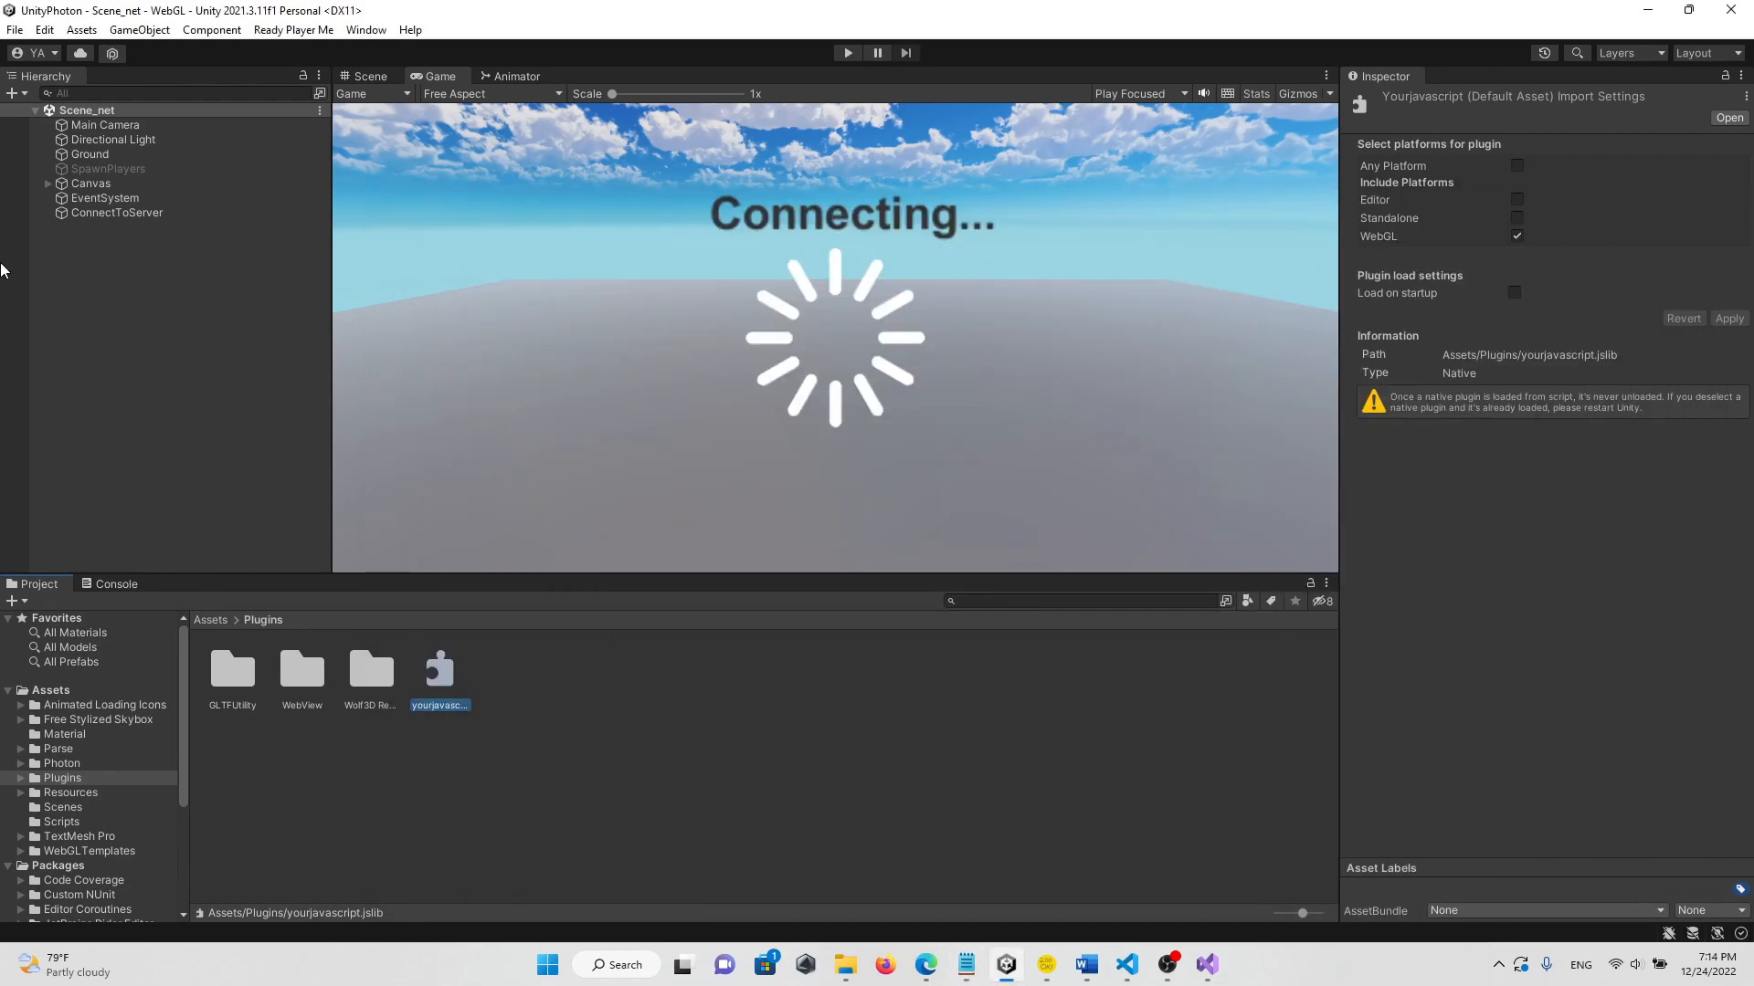
left_click(108, 169)
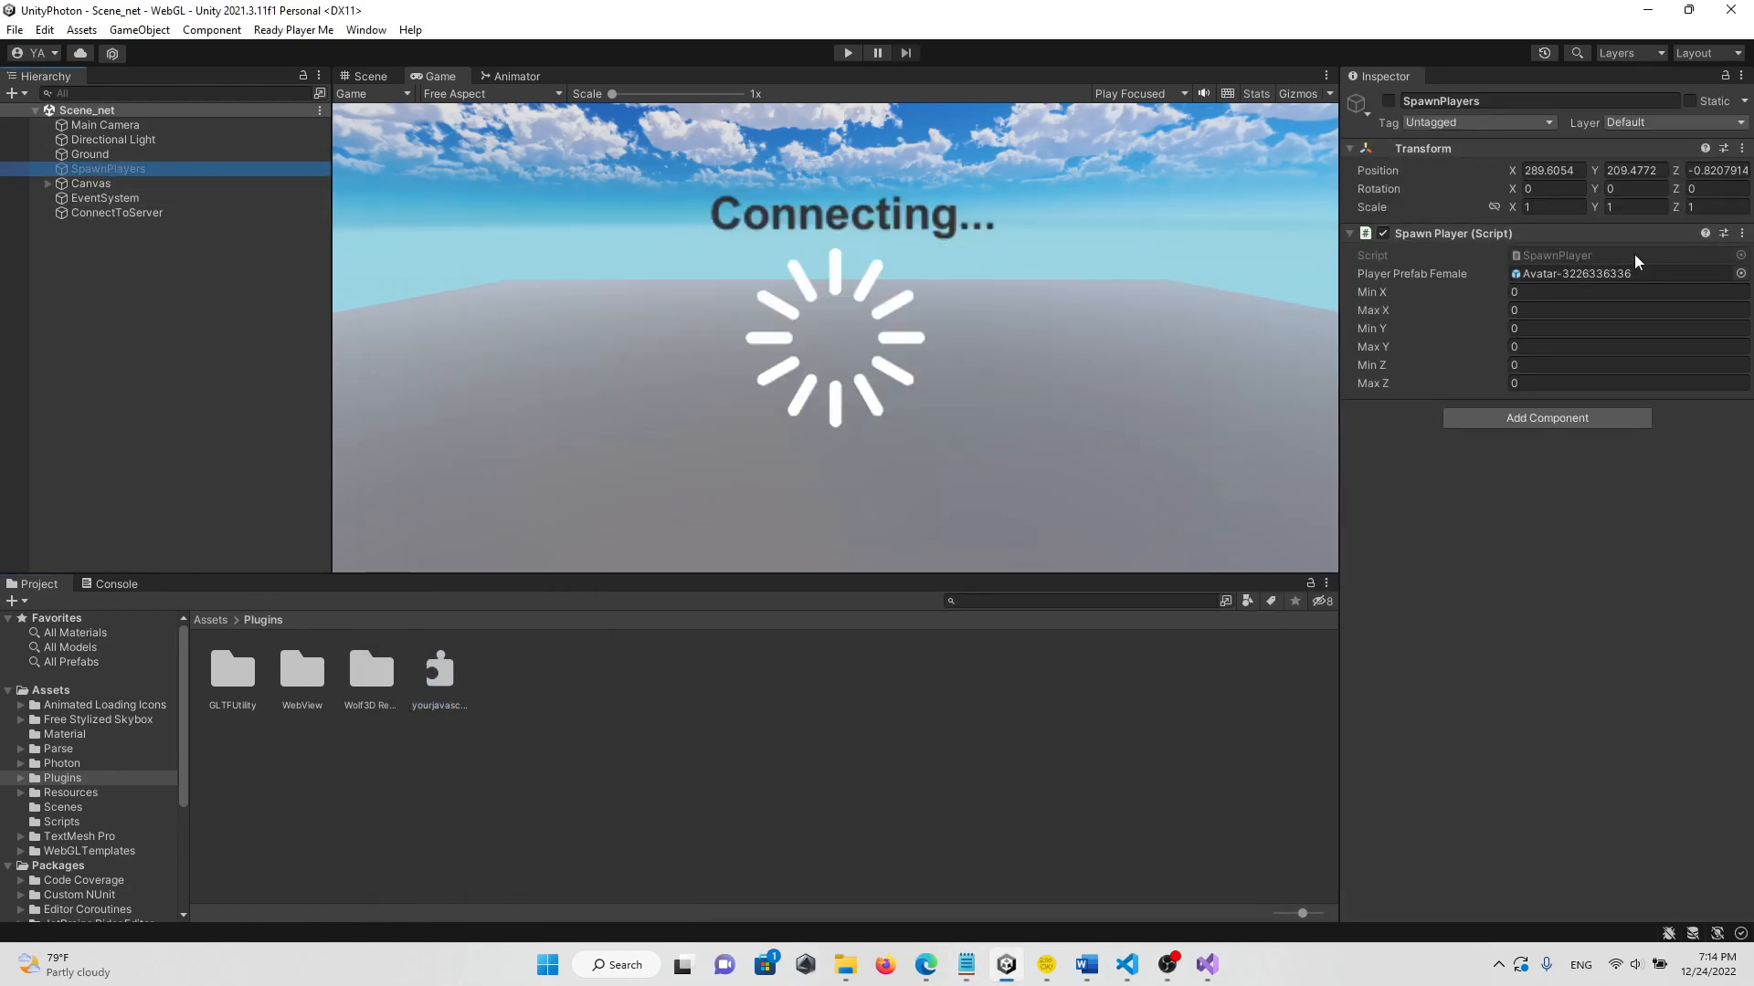
left_click(1205, 964)
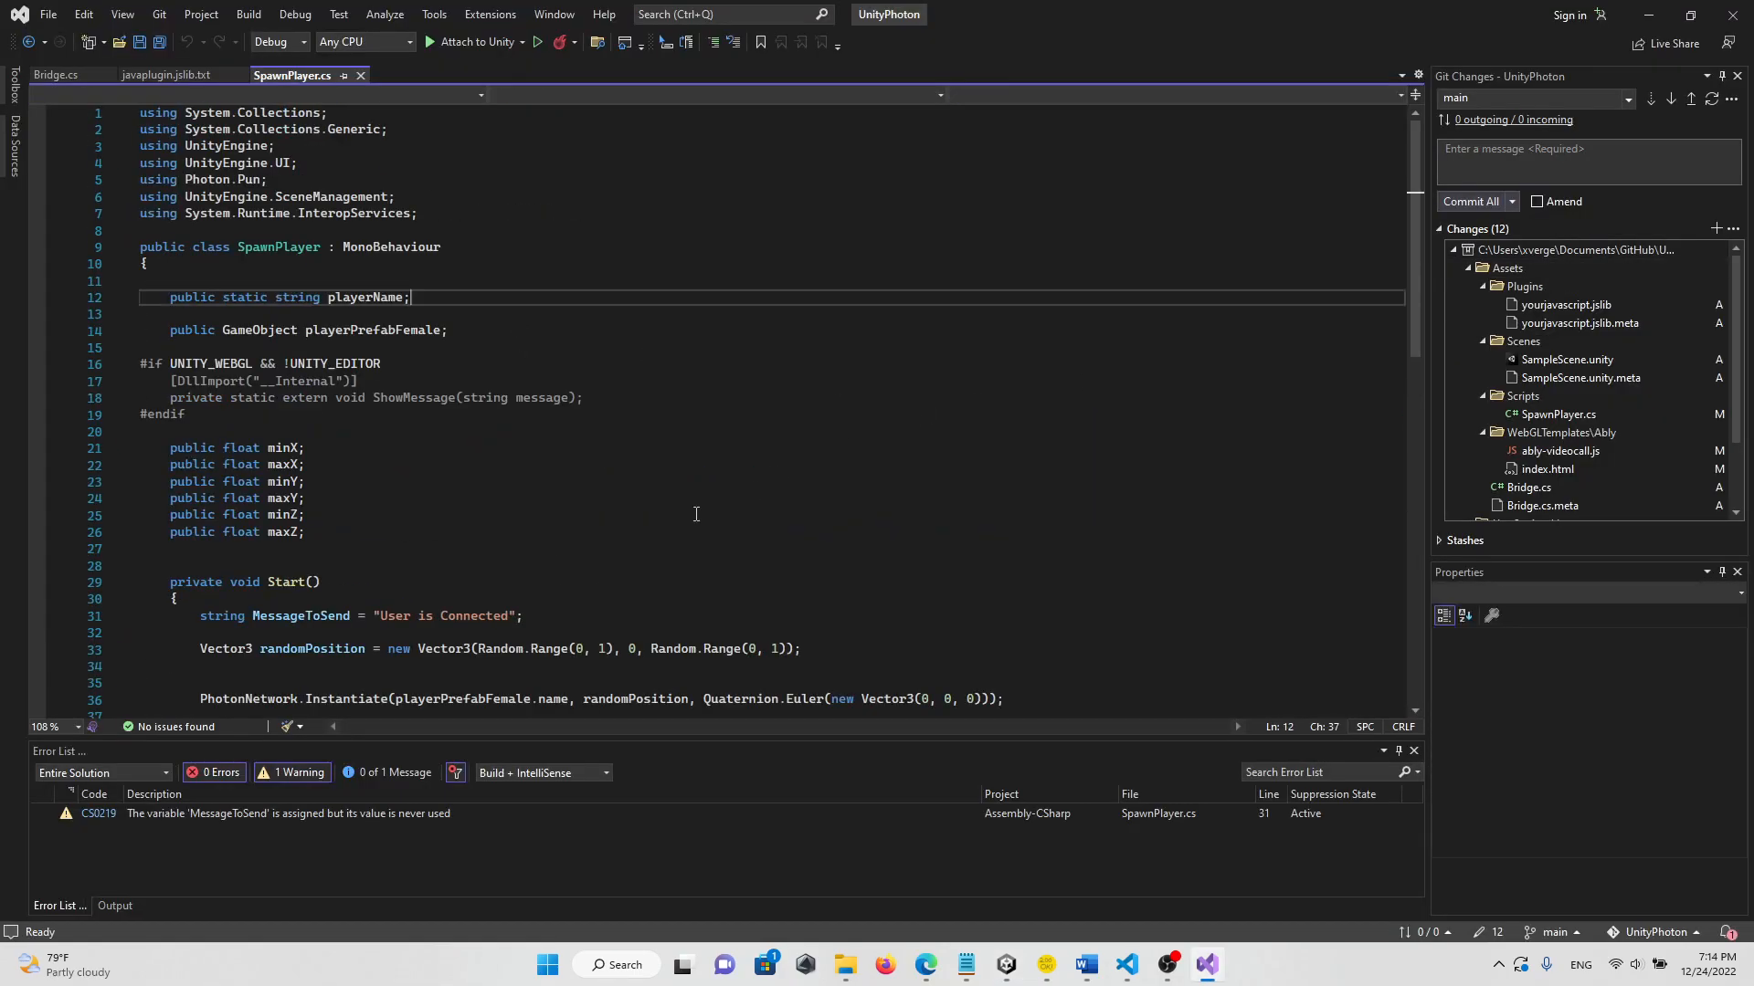
- Compare SpawnPlayer.cs's DllImport ShowMessage call with the jslib's VoiceChatEnable line, then return to Unity
scroll("down", 3)
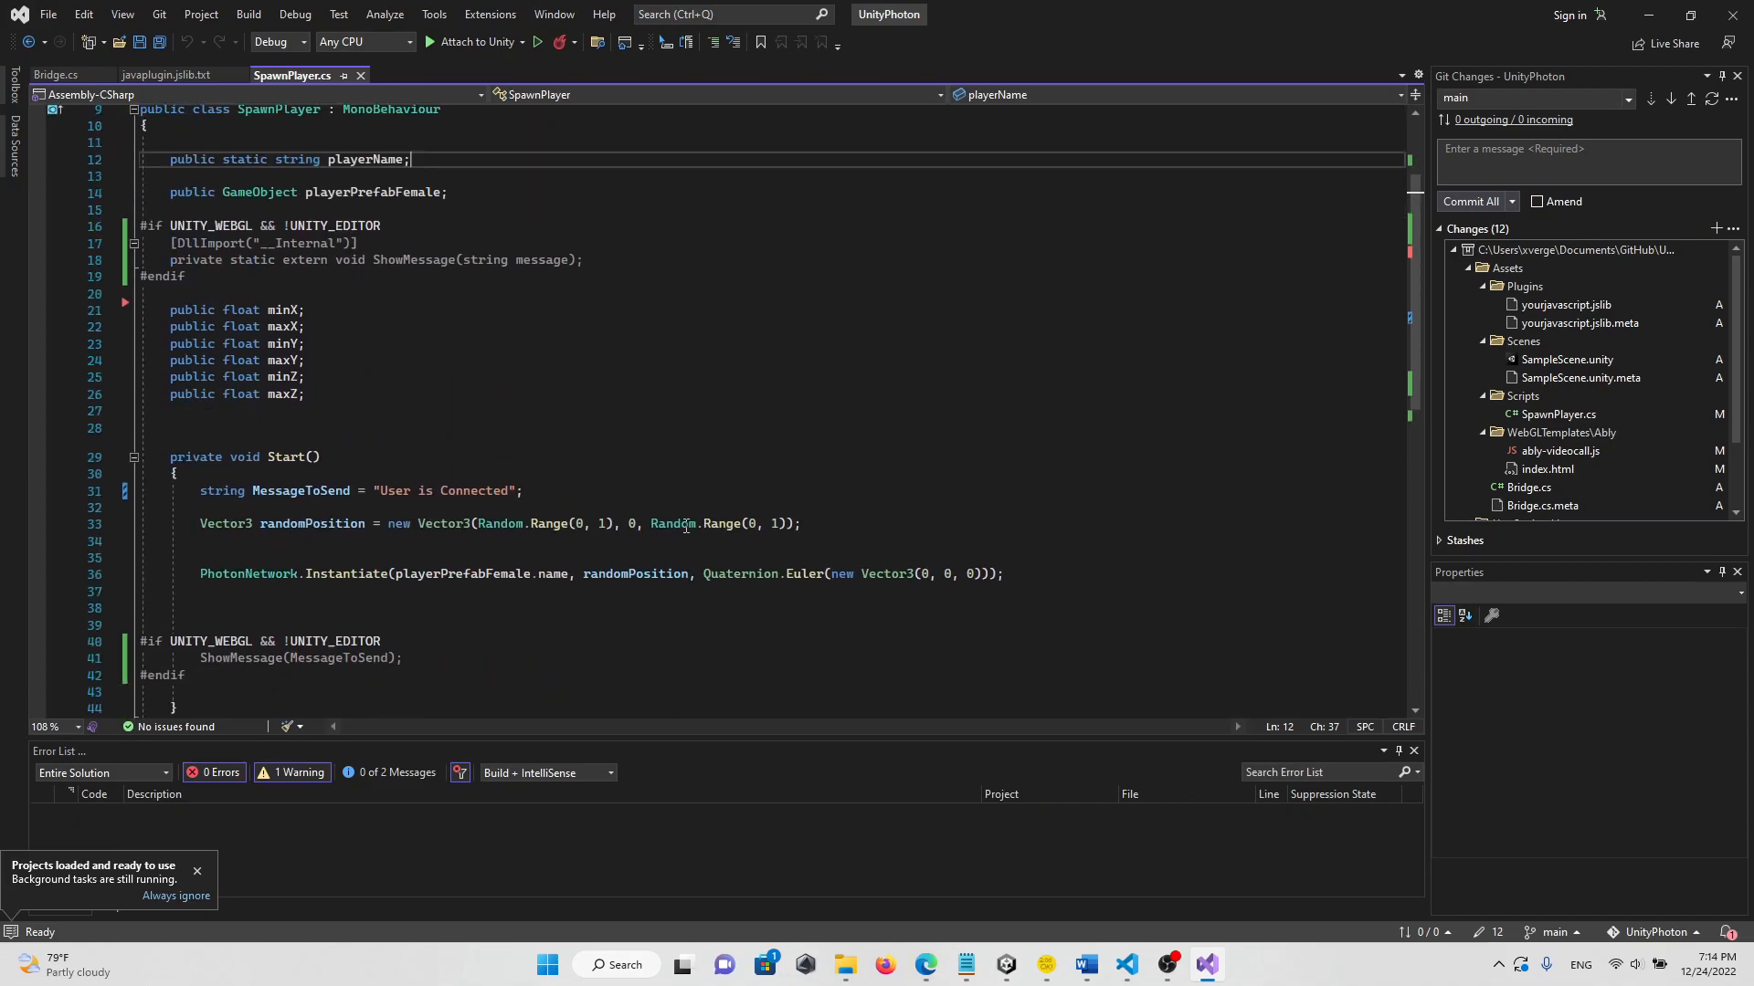
scroll("up", 3)
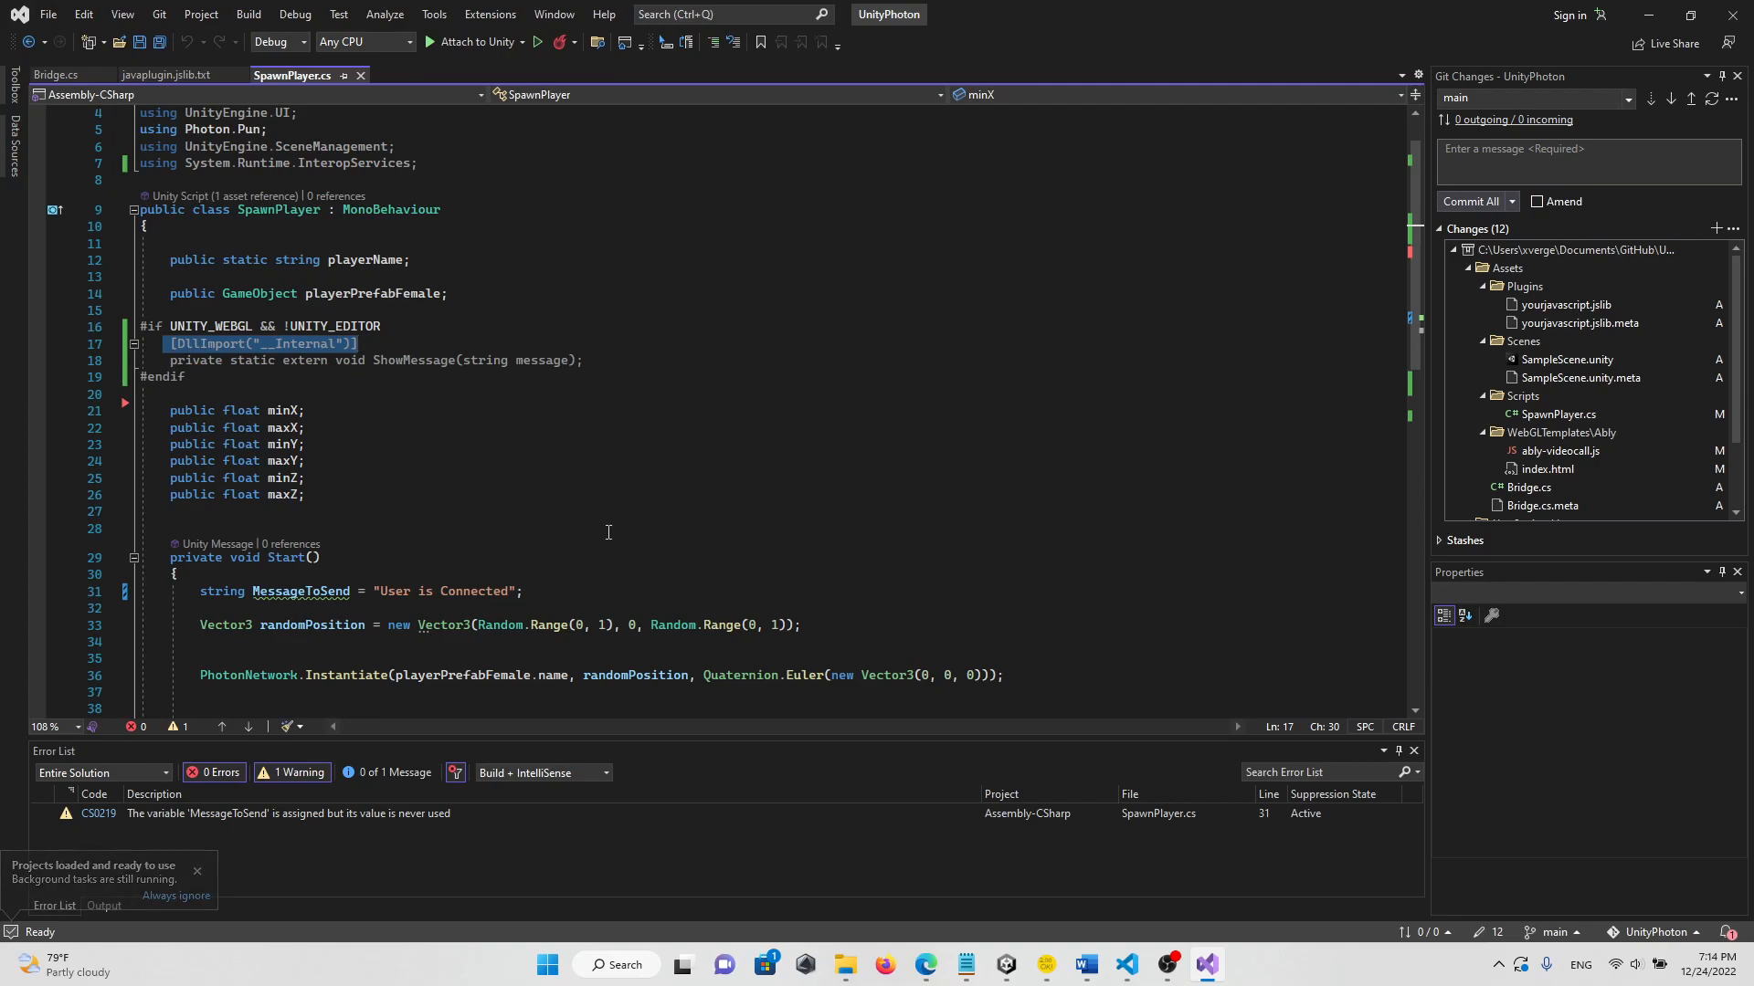
scroll("down", 3)
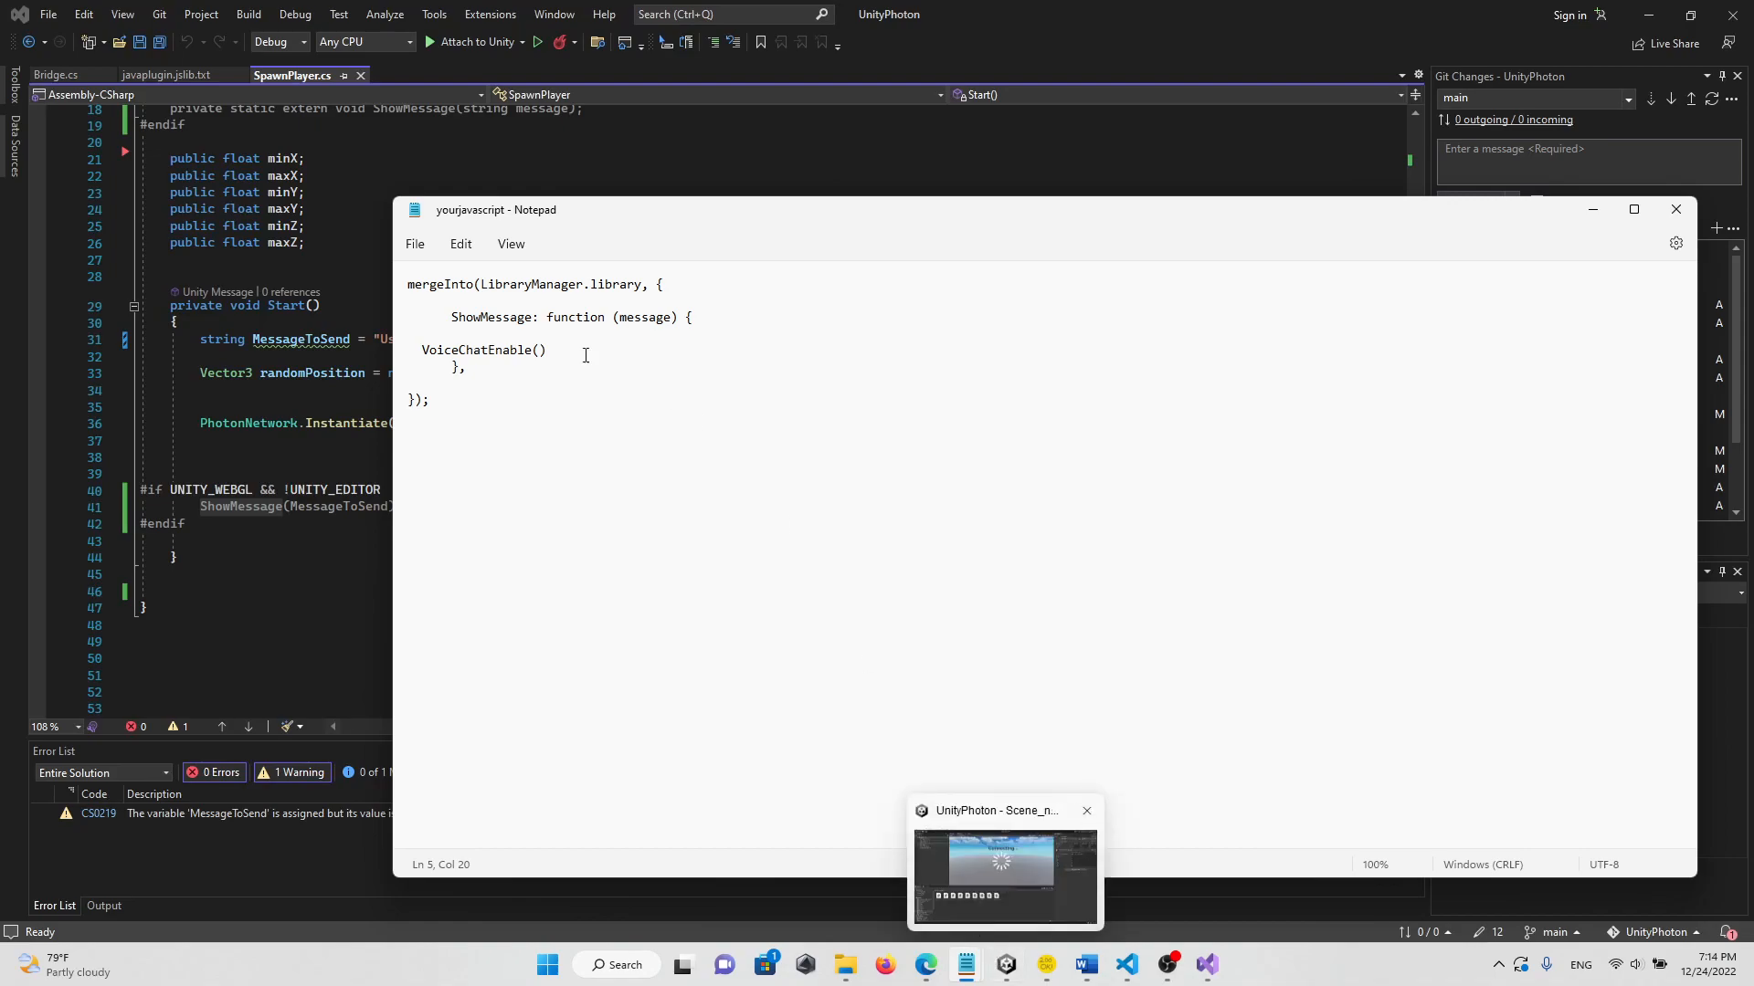
double_click(481, 349)
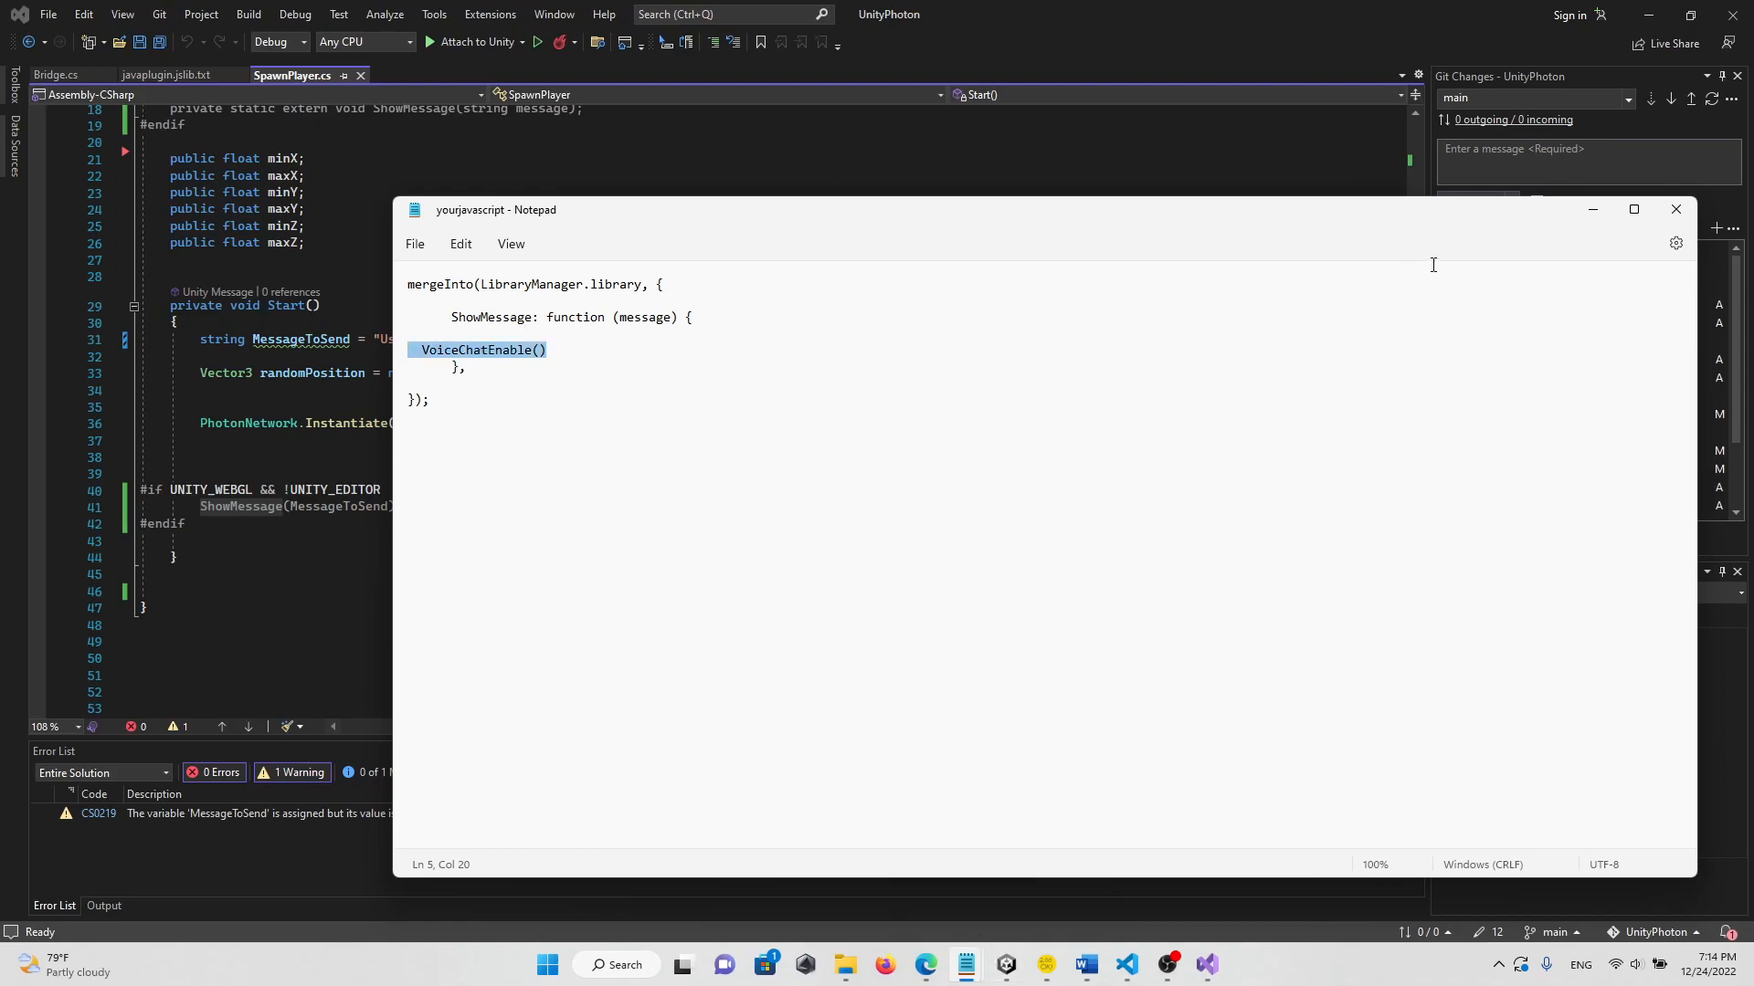
left_click(1674, 209)
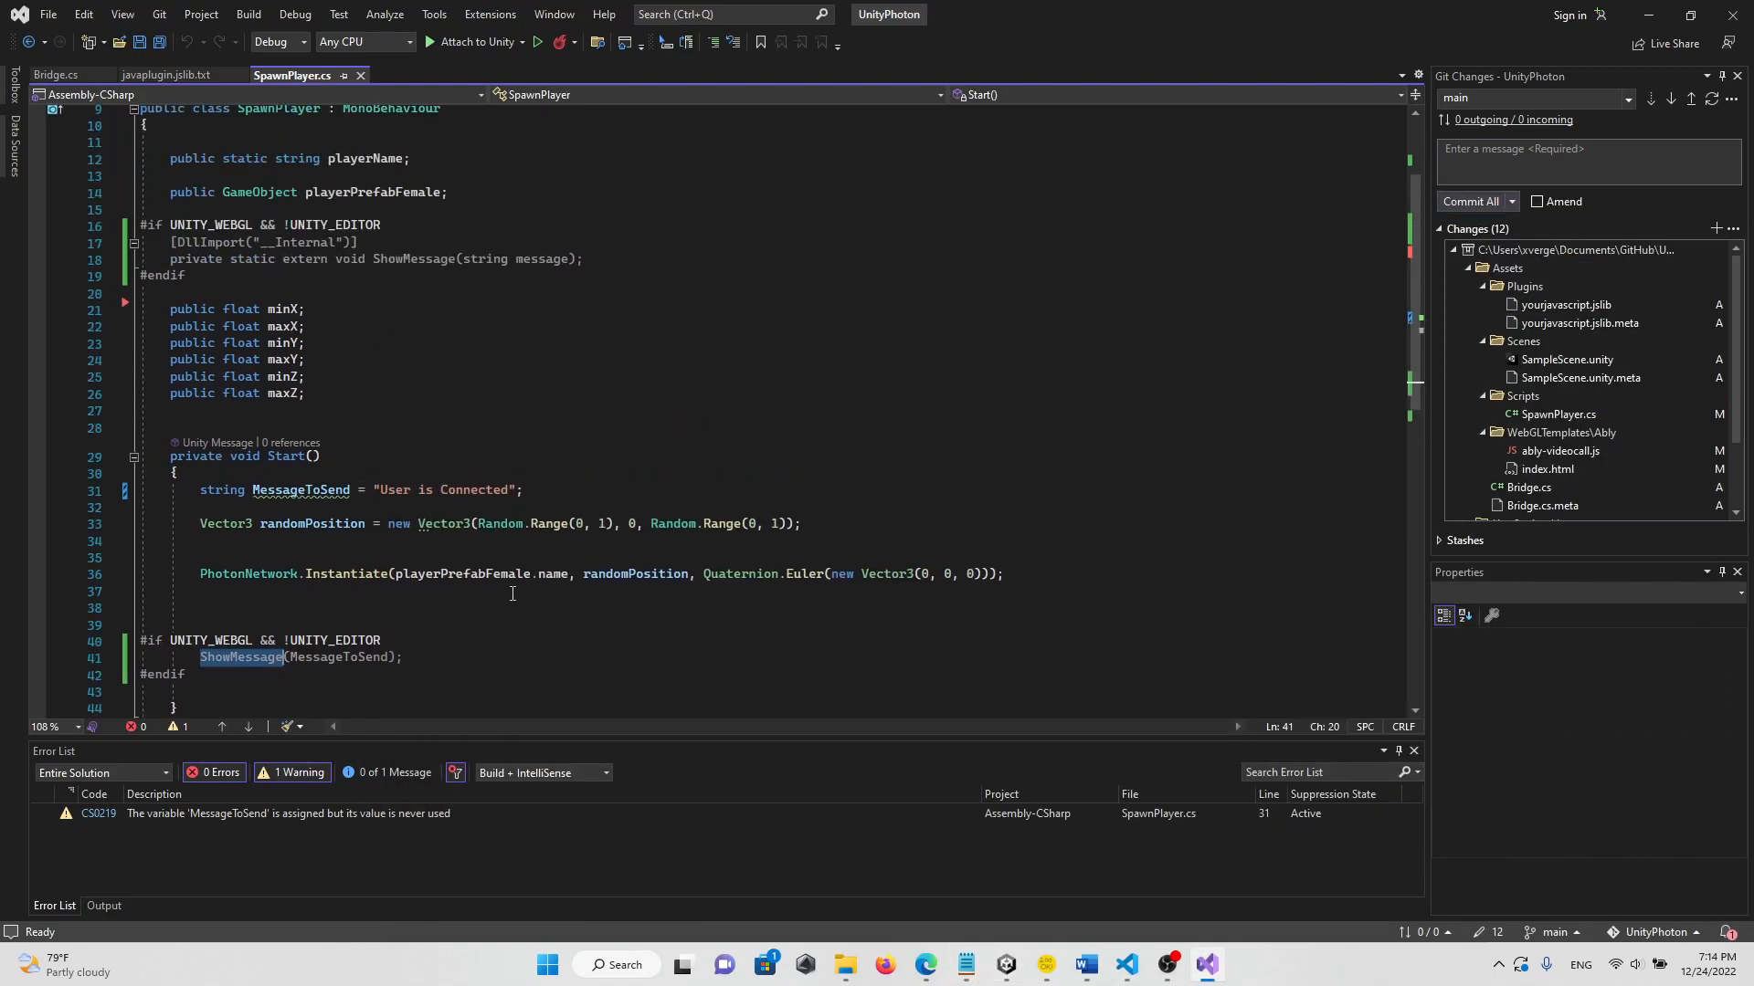
scroll("up", 3)
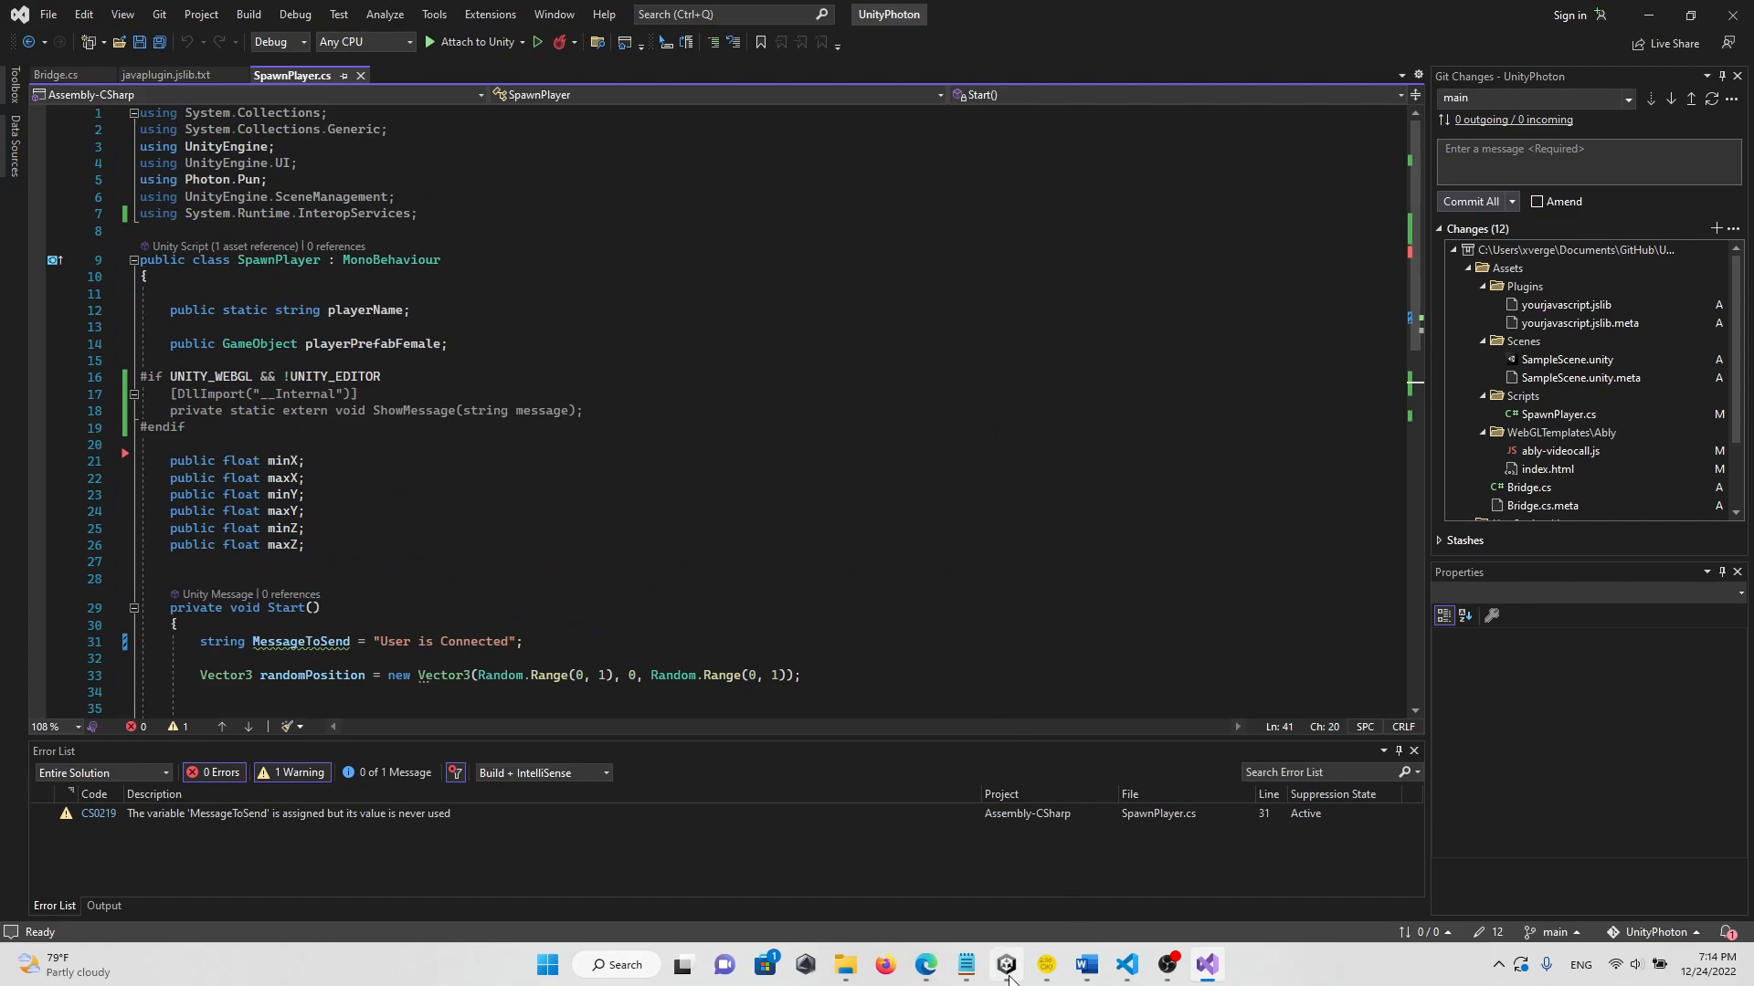
left_click(1005, 964)
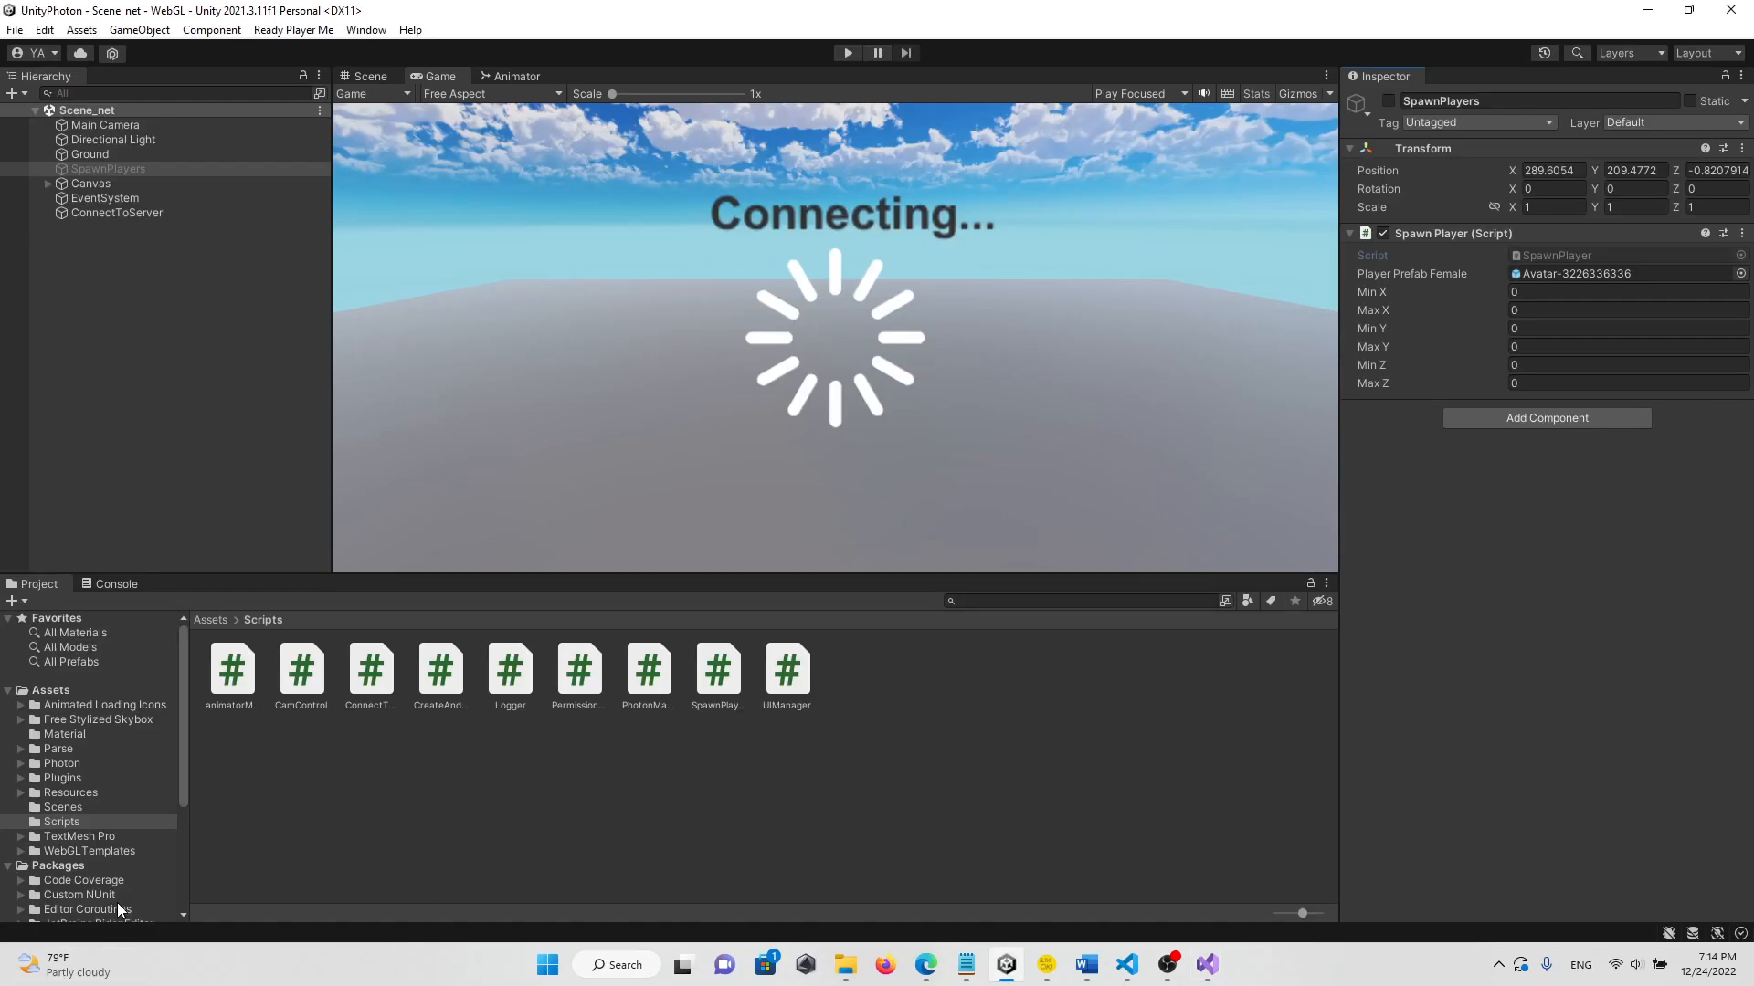
- Open the Ably index.html and review VoiceChatEnable and its conditional script tags
left_click(66, 865)
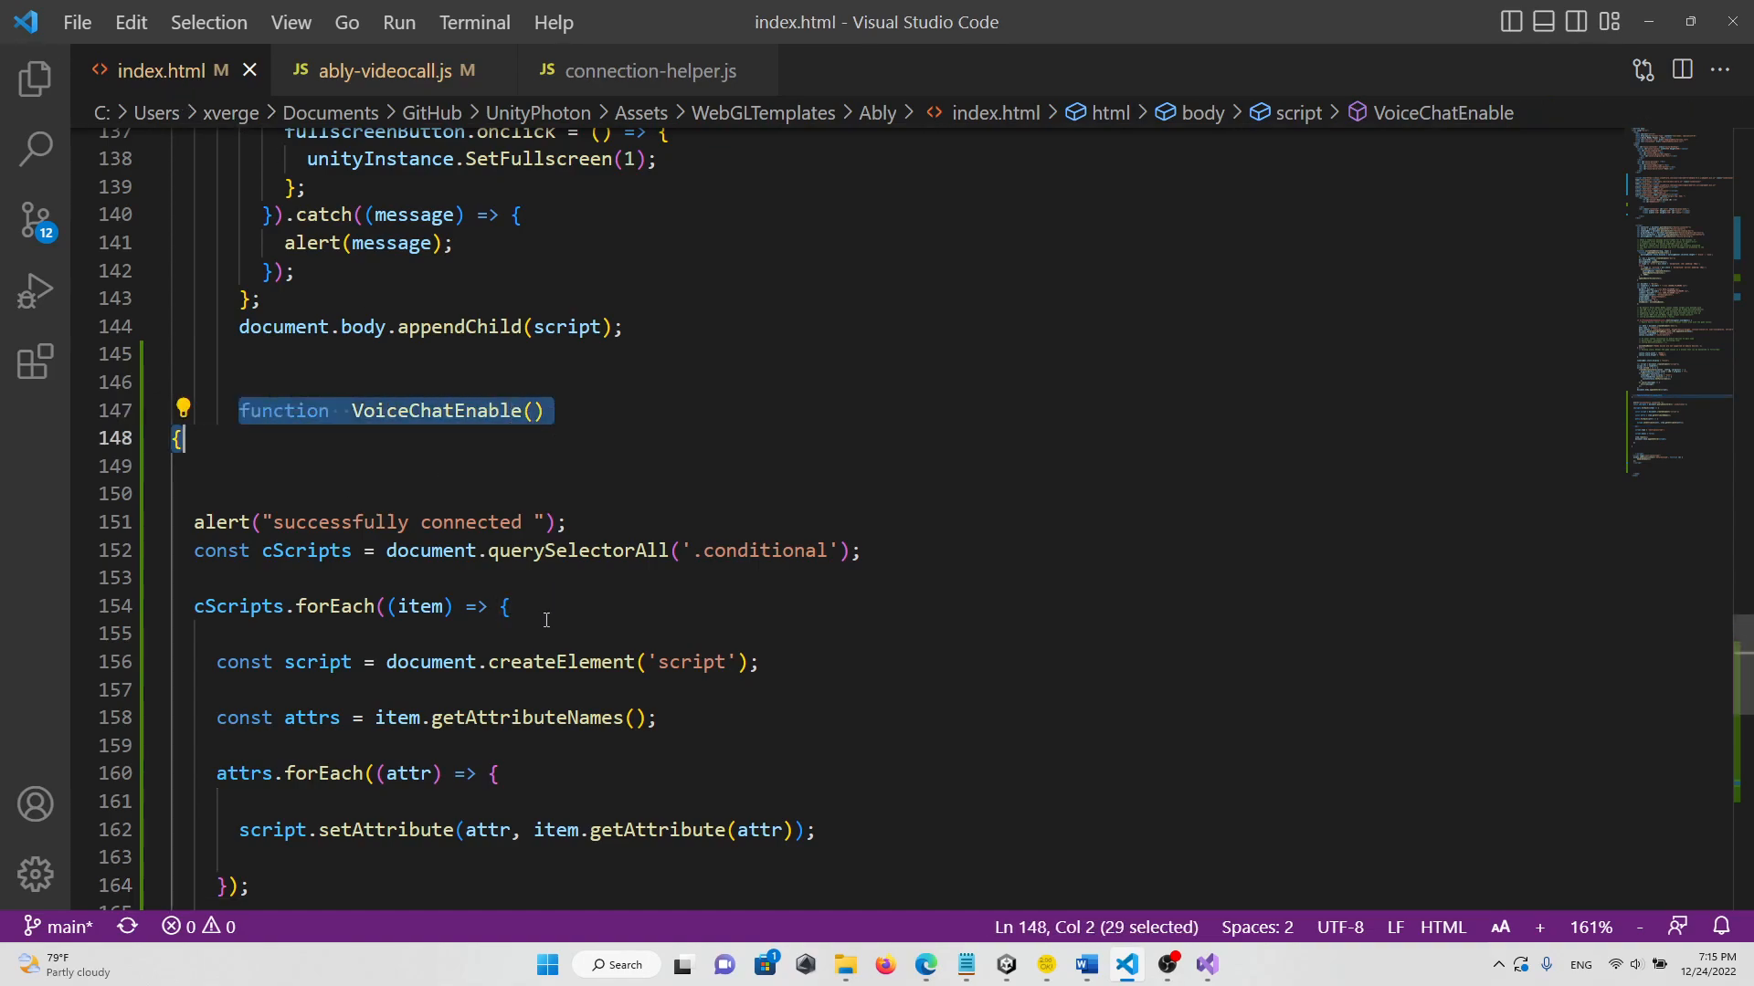
scroll("down", 3)
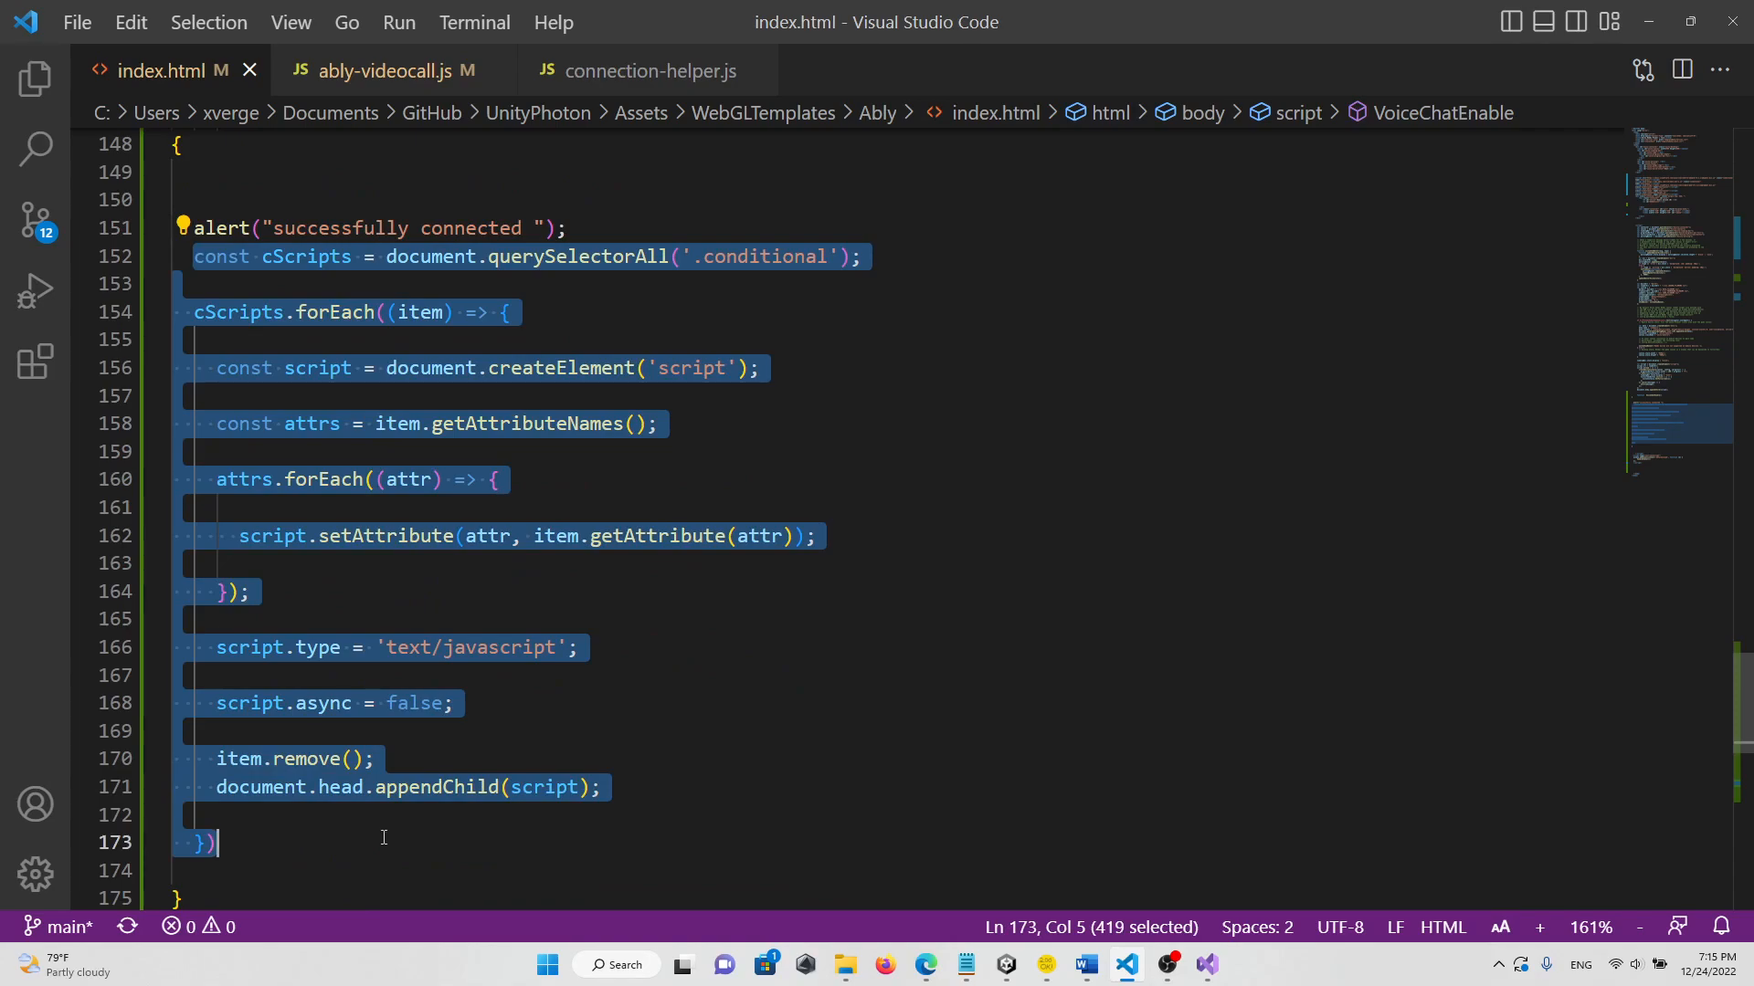
mouse_move(263, 837)
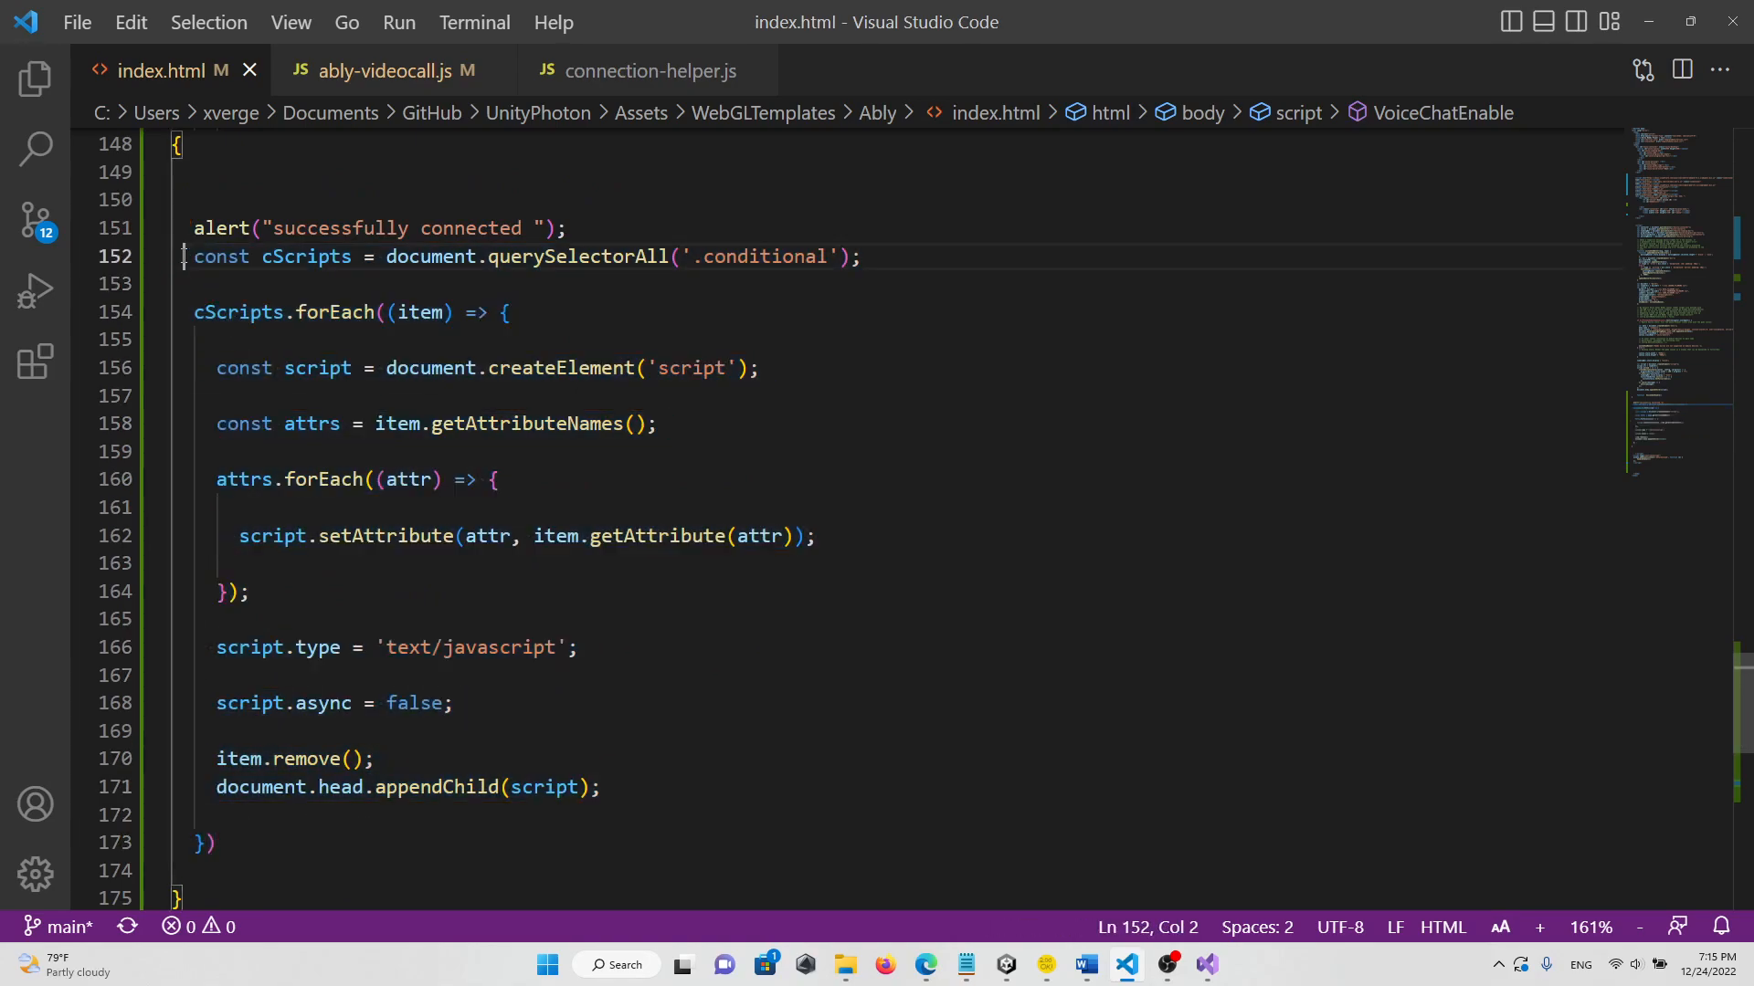
scroll("down", 3)
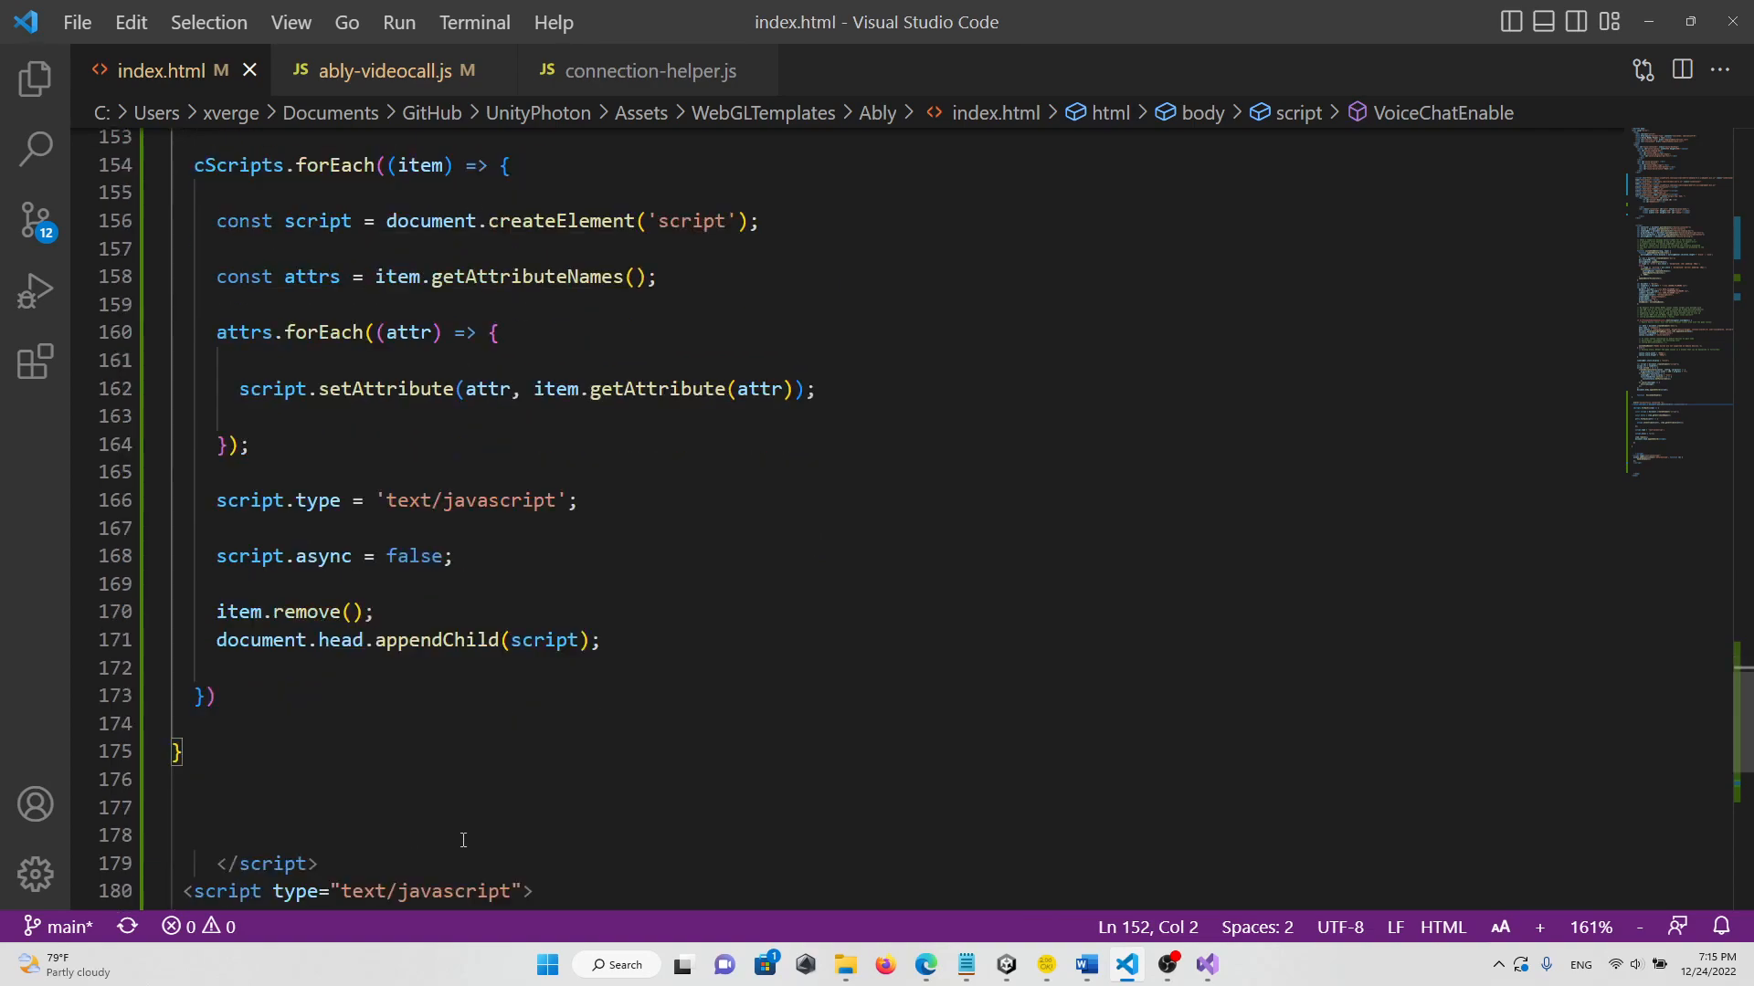
scroll("up", 3)
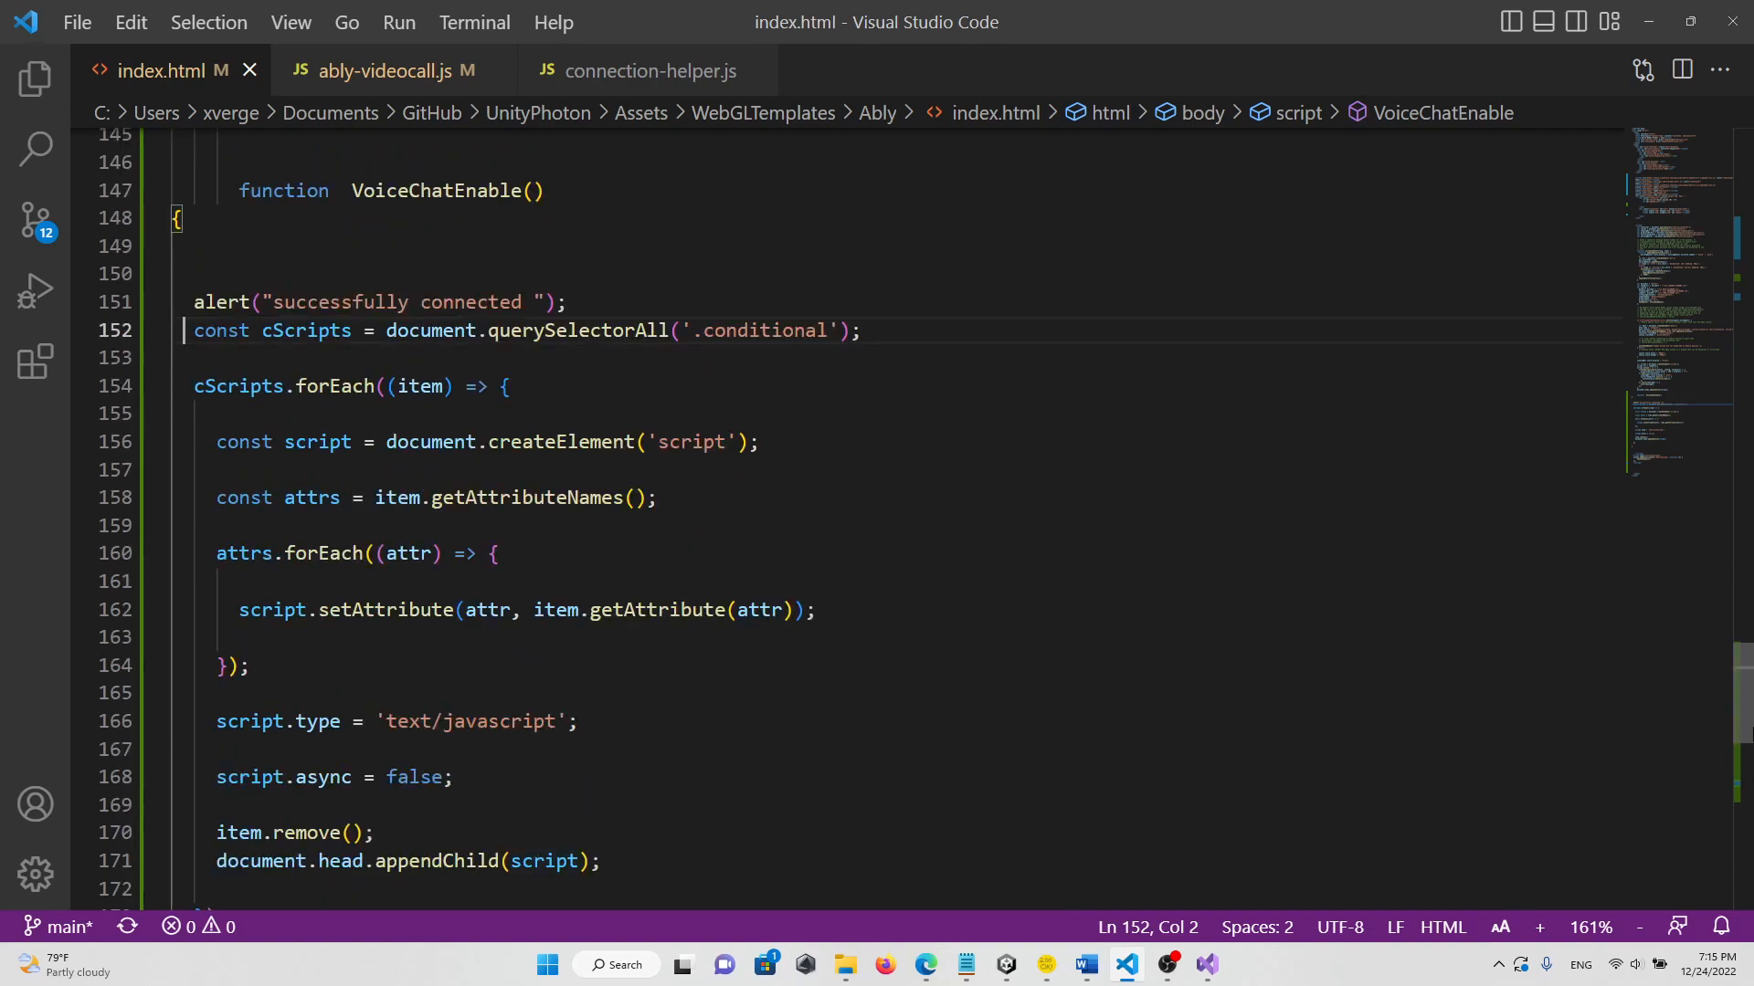
scroll("up", 3)
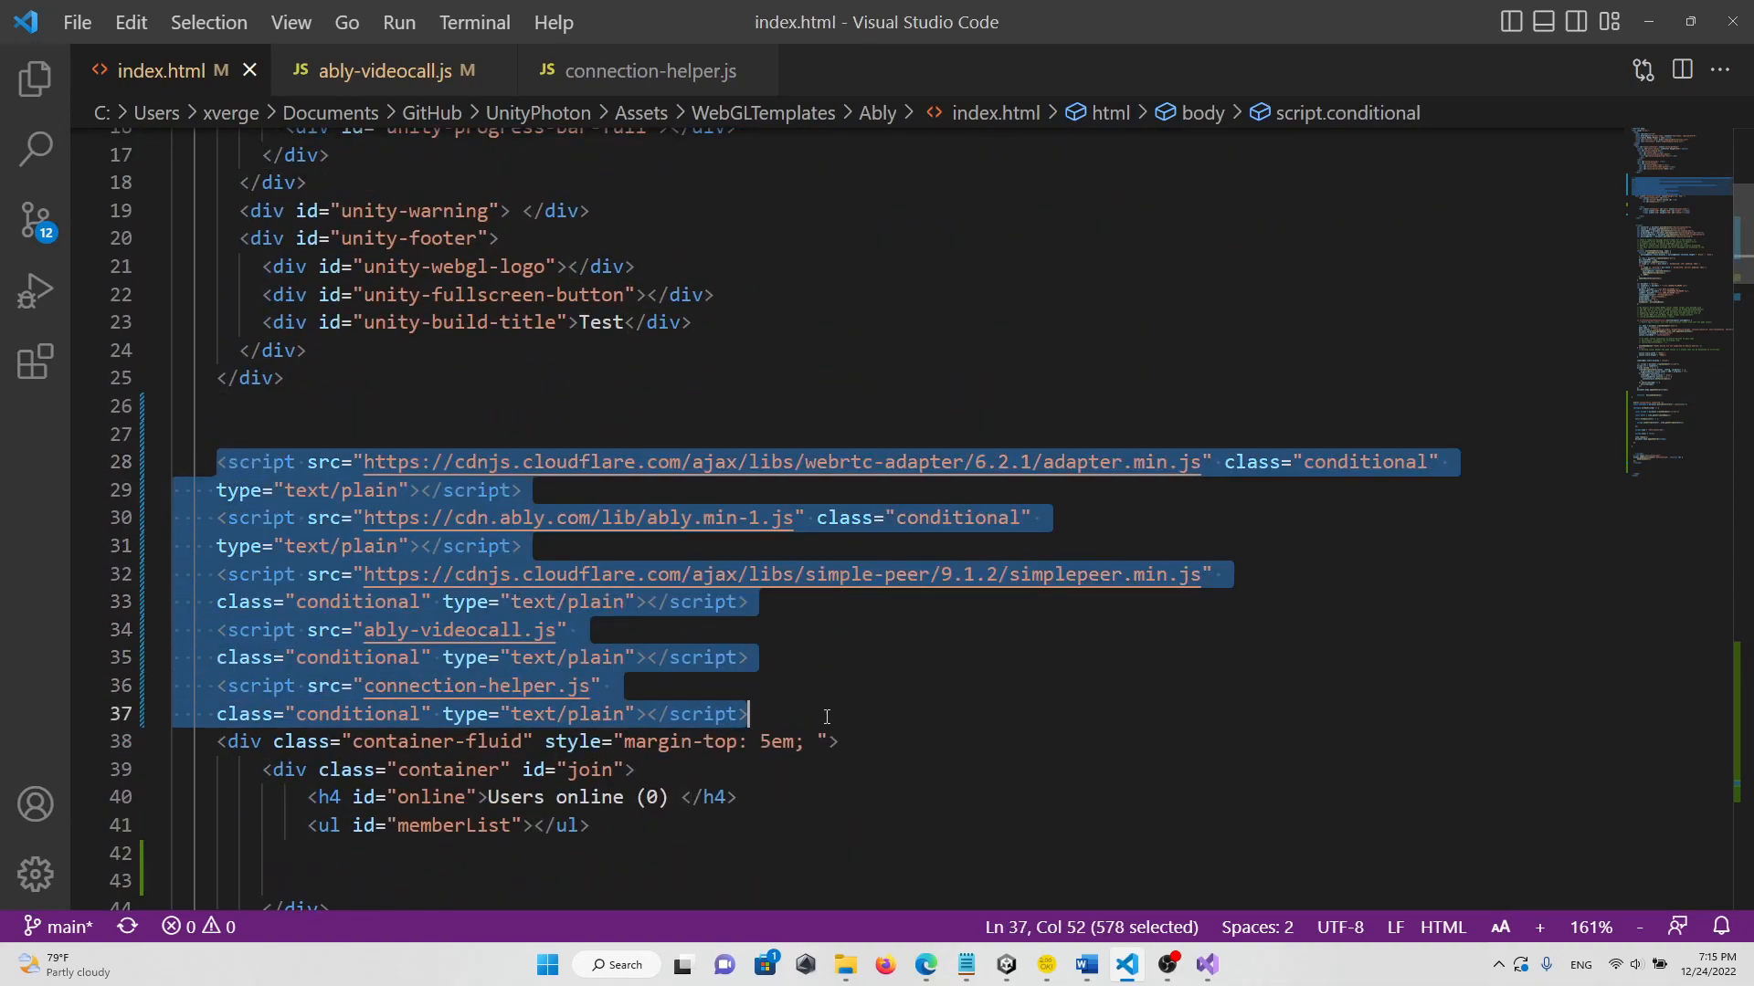
left_click(787, 713)
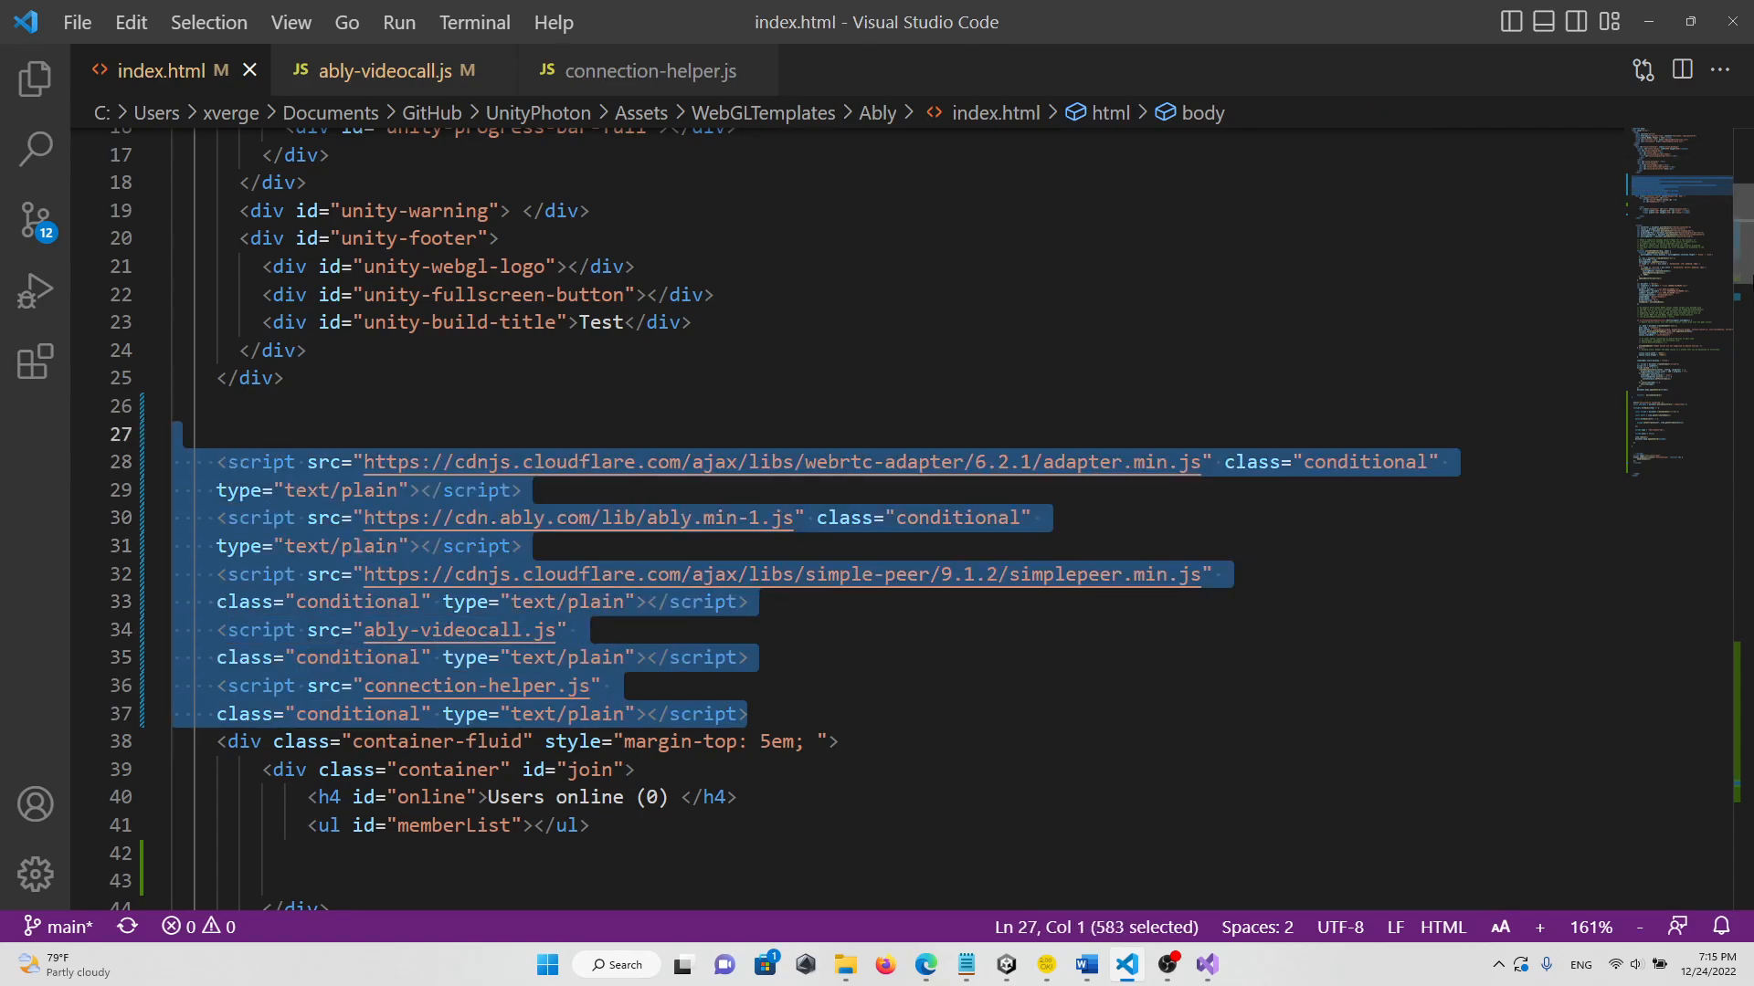
scroll("down", 3)
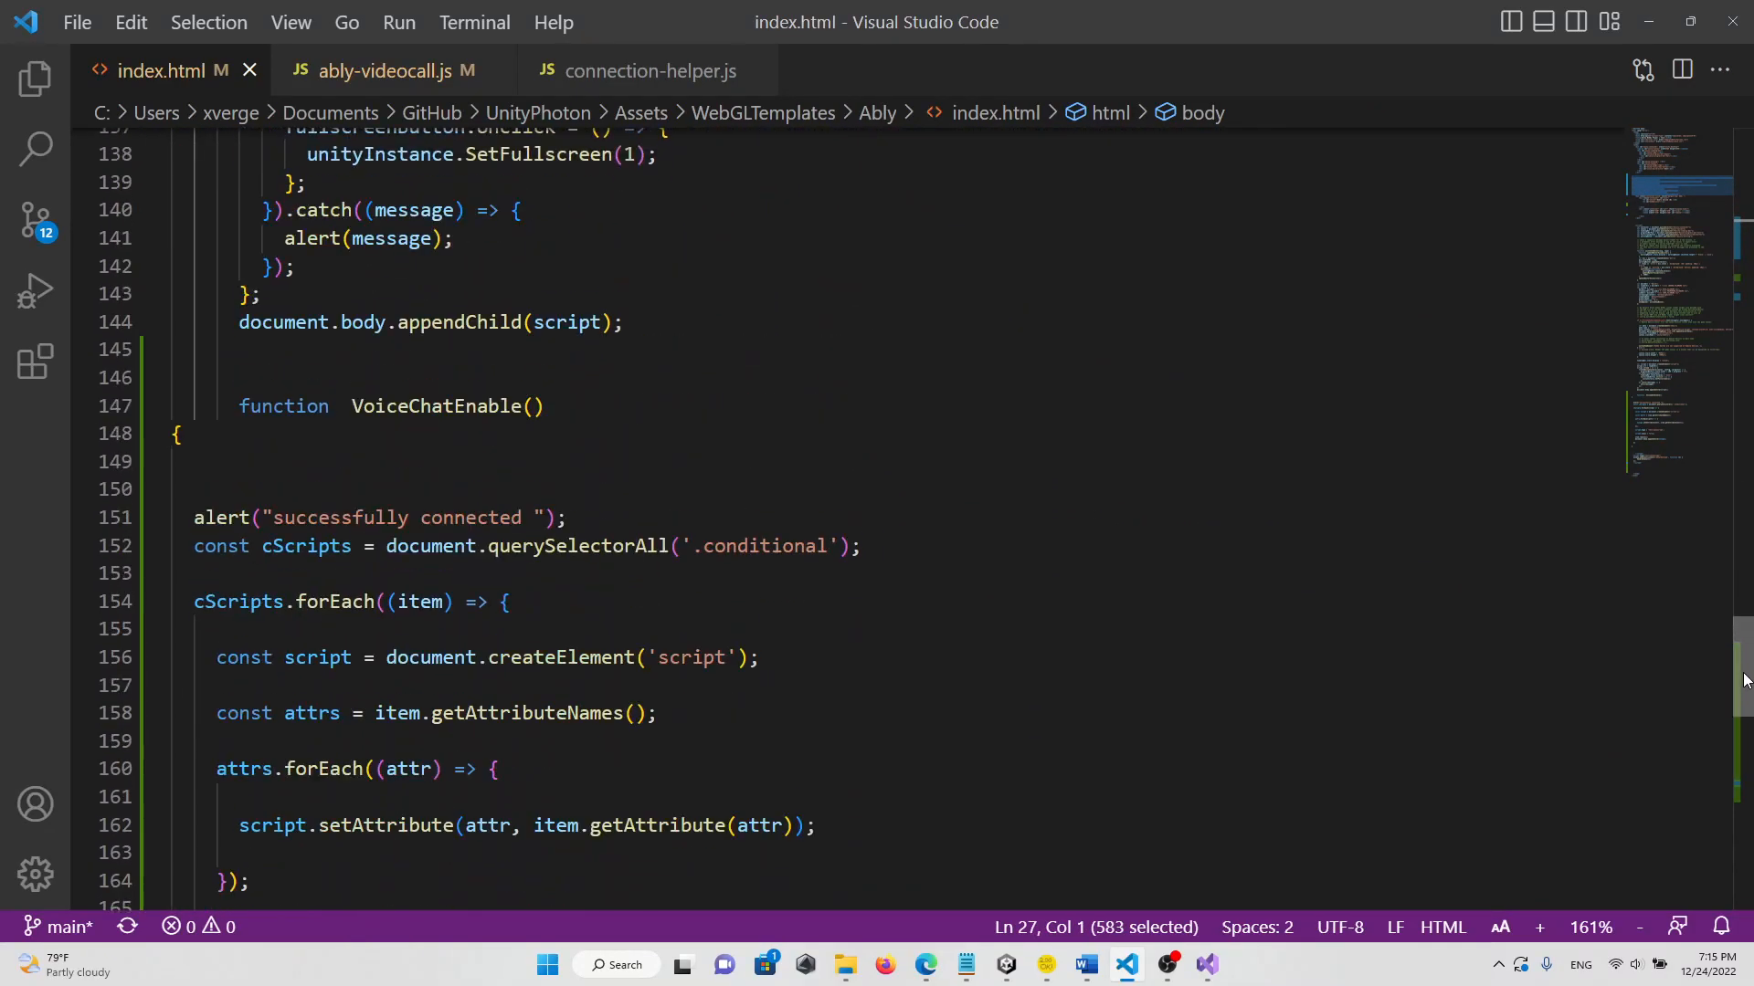
double_click(434, 406)
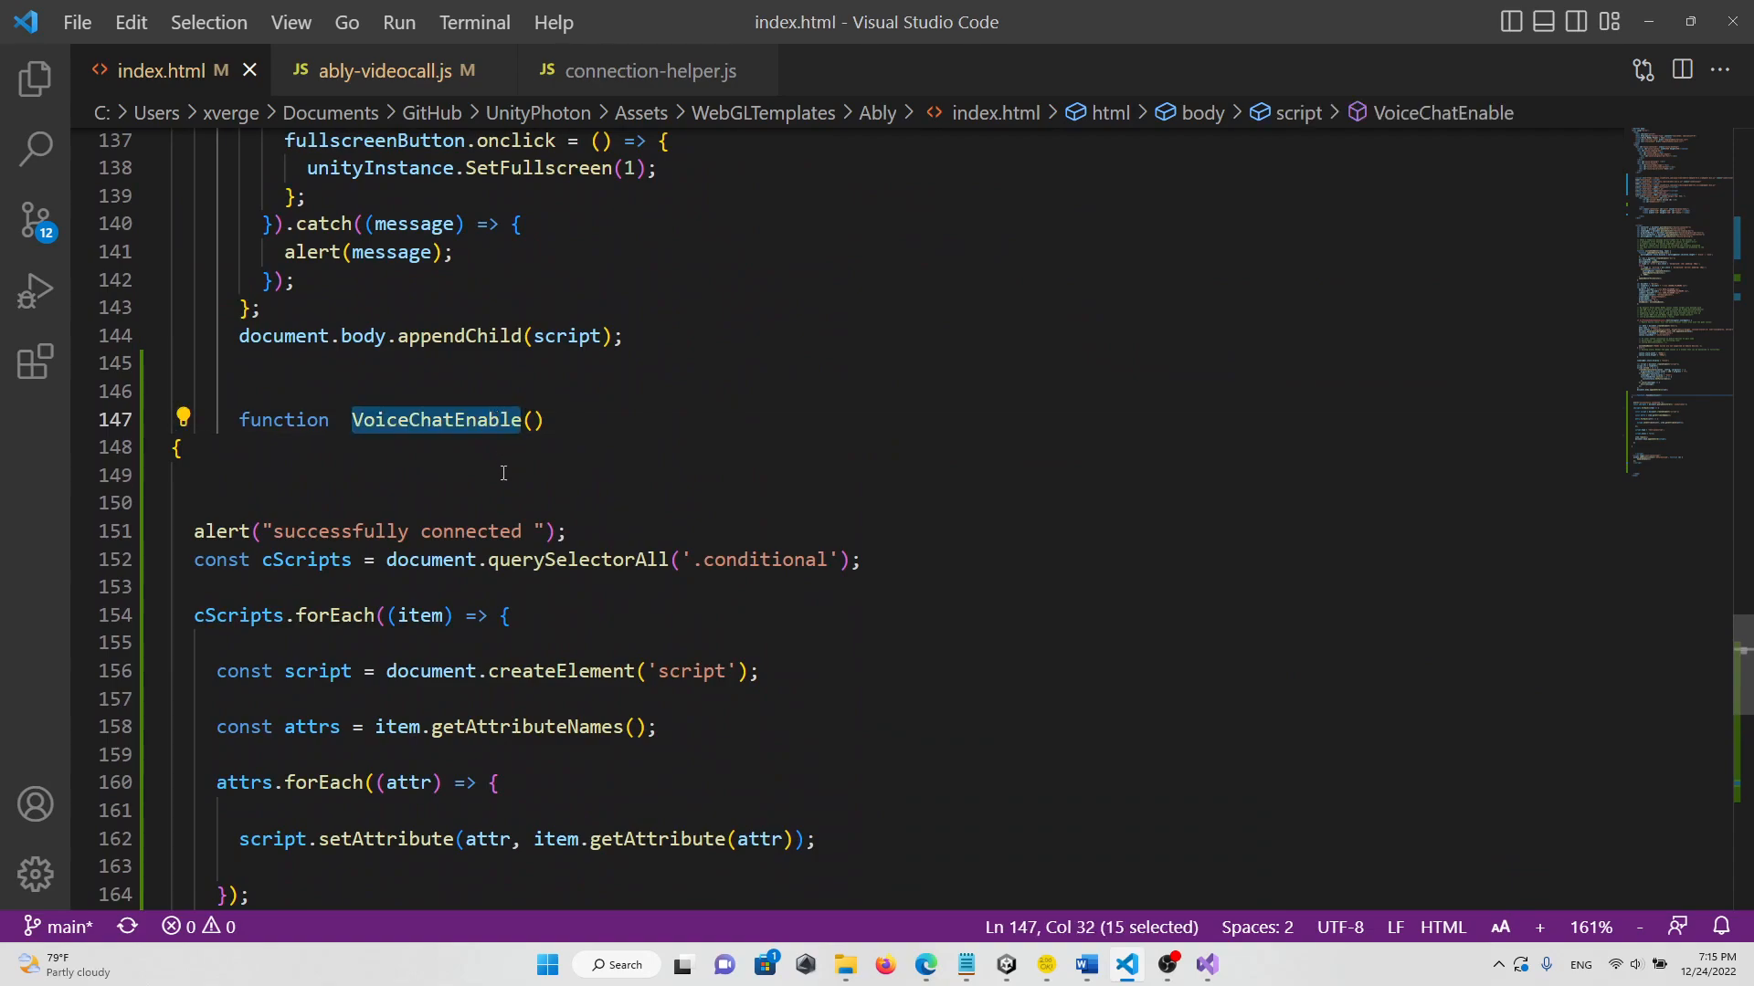
mouse_move(984, 564)
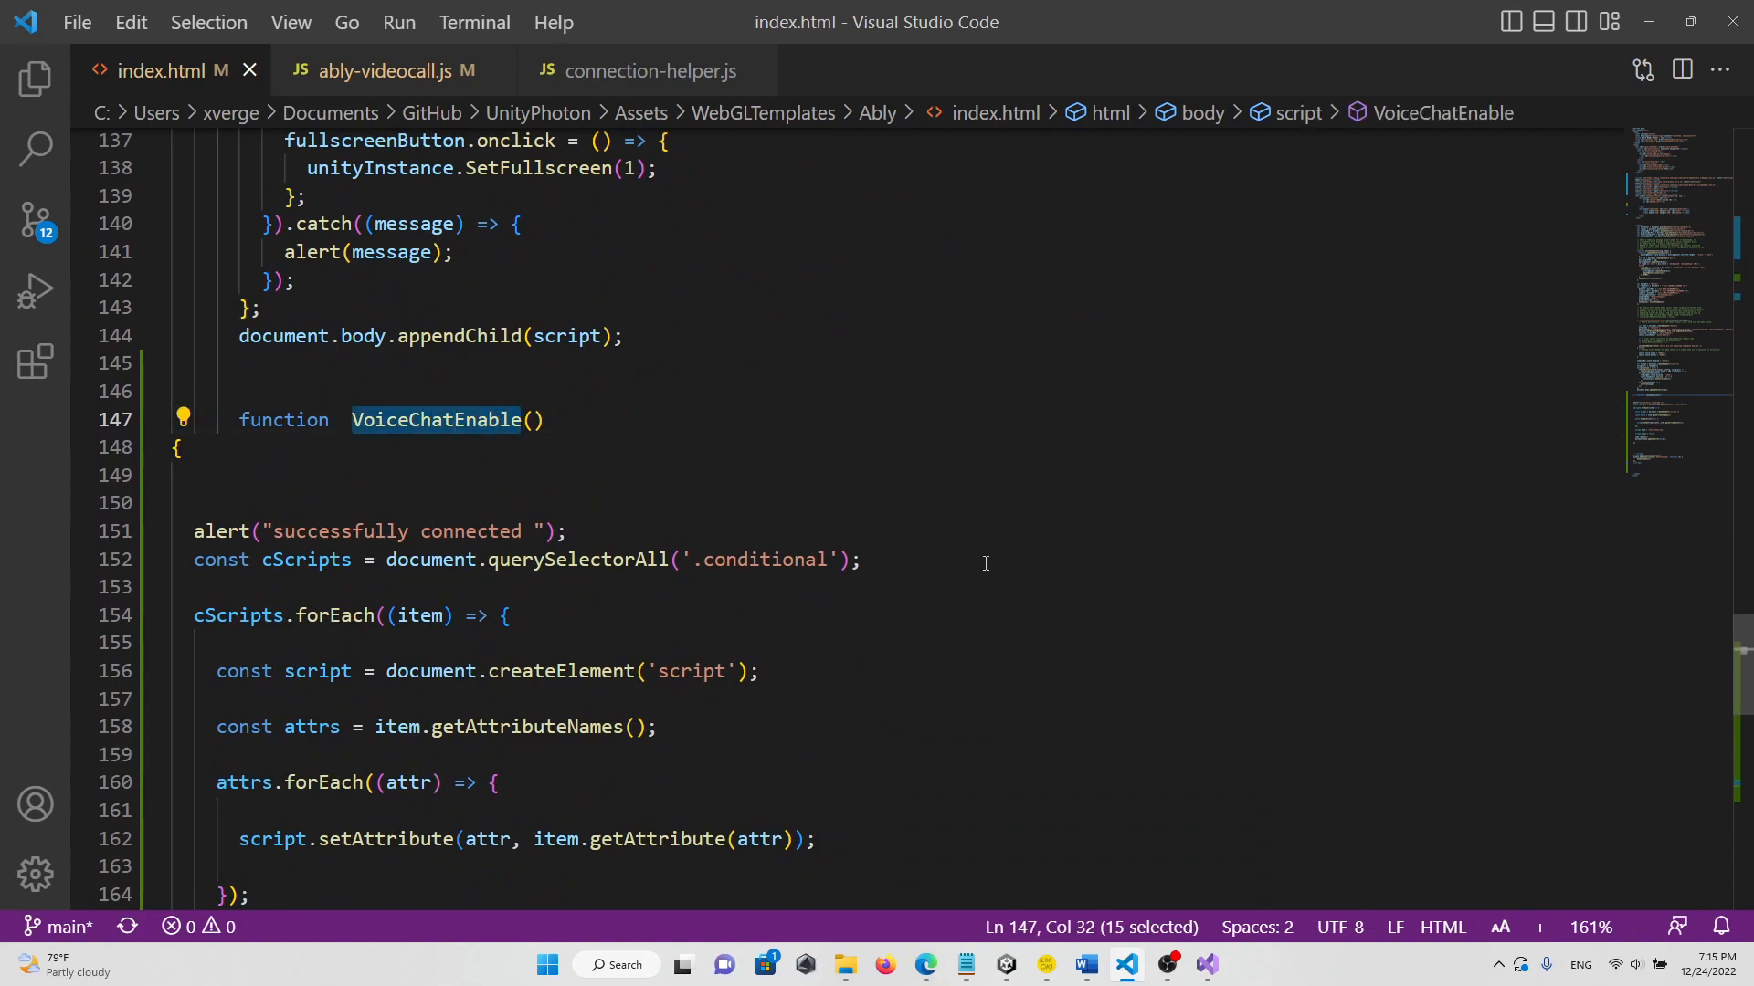
scroll("down", 3)
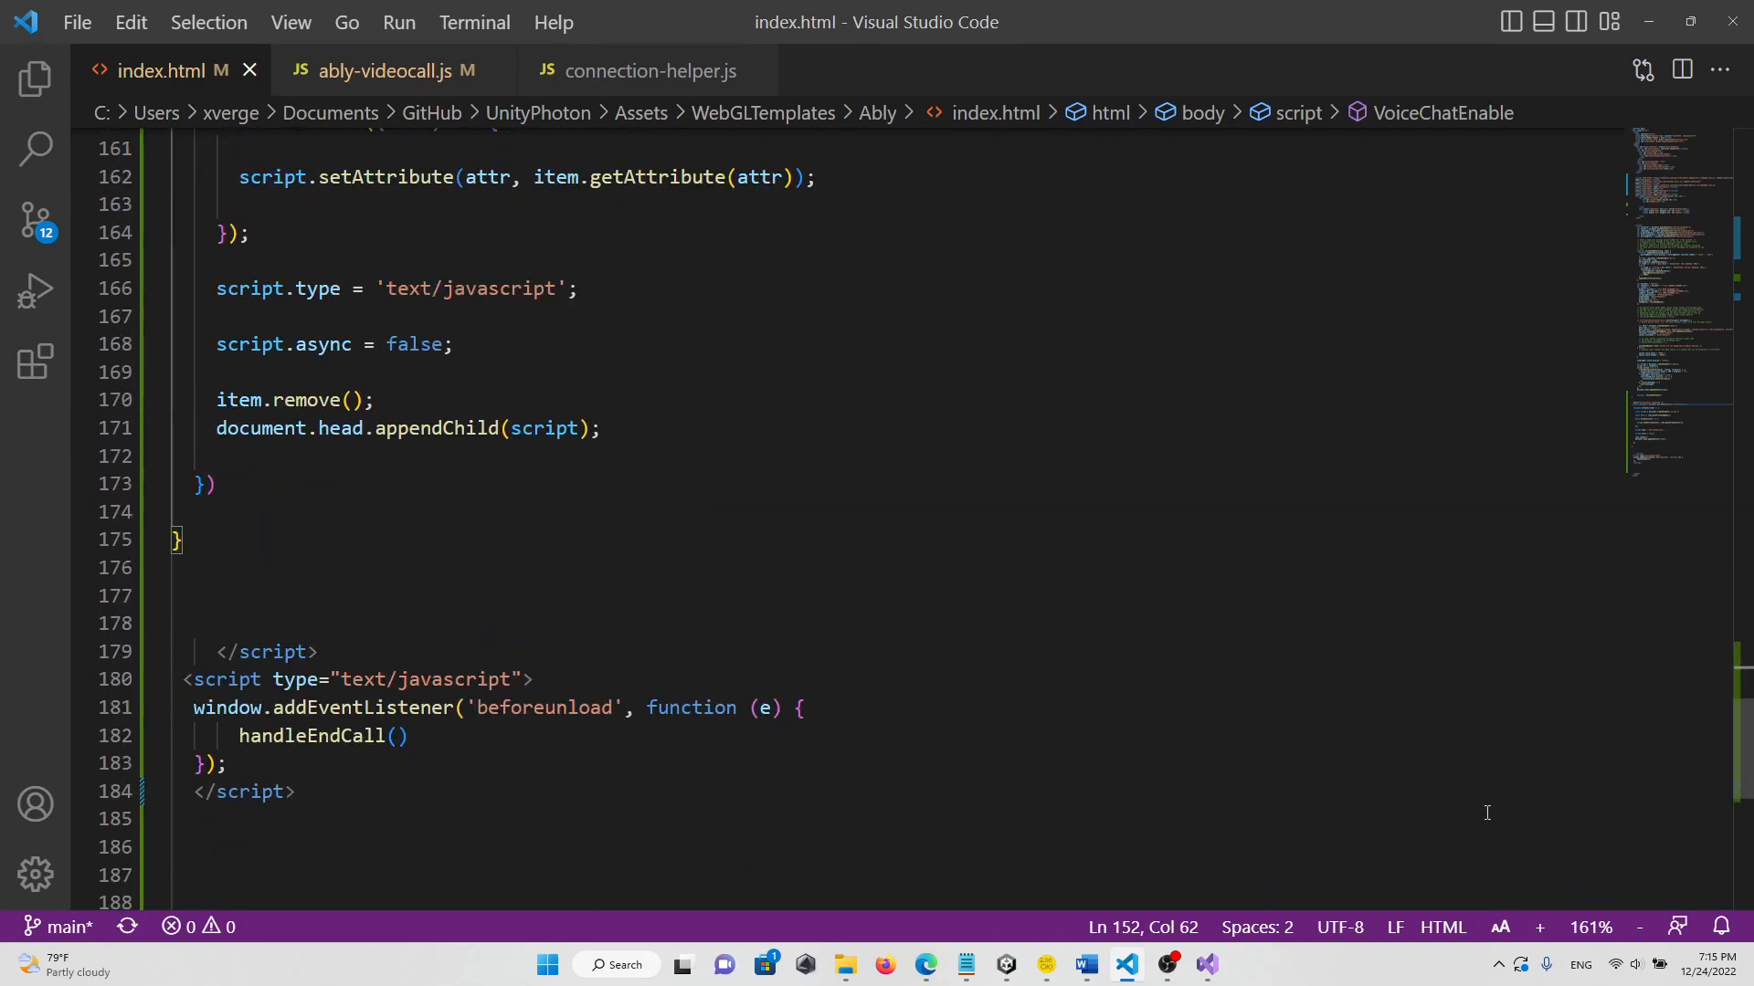
scroll("down", 3)
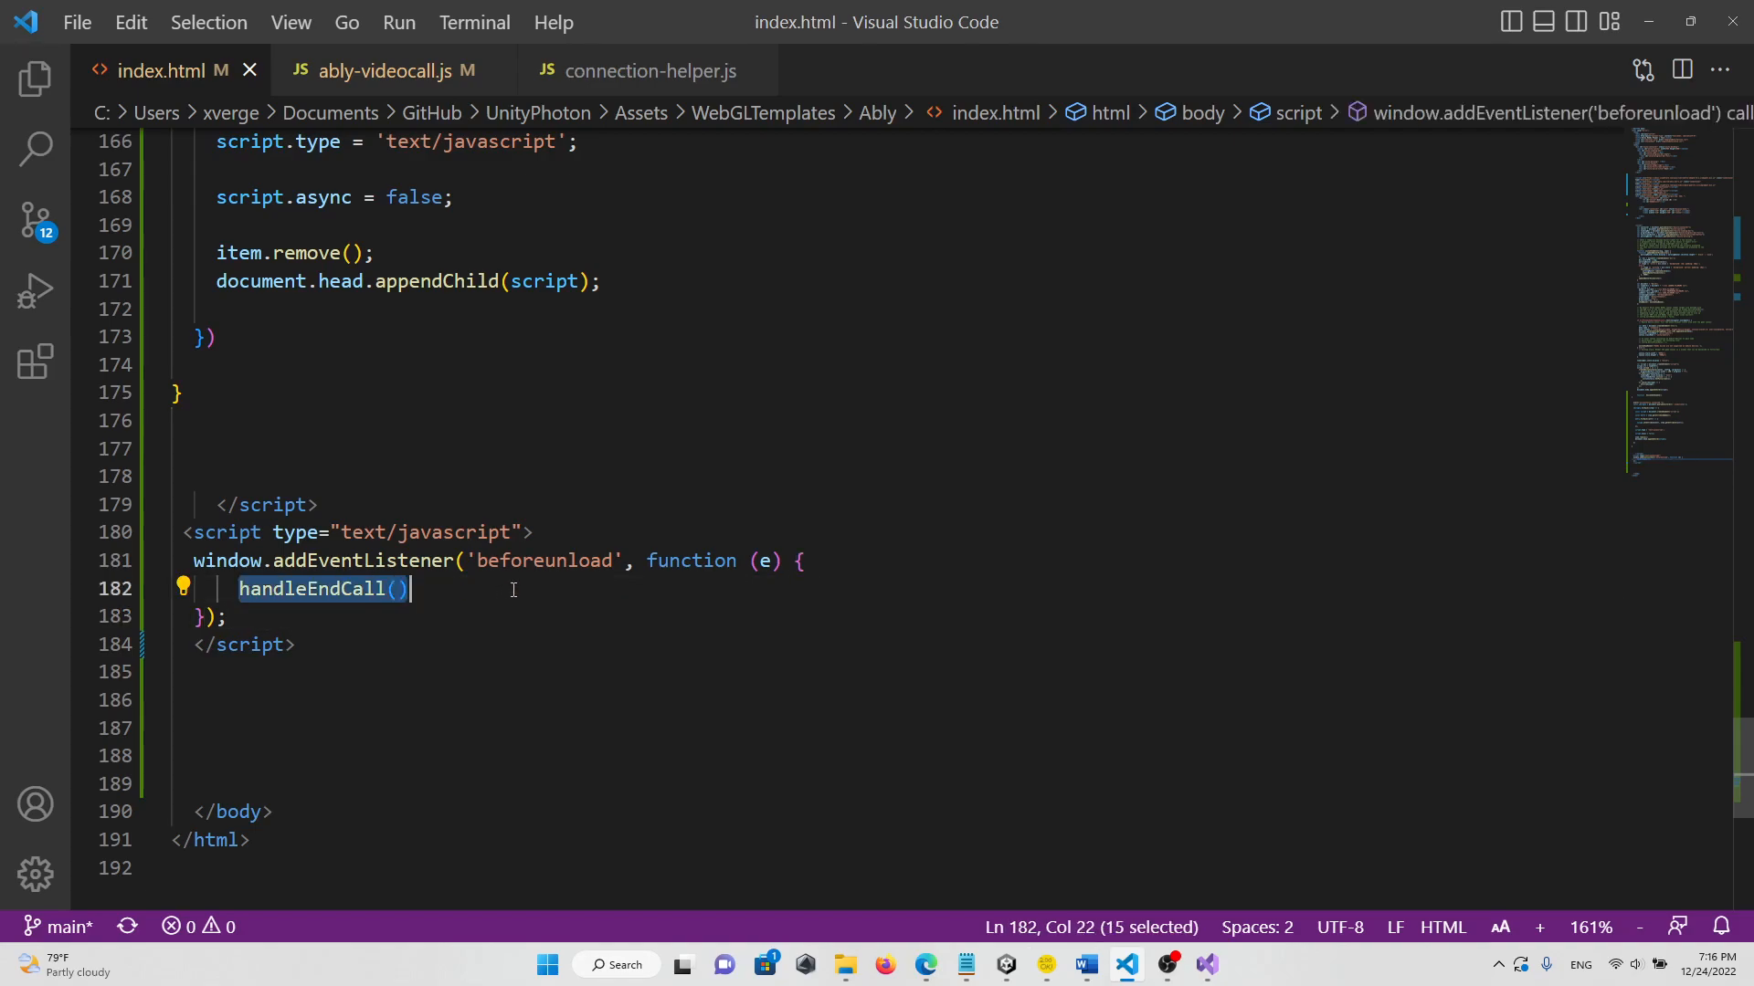
mouse_move(597, 645)
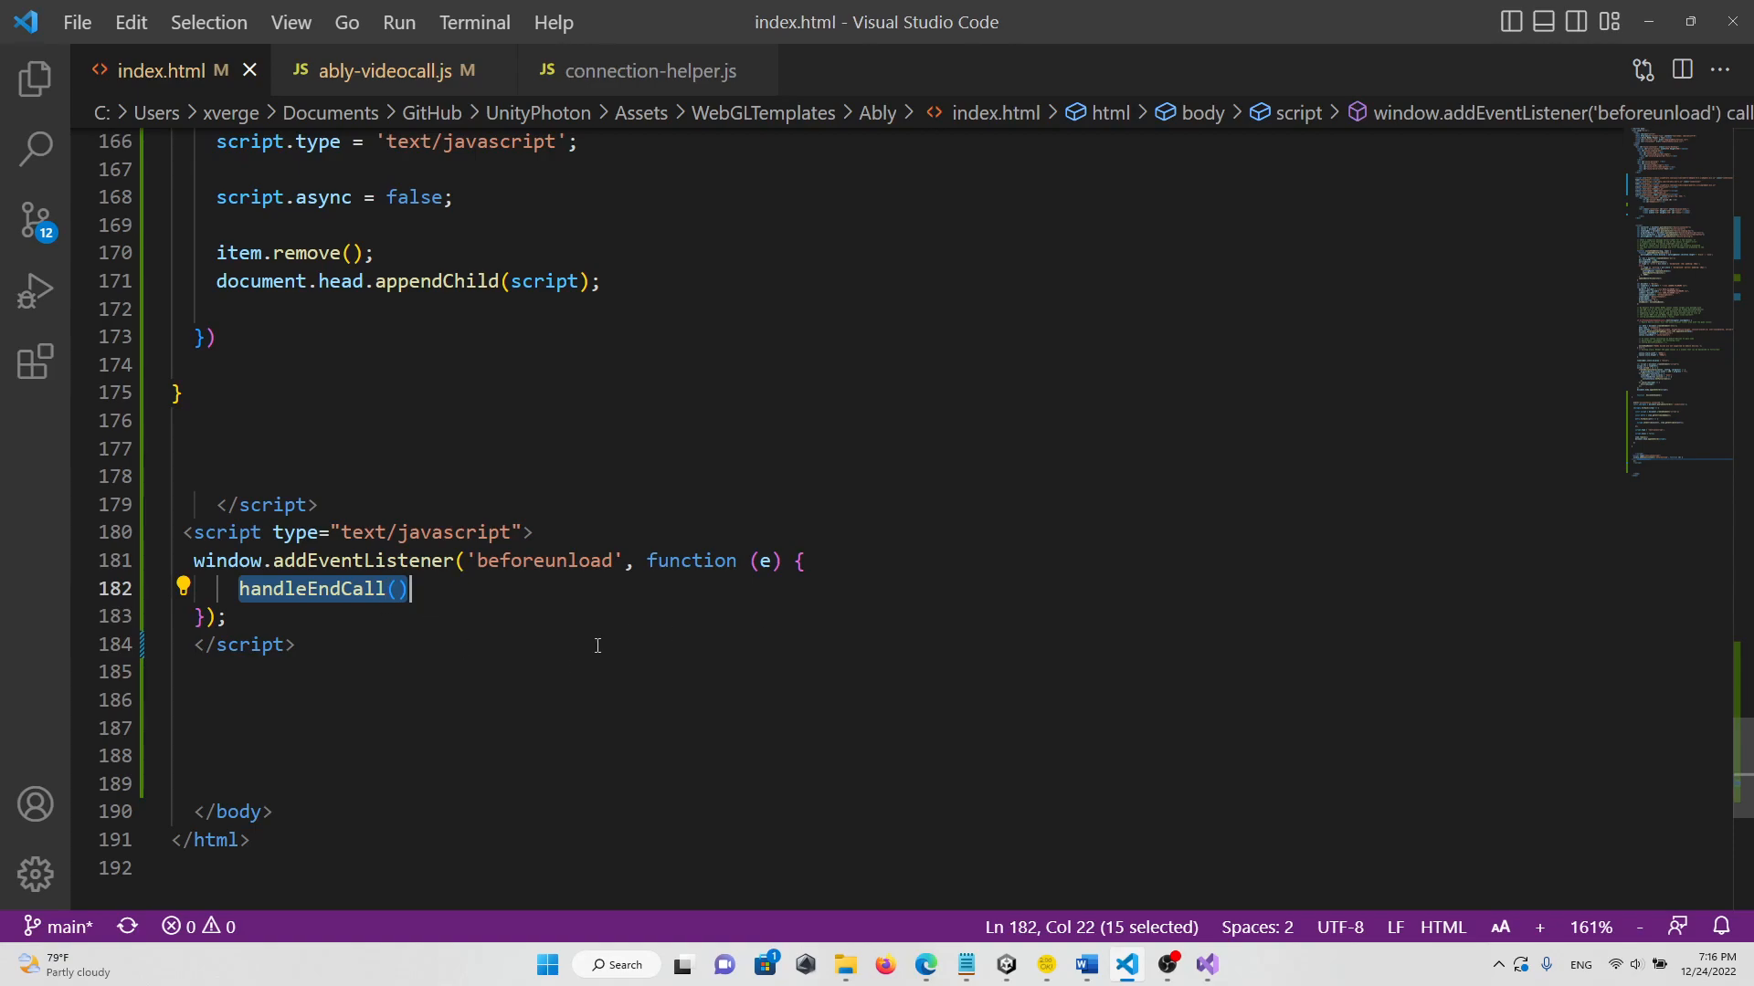
mouse_move(548, 629)
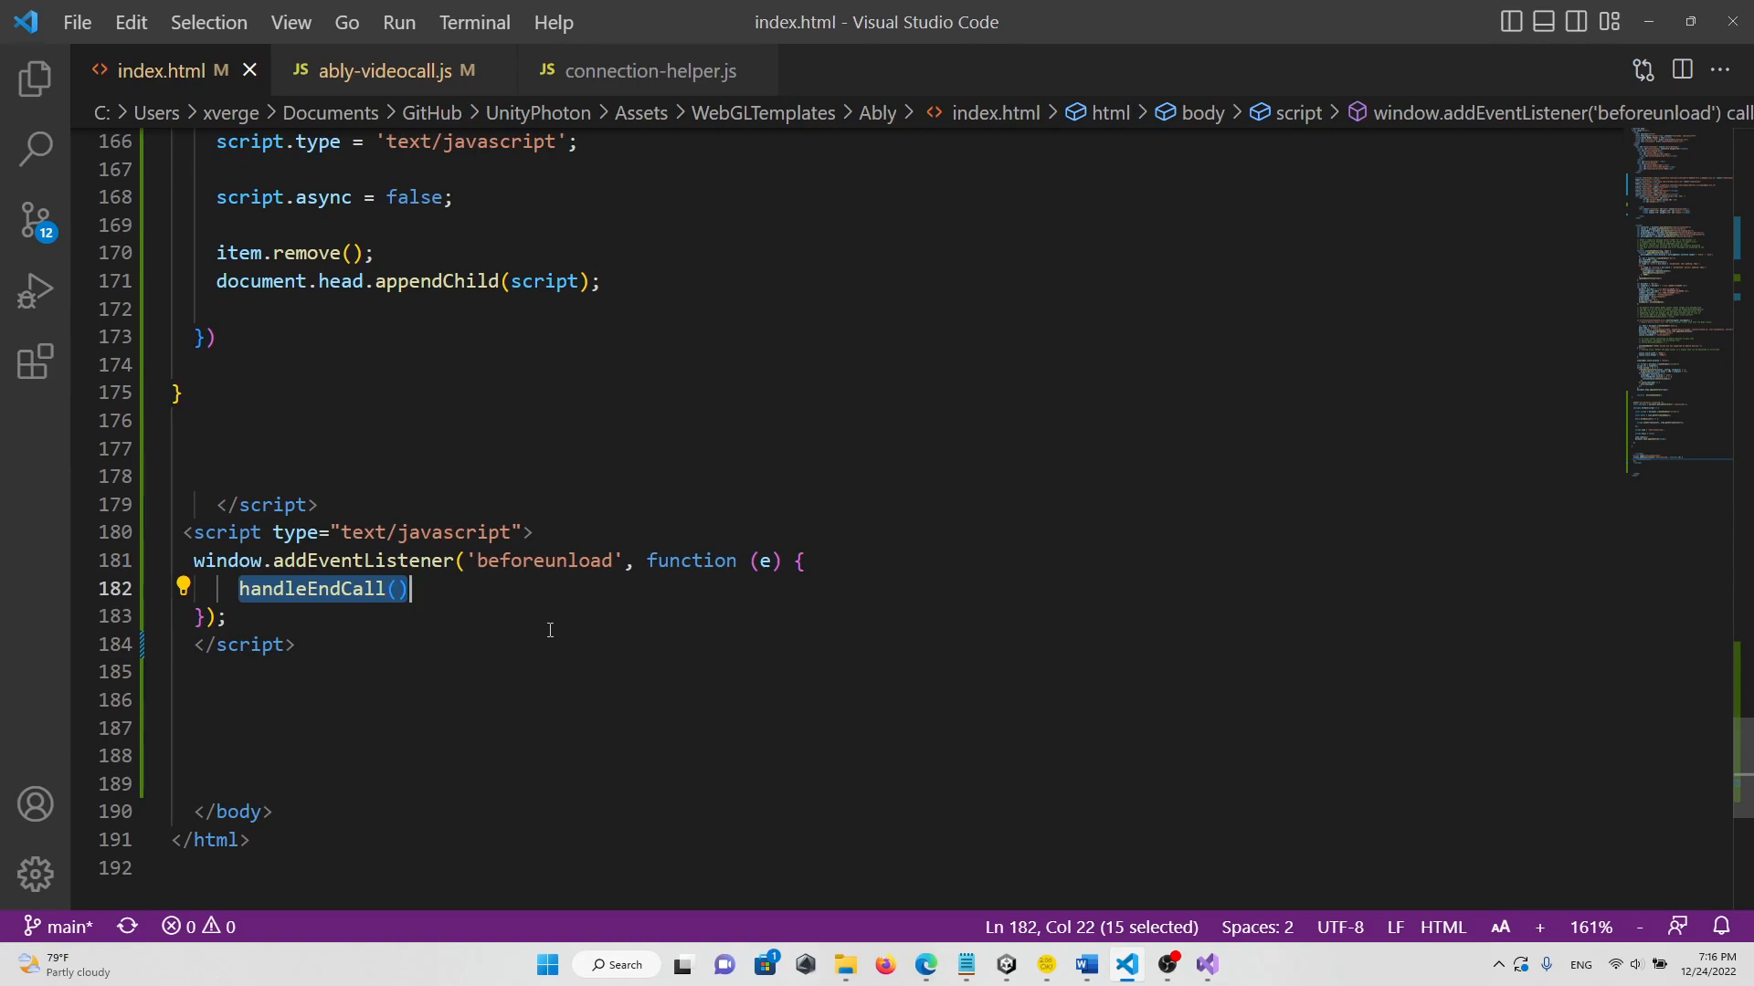
scroll("up", 3)
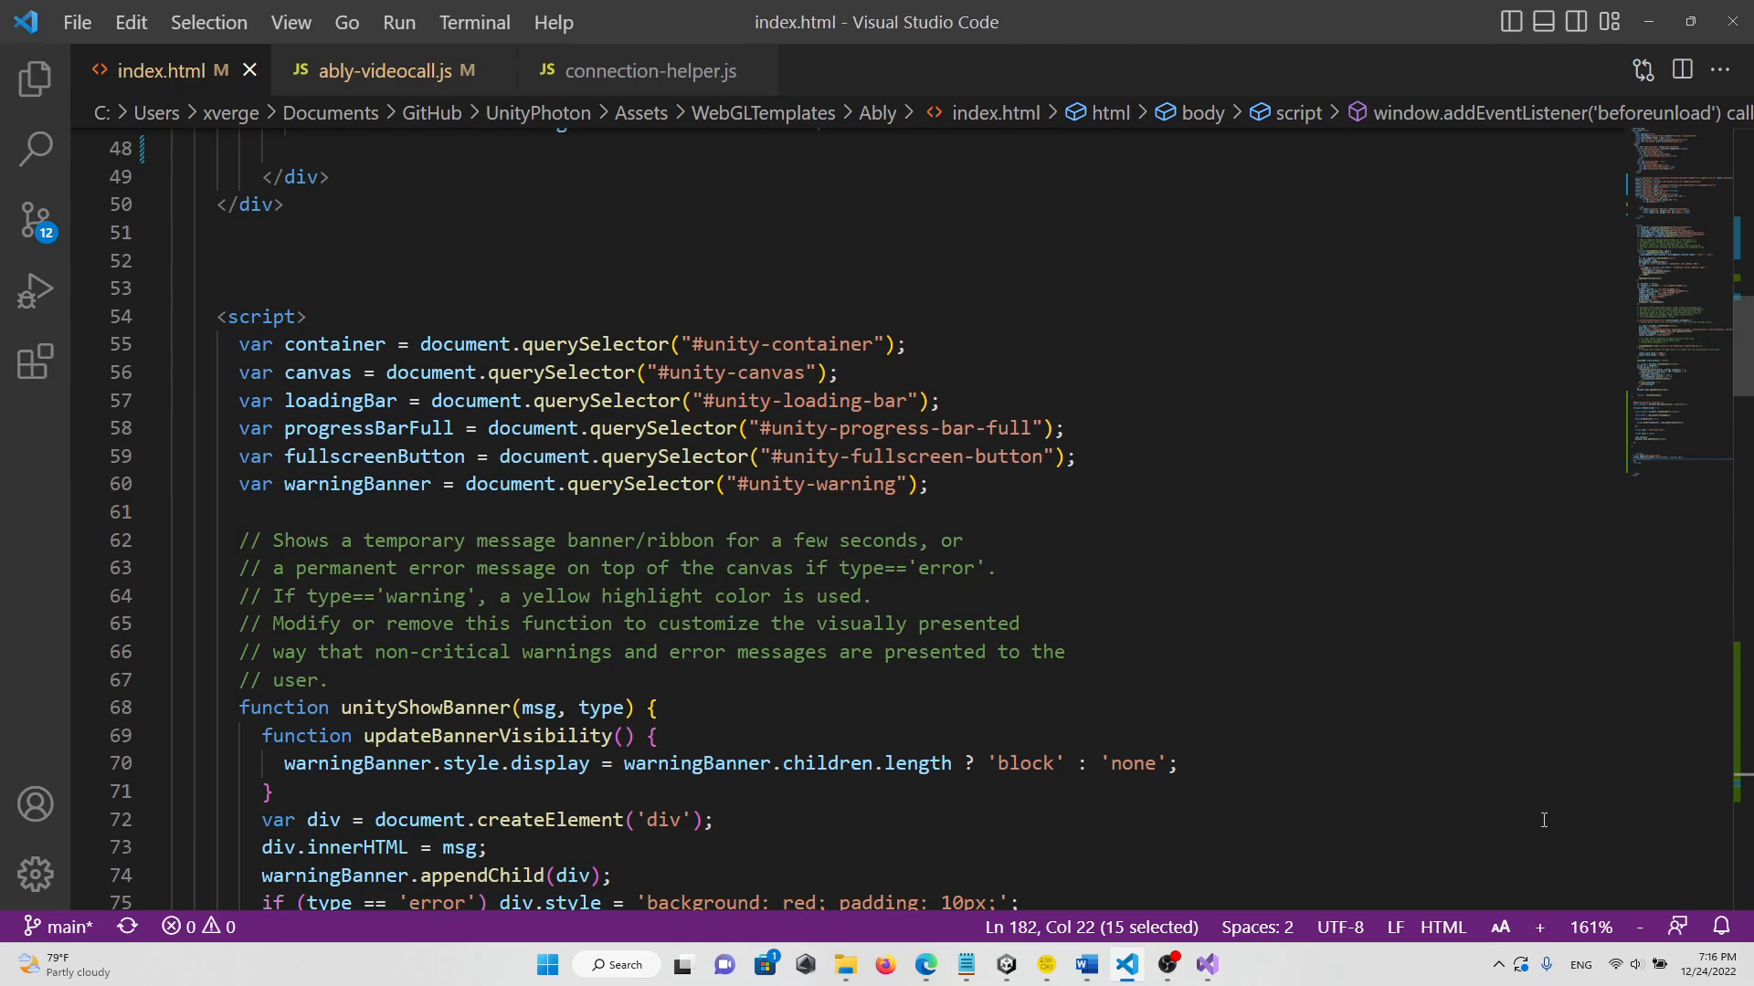
scroll("down", 3)
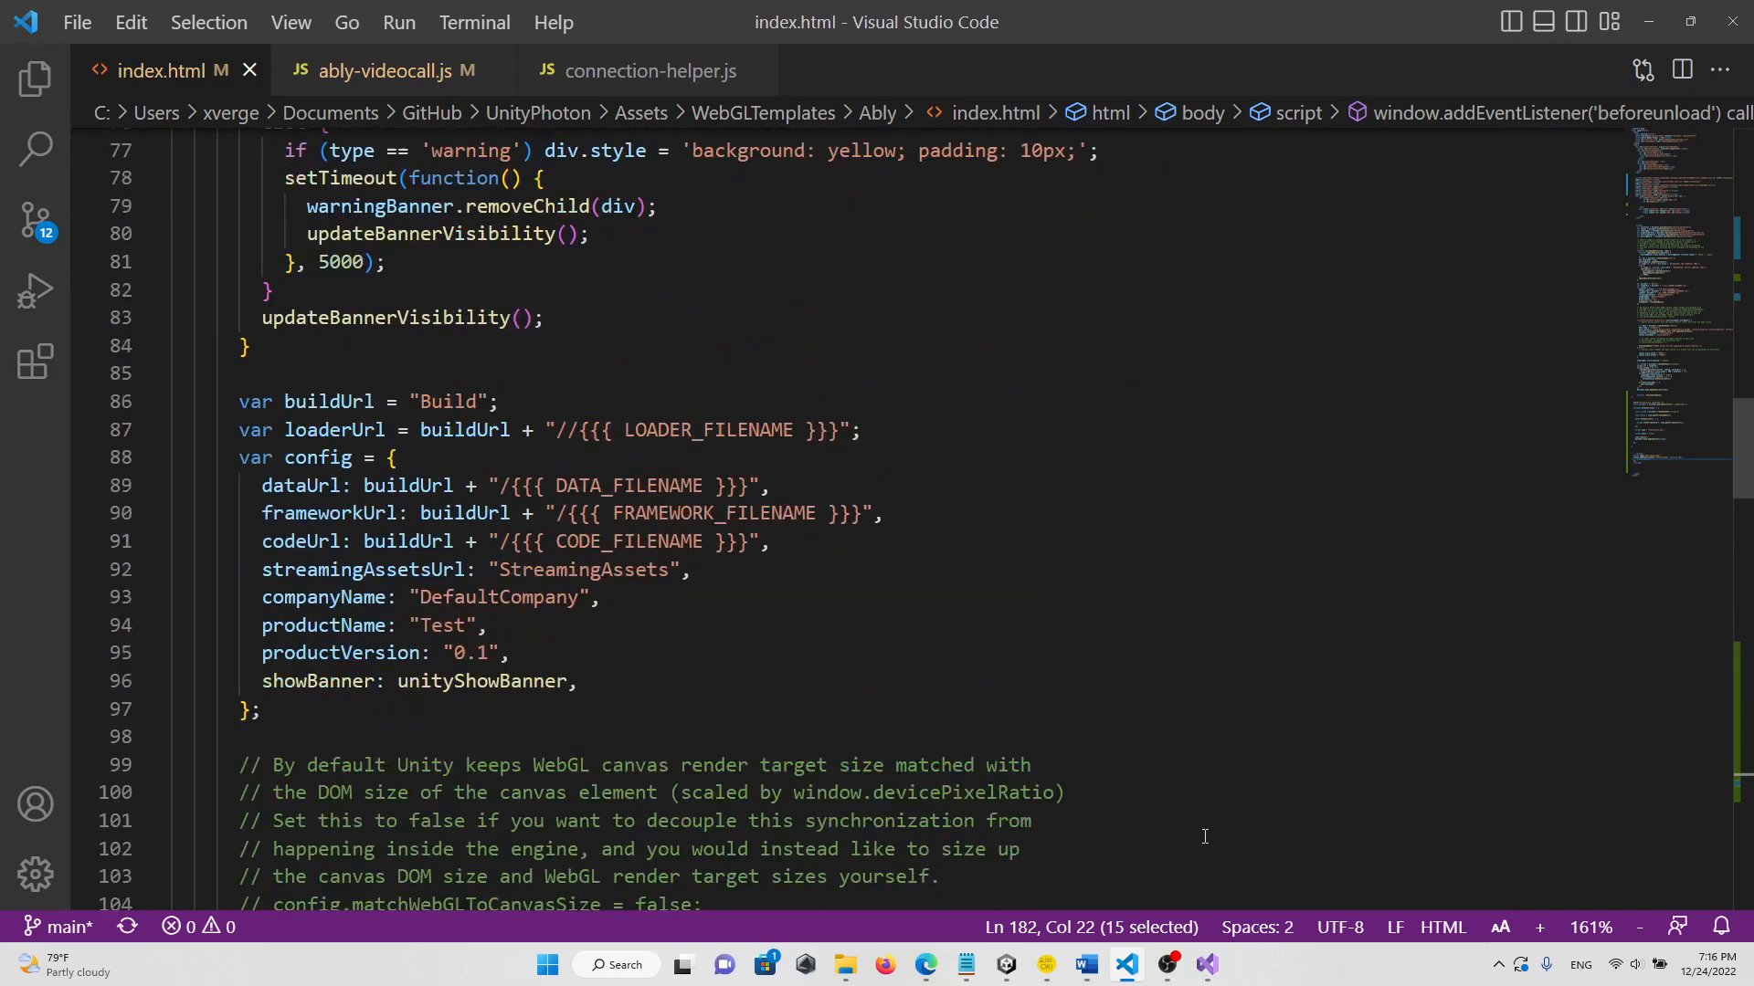
scroll("down", 3)
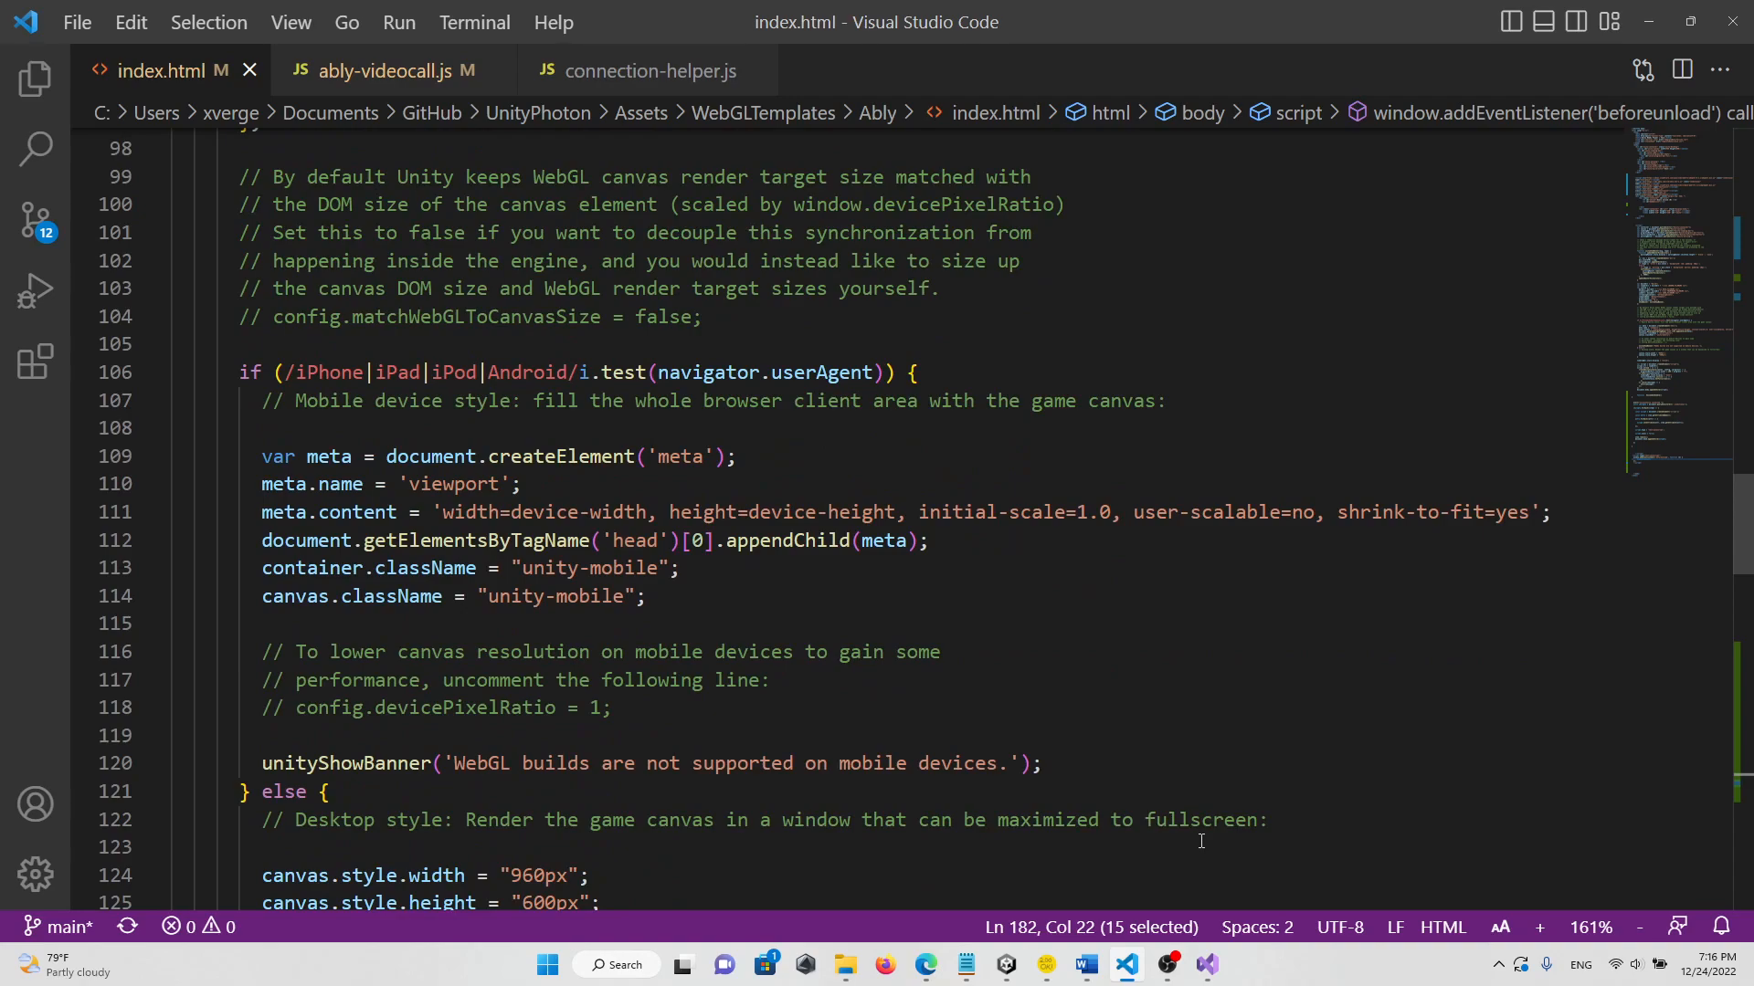
mouse_move(1224, 799)
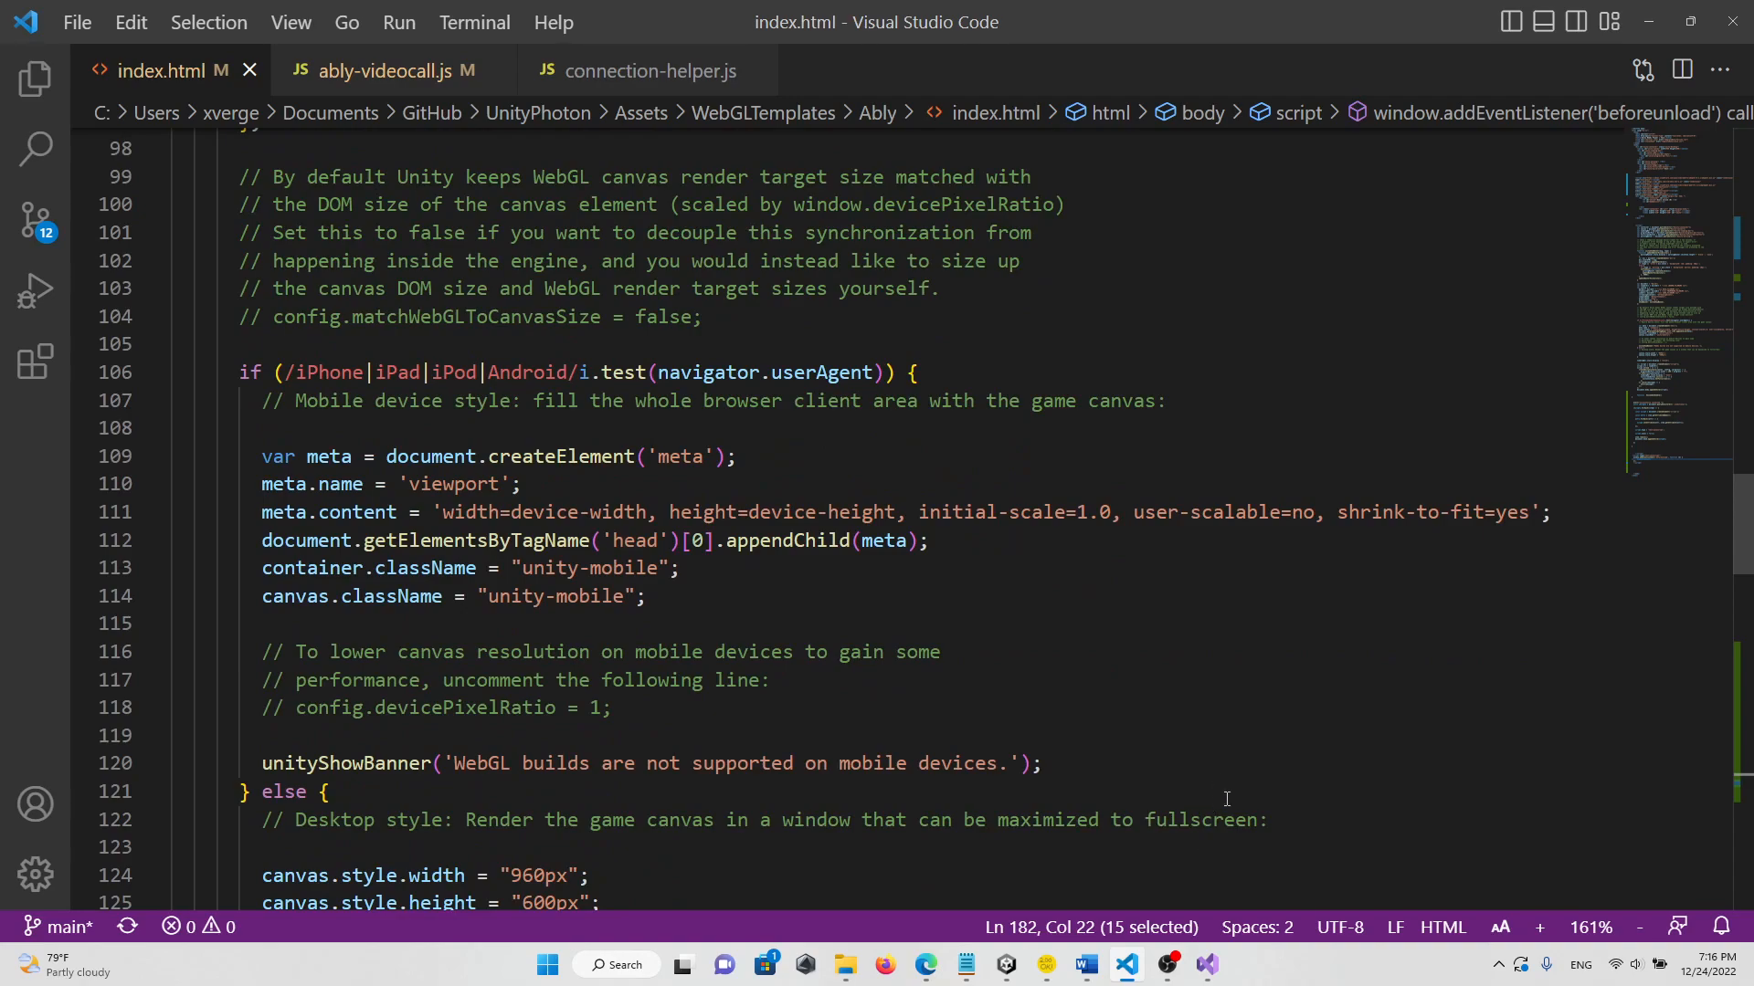